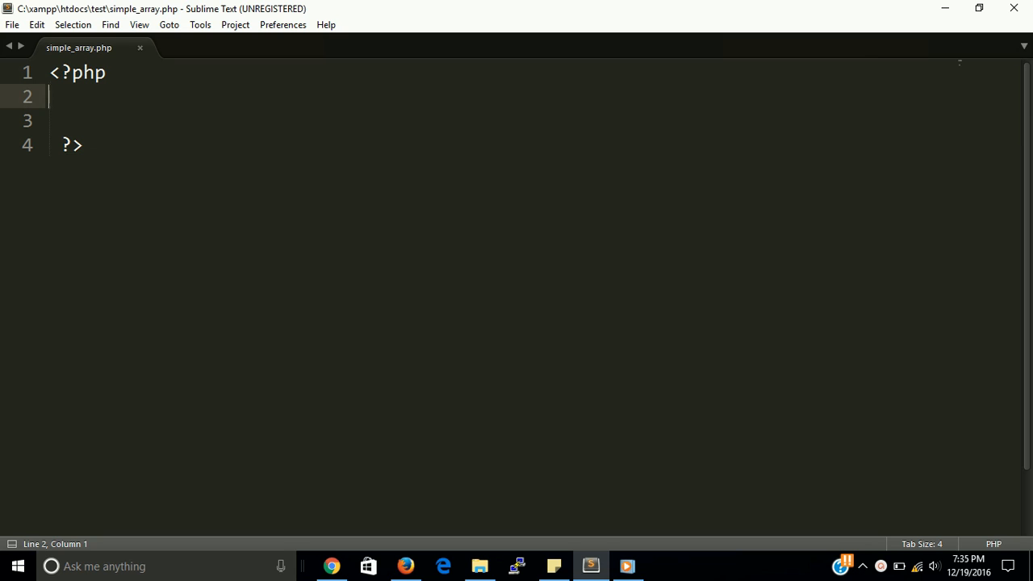
- Write $array = array("john","aj hoge","keli","big show"); on line 2 of simple_array.php
text($)
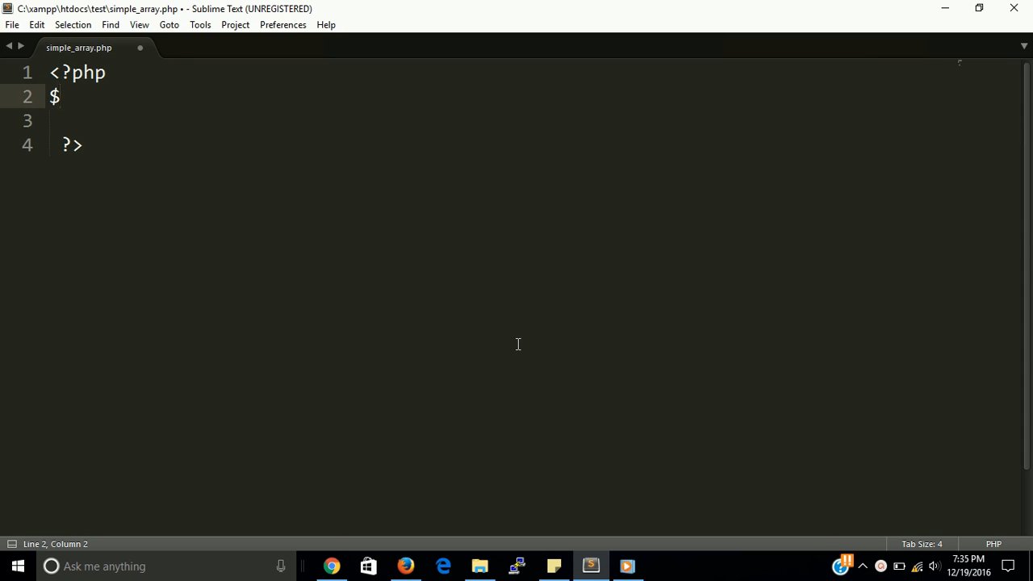
text(array)
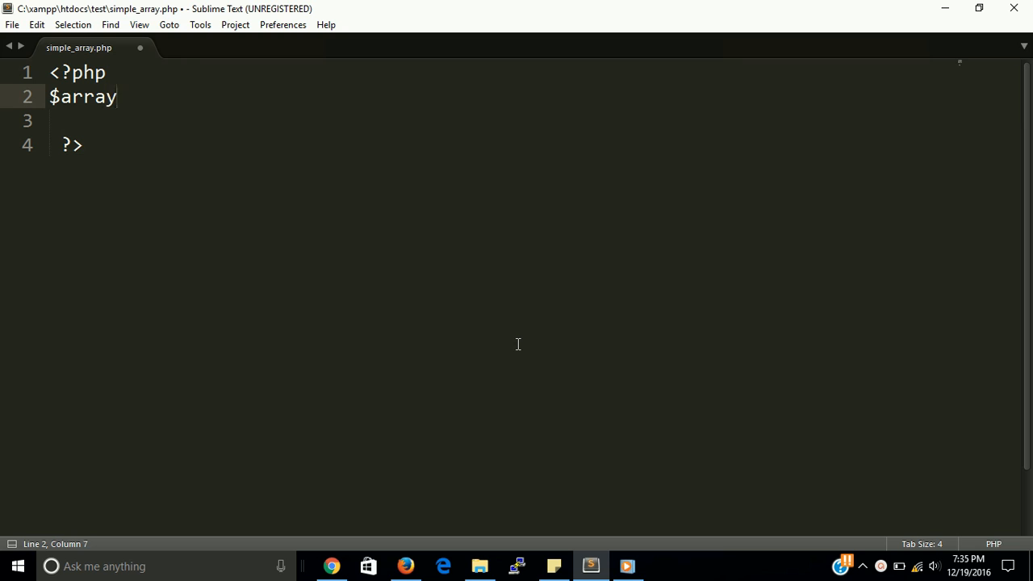
text(=array()
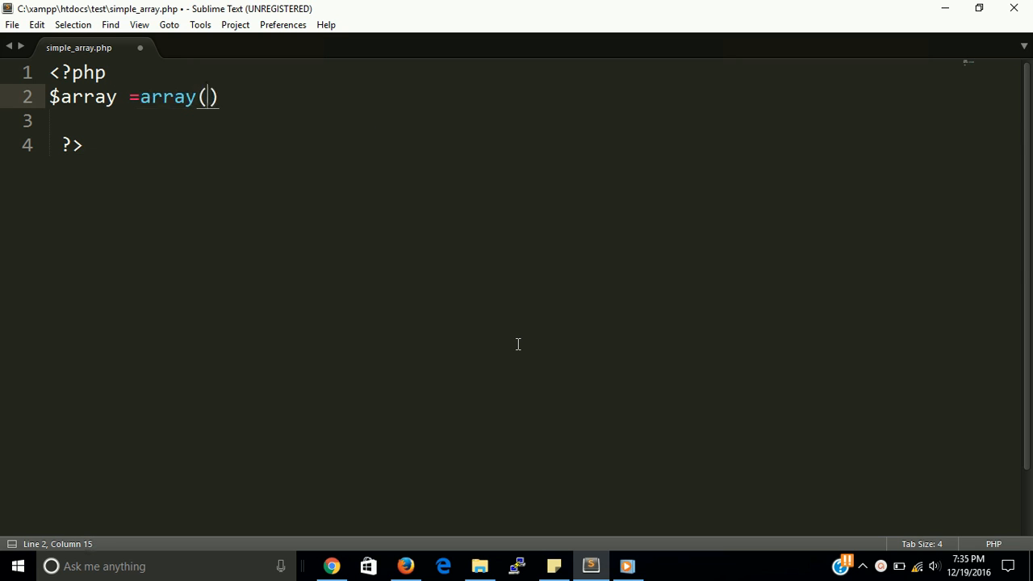
text(;)
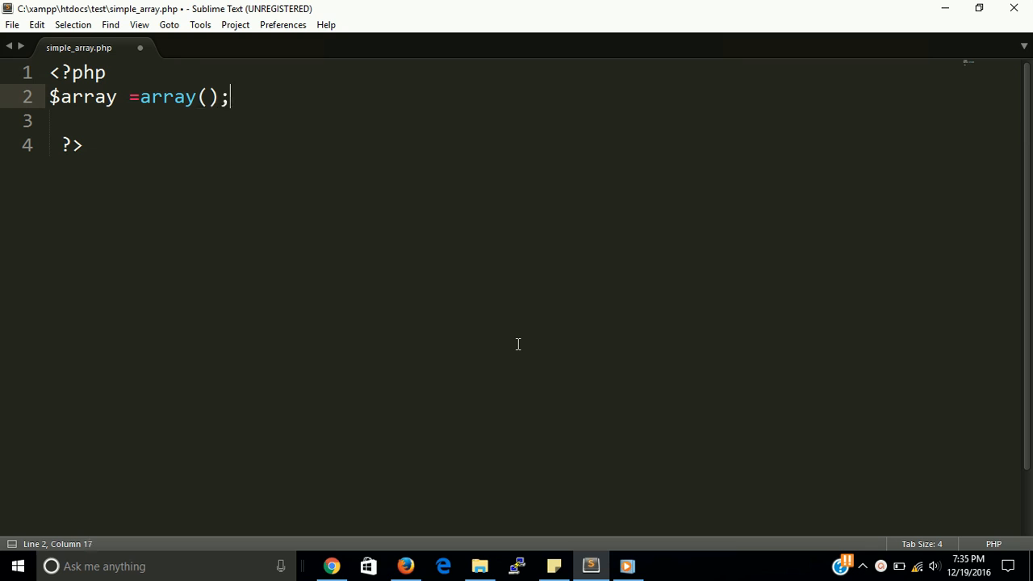
text("")
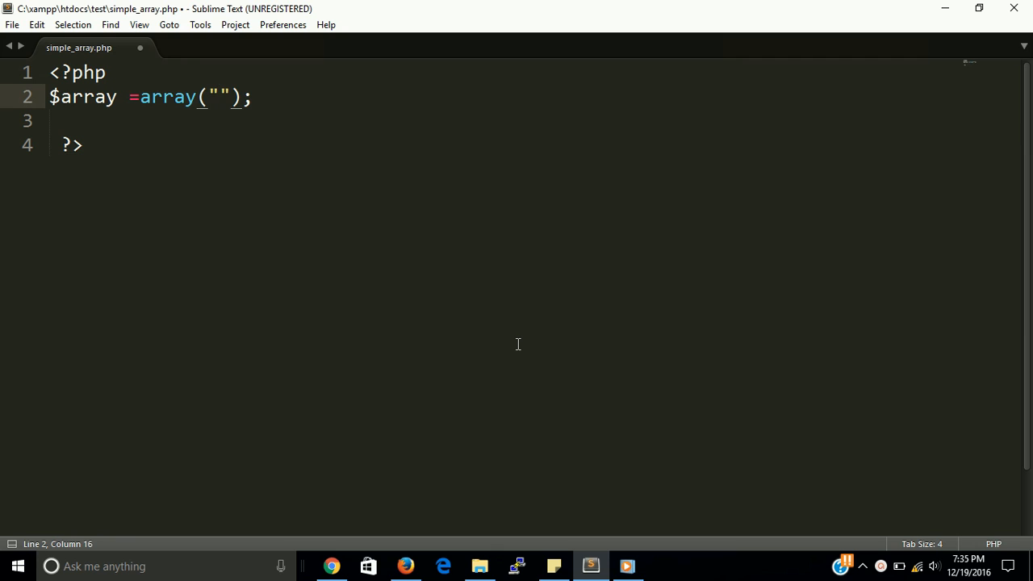
text(j)
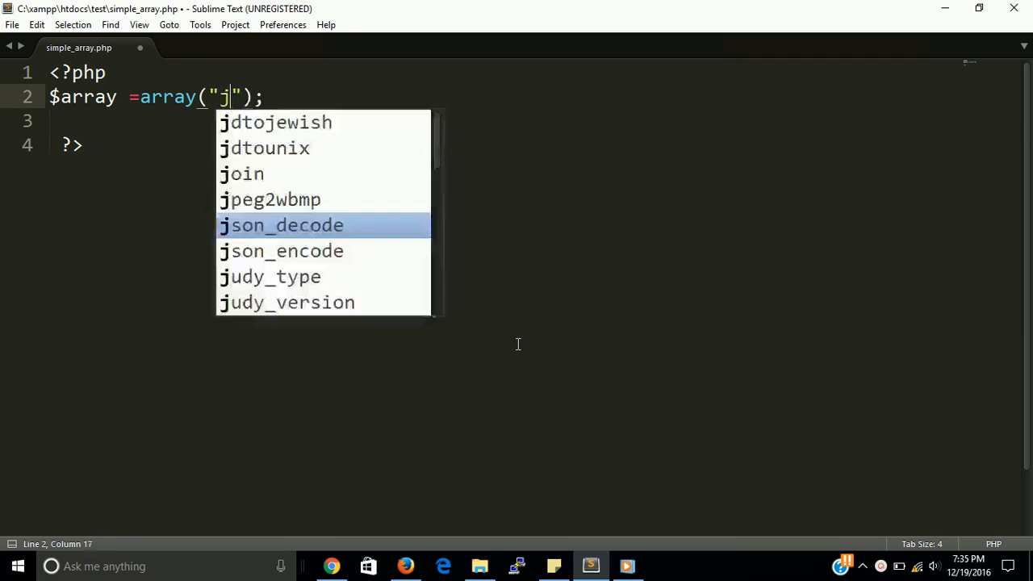
text(ohn,)
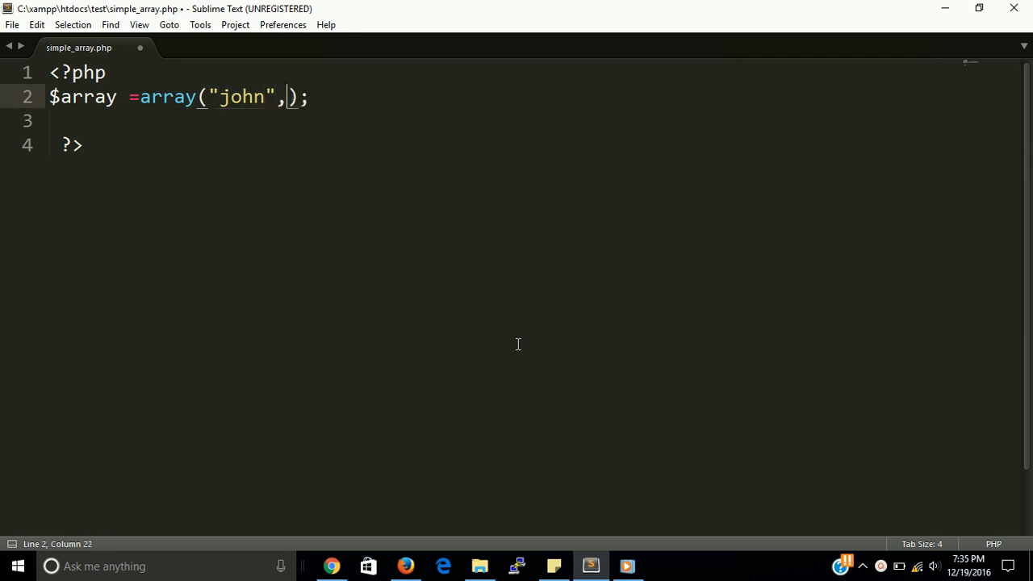
text(")
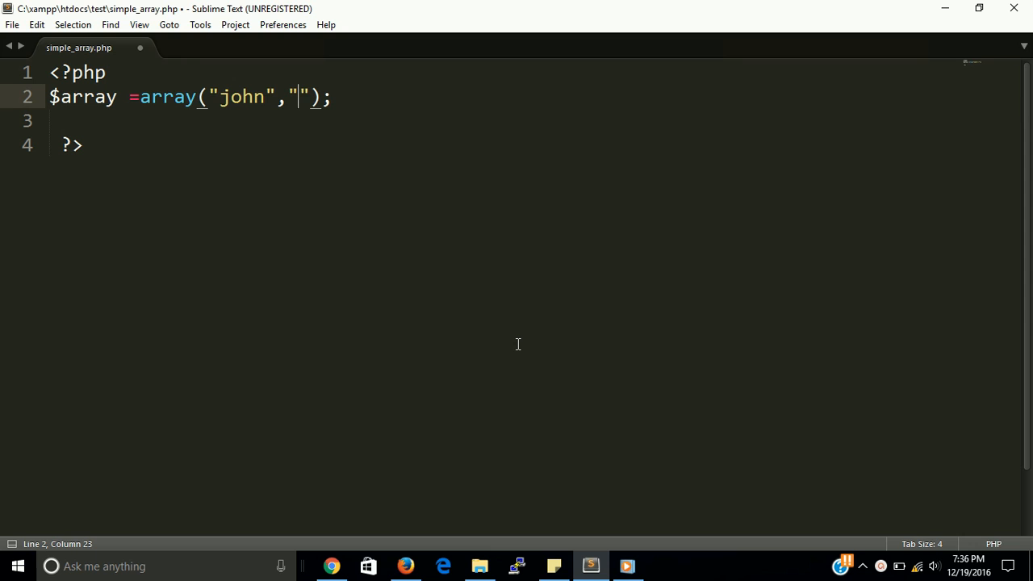
text(aj ho)
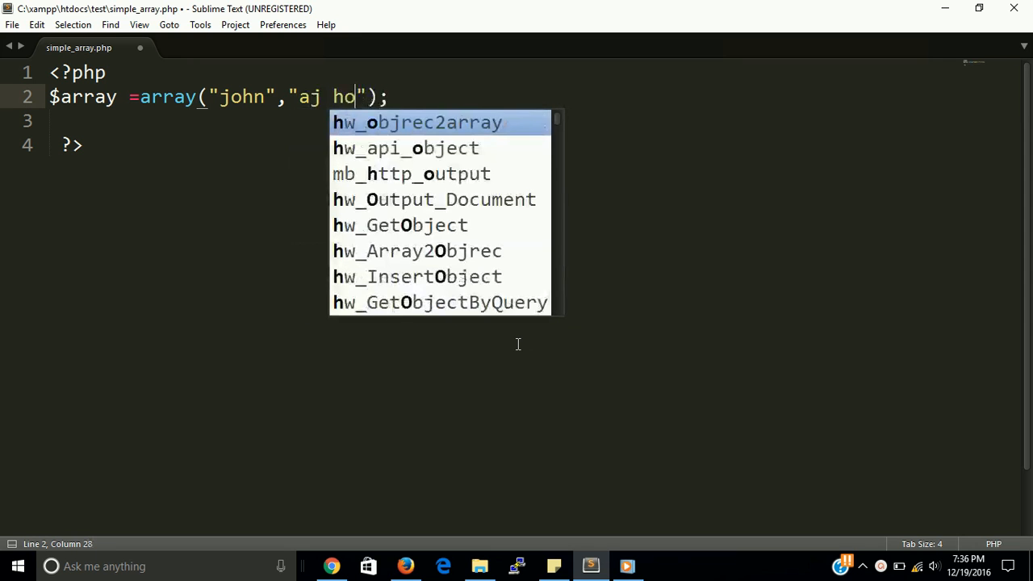
text(ge"m)
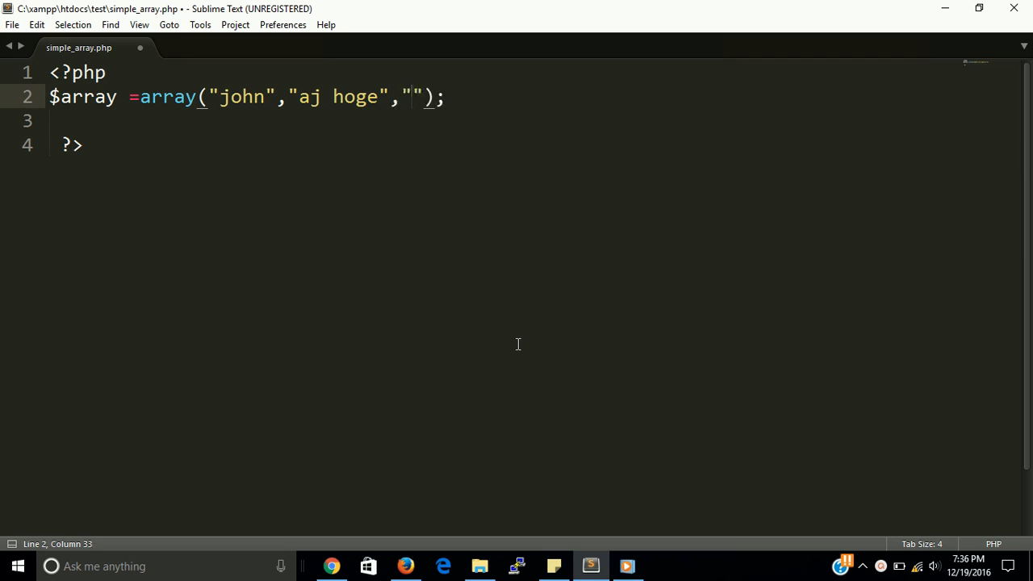
text(keli",)
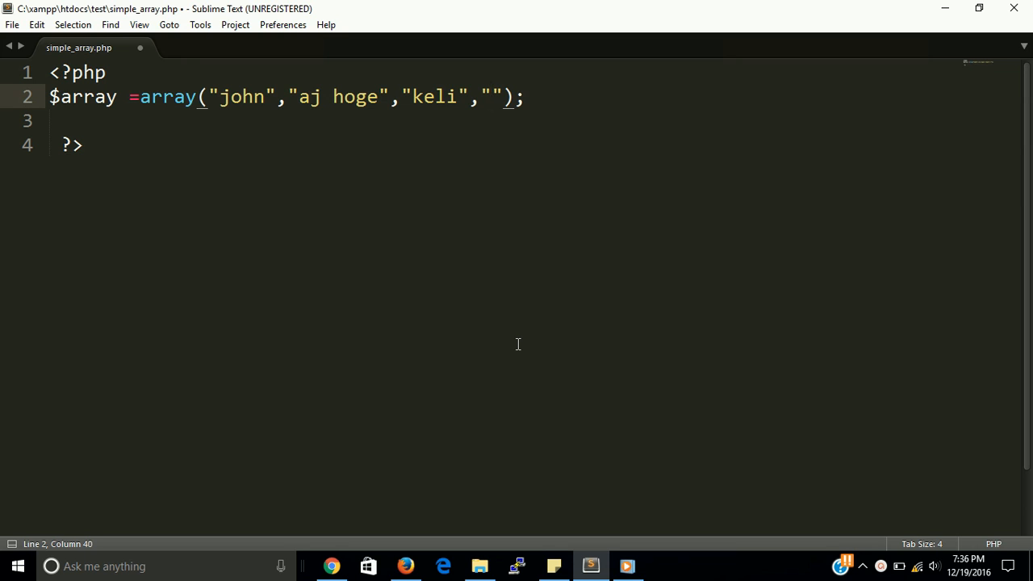
text(big)
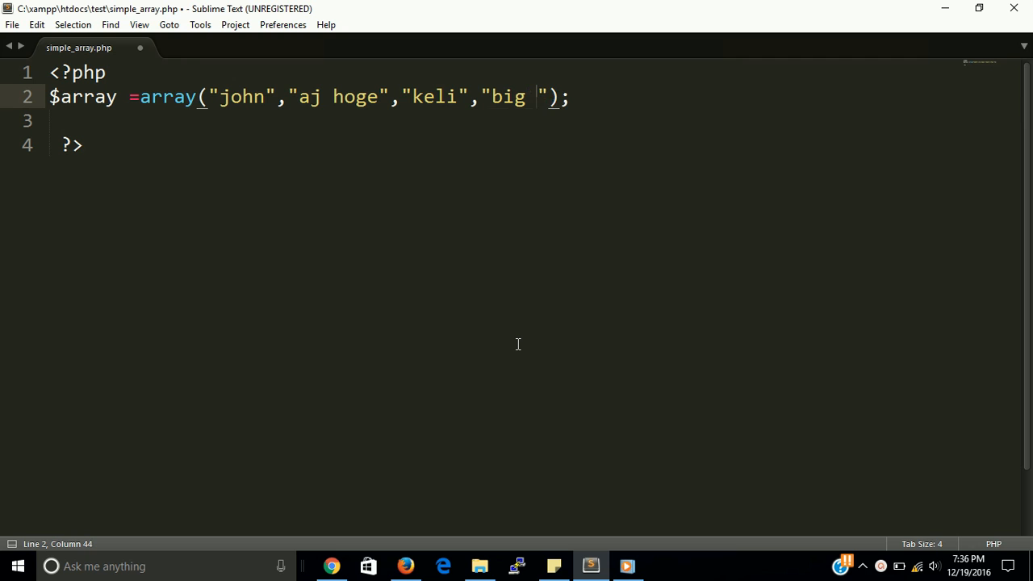
text(s)
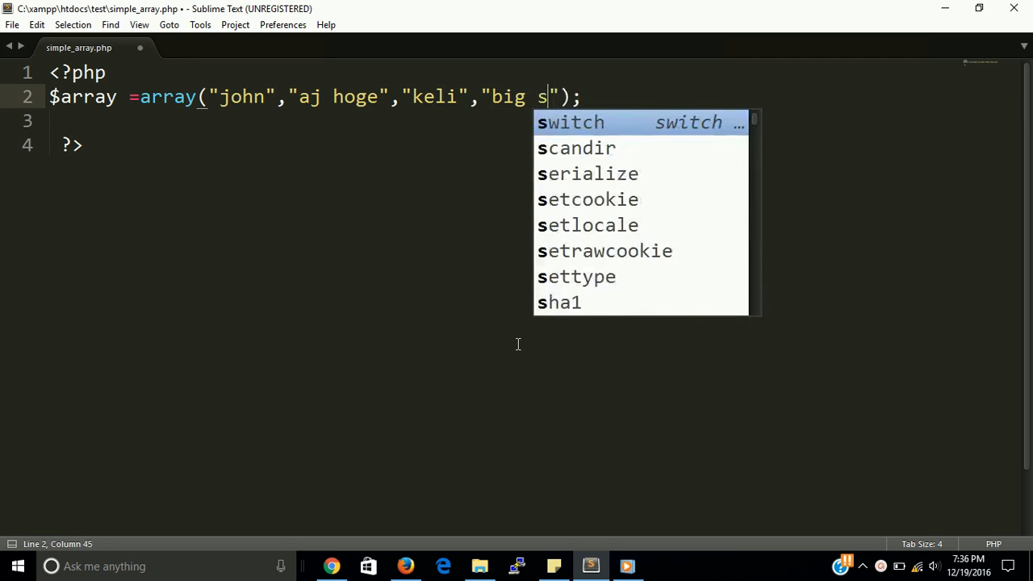
text(how)
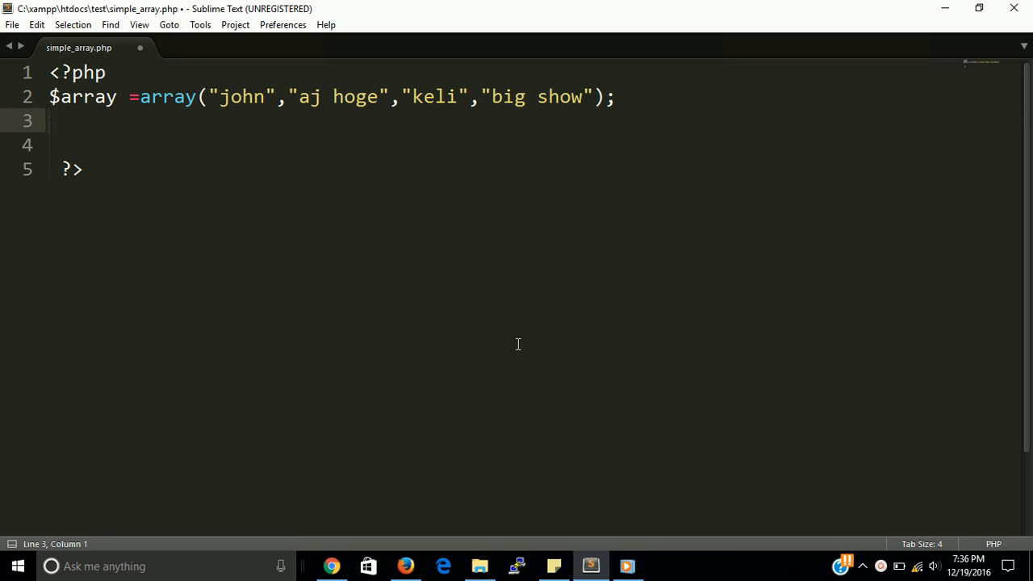
mouse_move(487, 226)
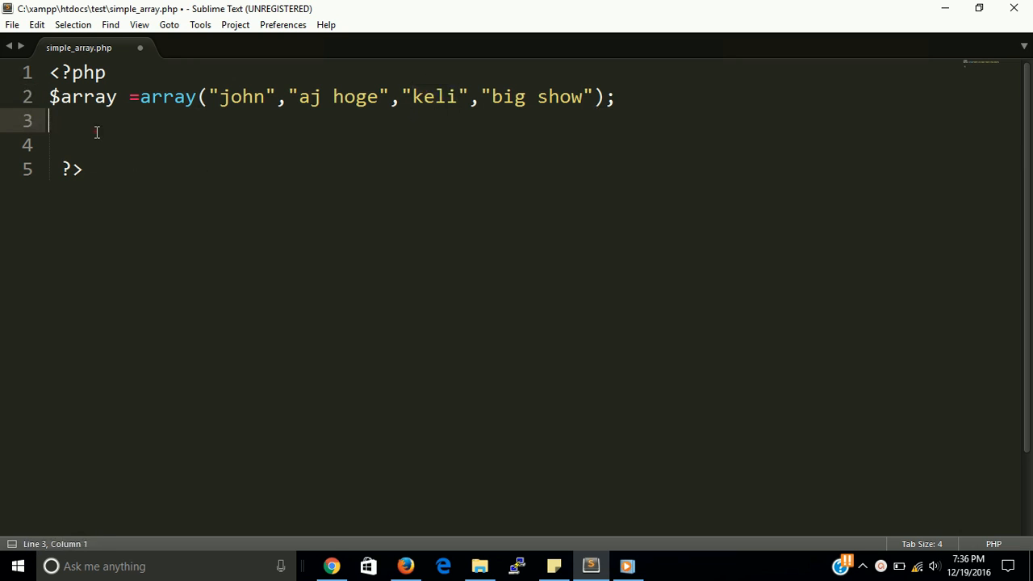
- Add echo $array['2']; below the array and save the file
text(echo)
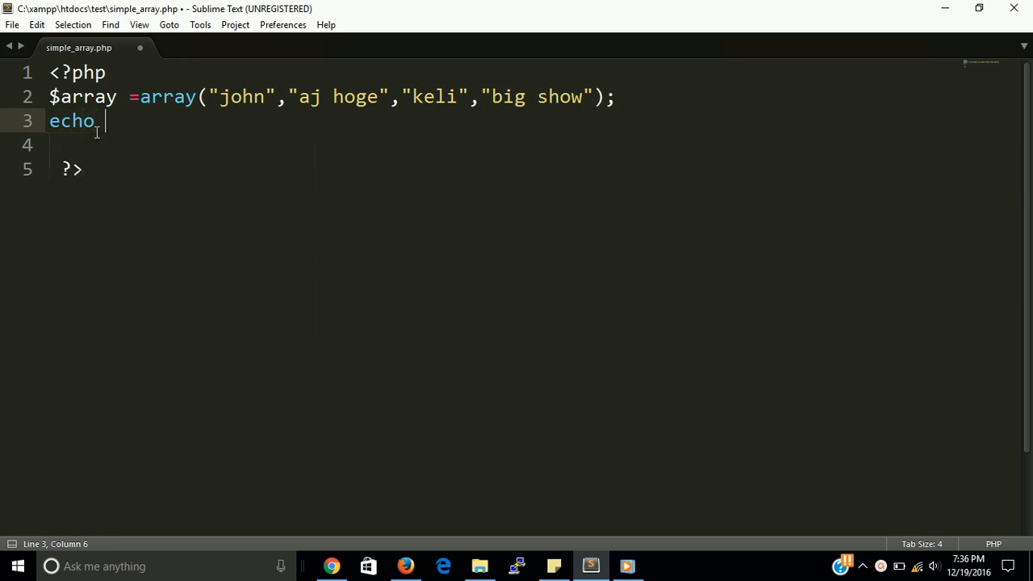
text($)
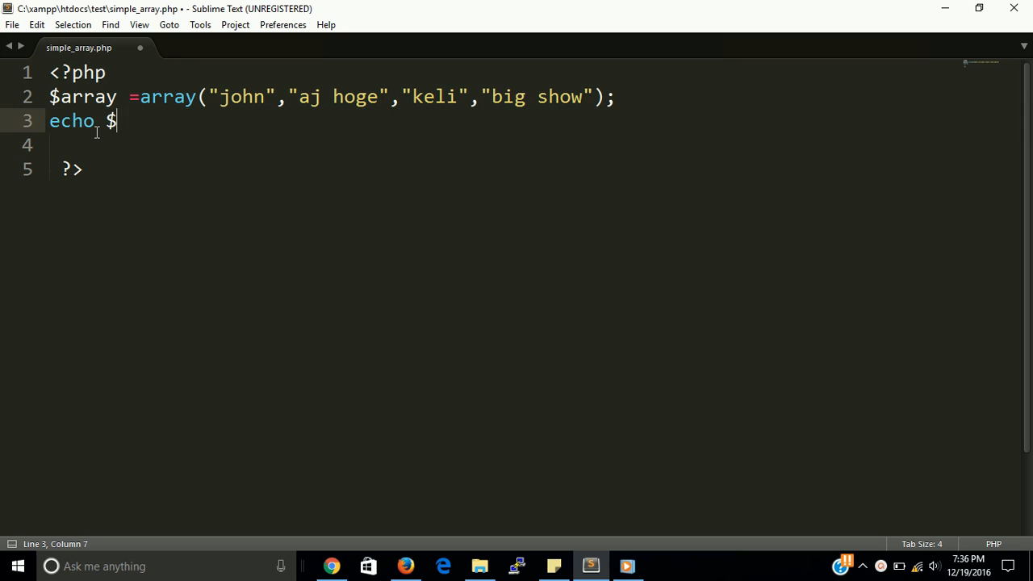
text([])
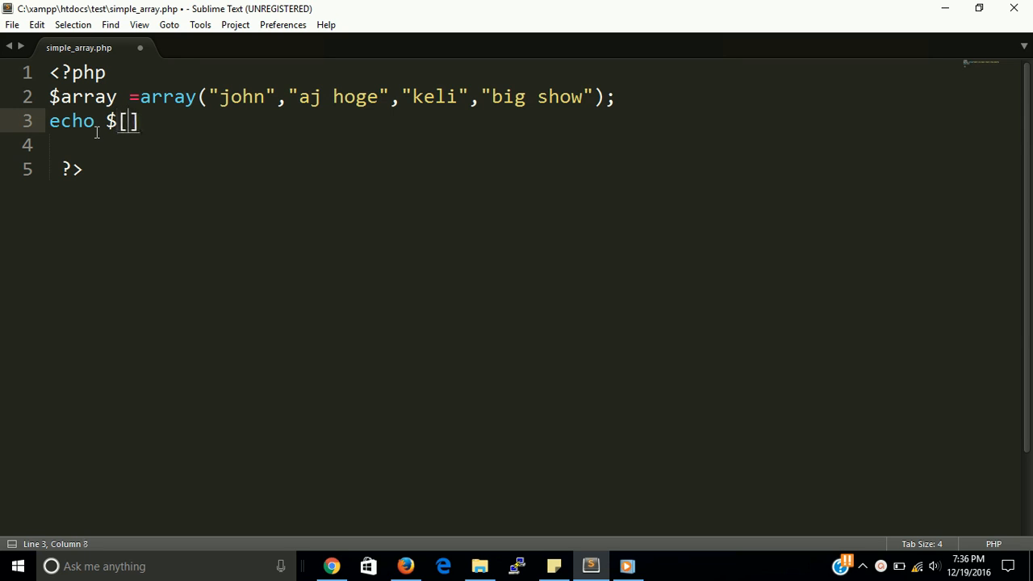
text(arrAY)
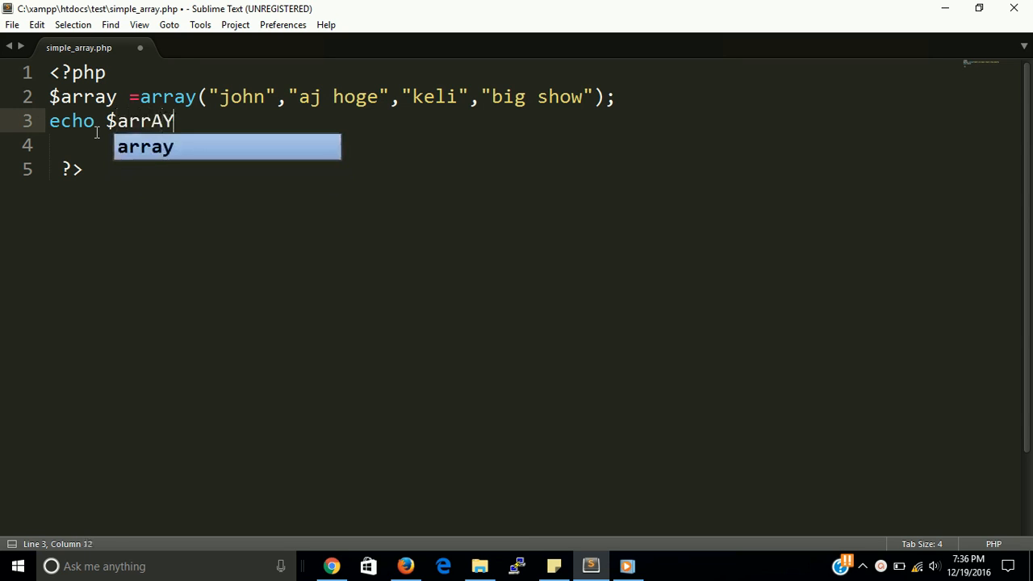
text([])
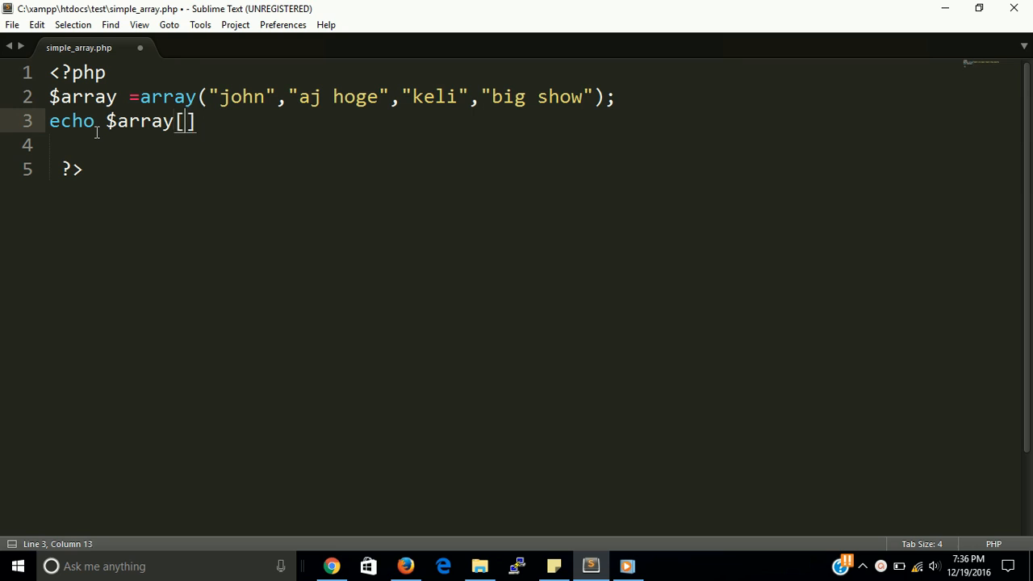
text('')
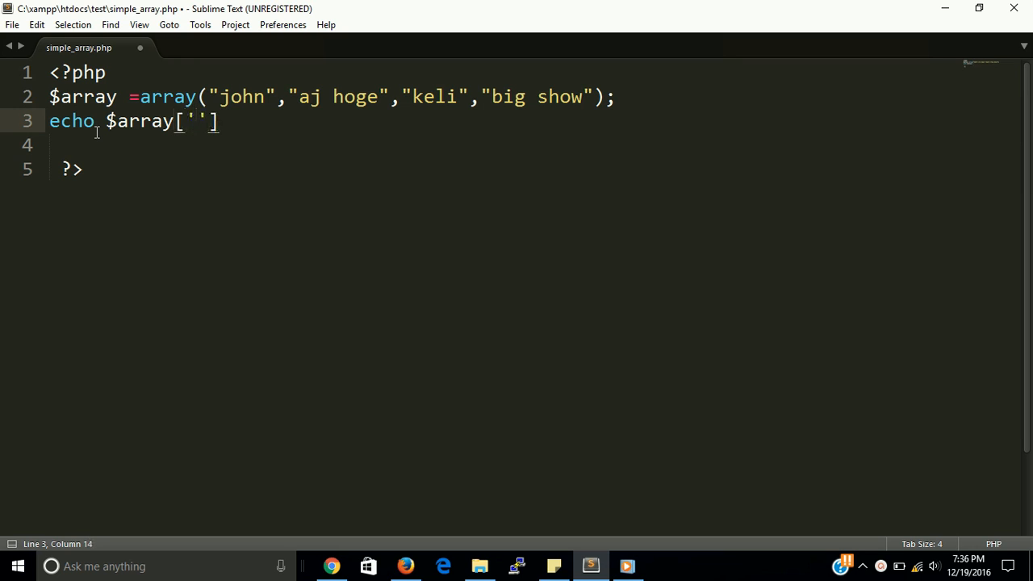
text(2)
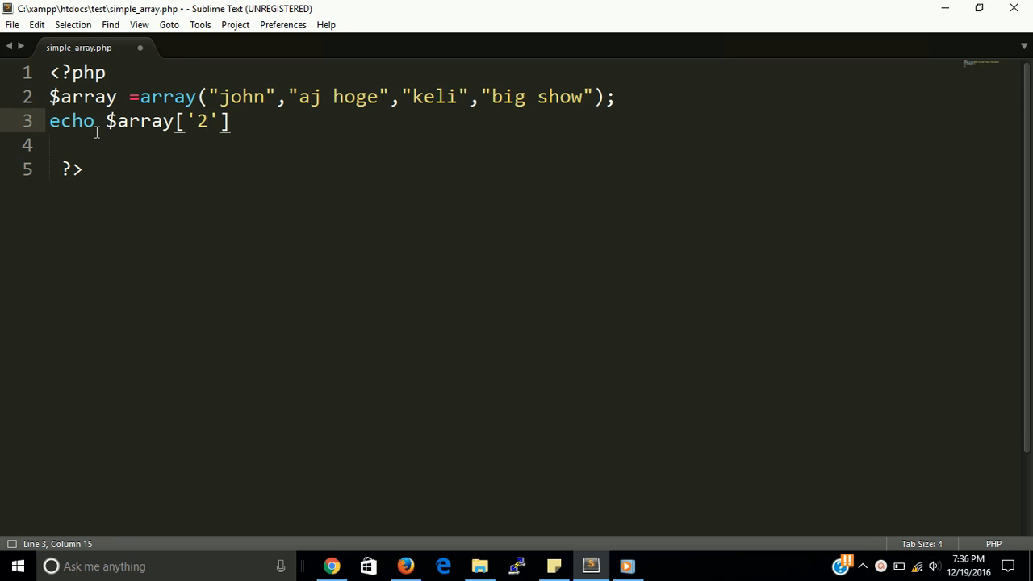
text(;)
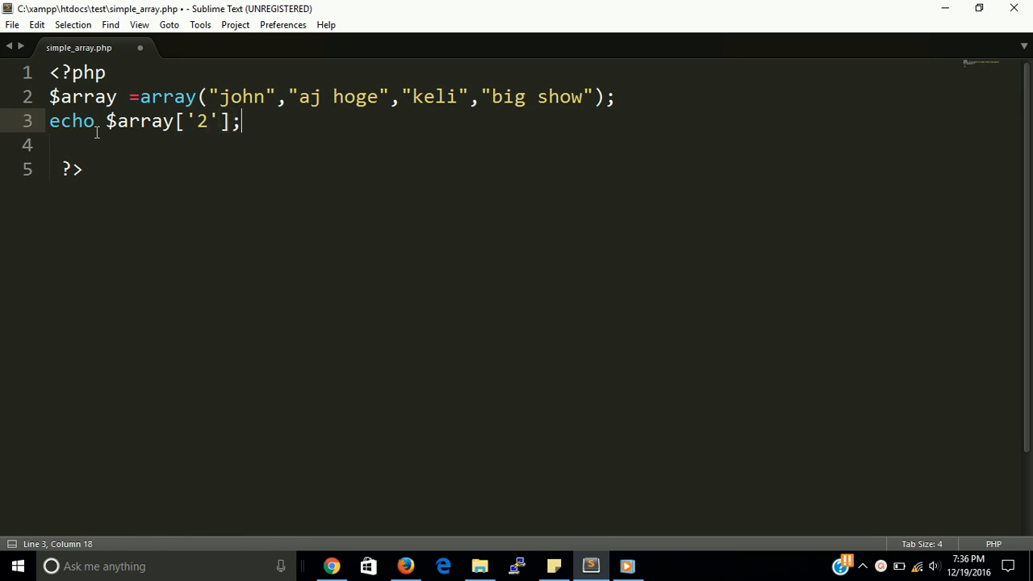
key(ctrl+s)
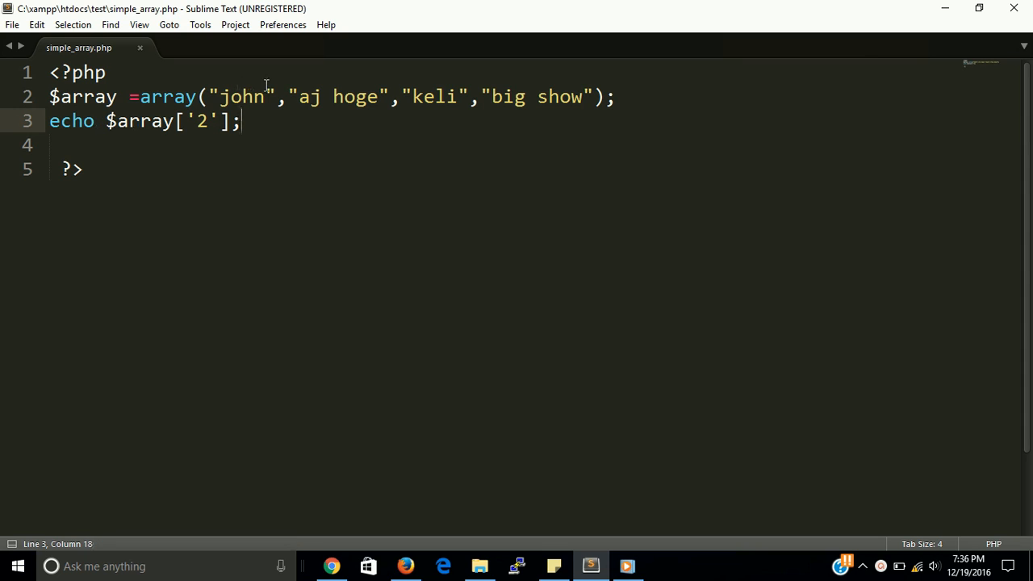
- Insert a blank line after the array definition
click(242, 97)
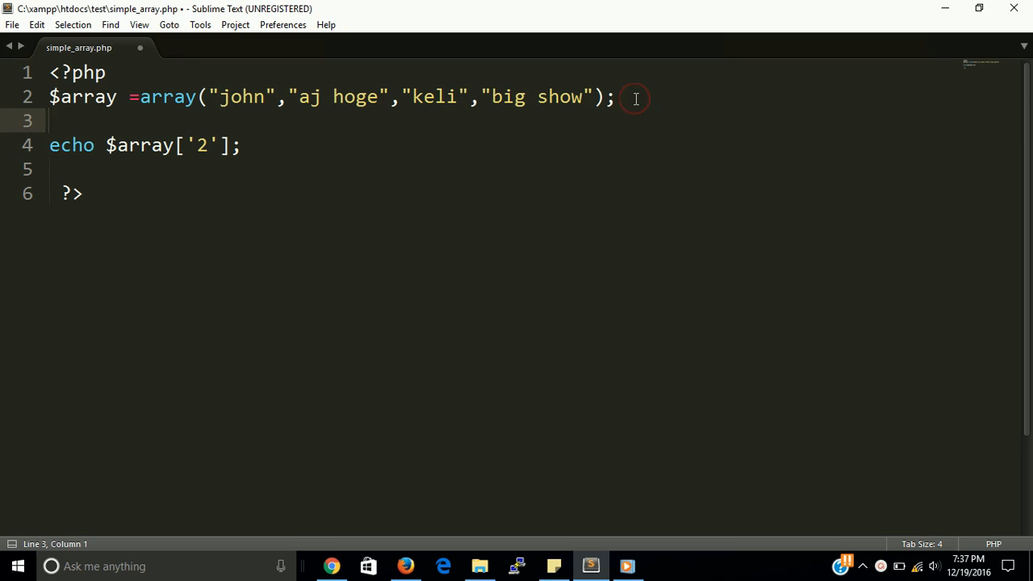
key(ctrl+s)
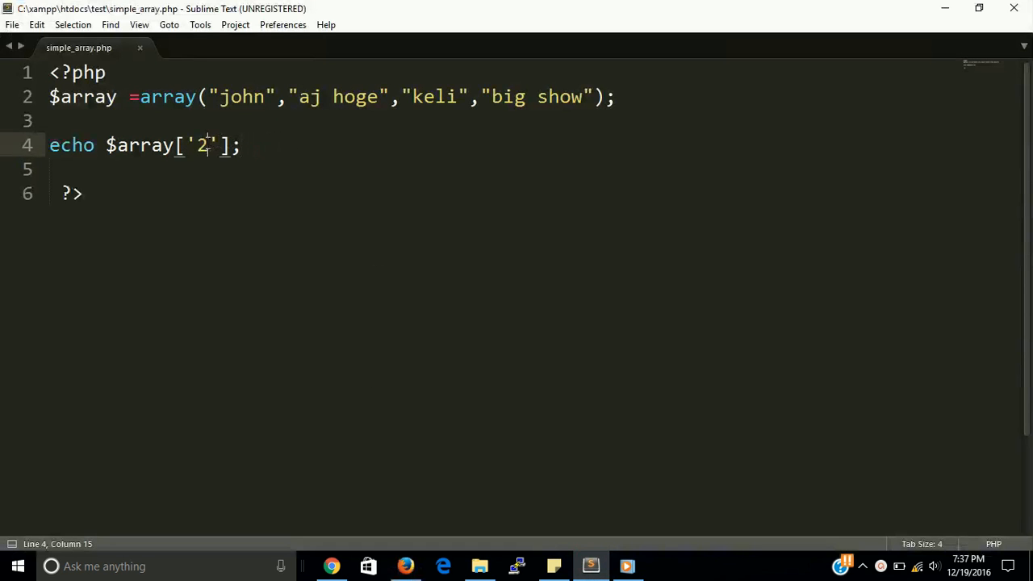
text(0)
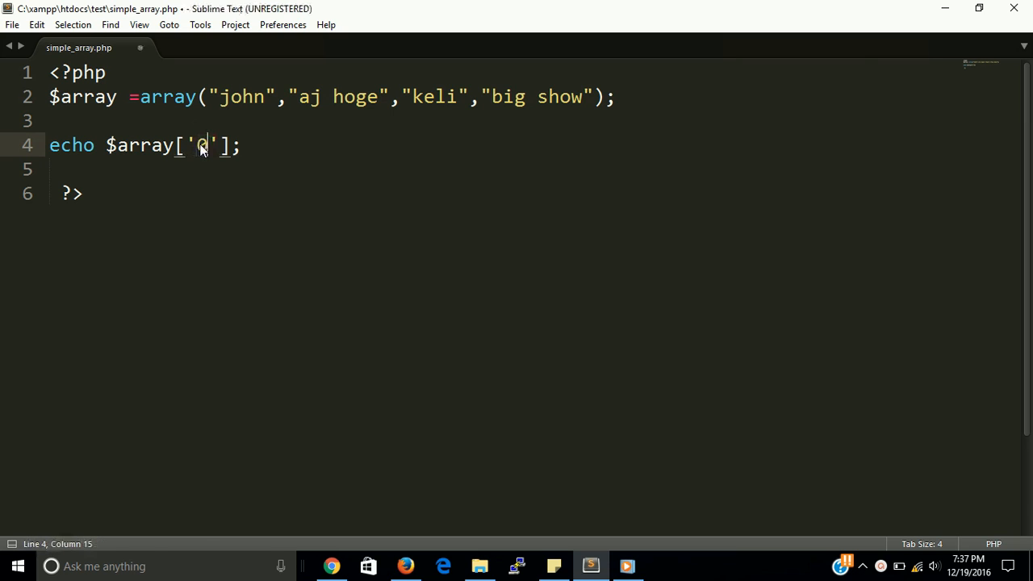
key(ctrl+s)
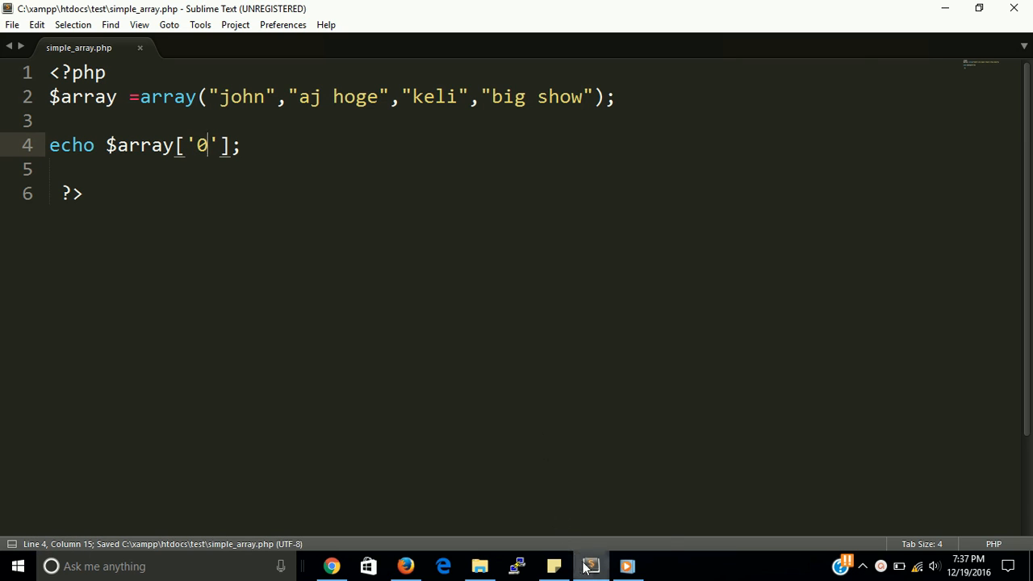
click(405, 565)
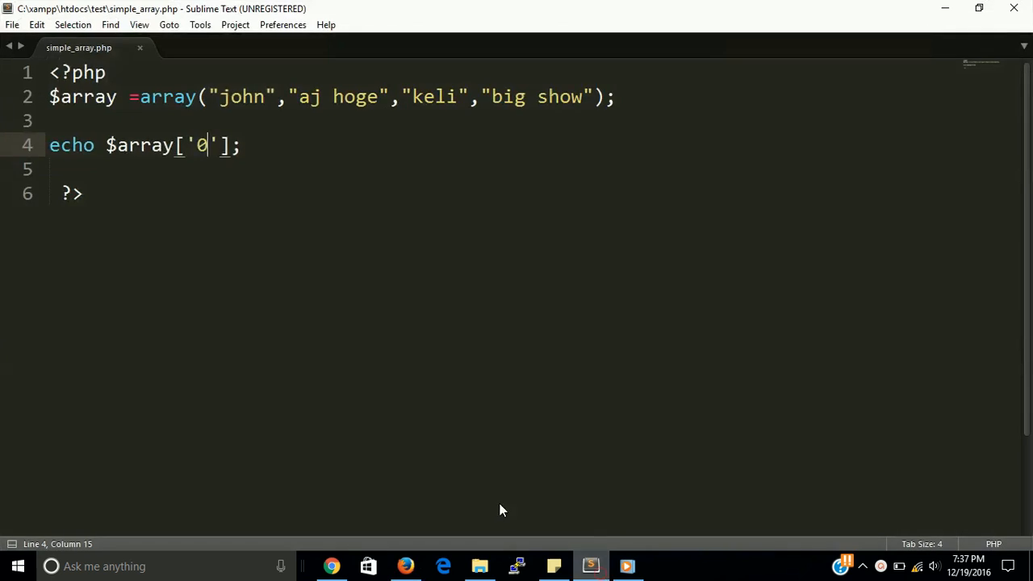
click(82, 194)
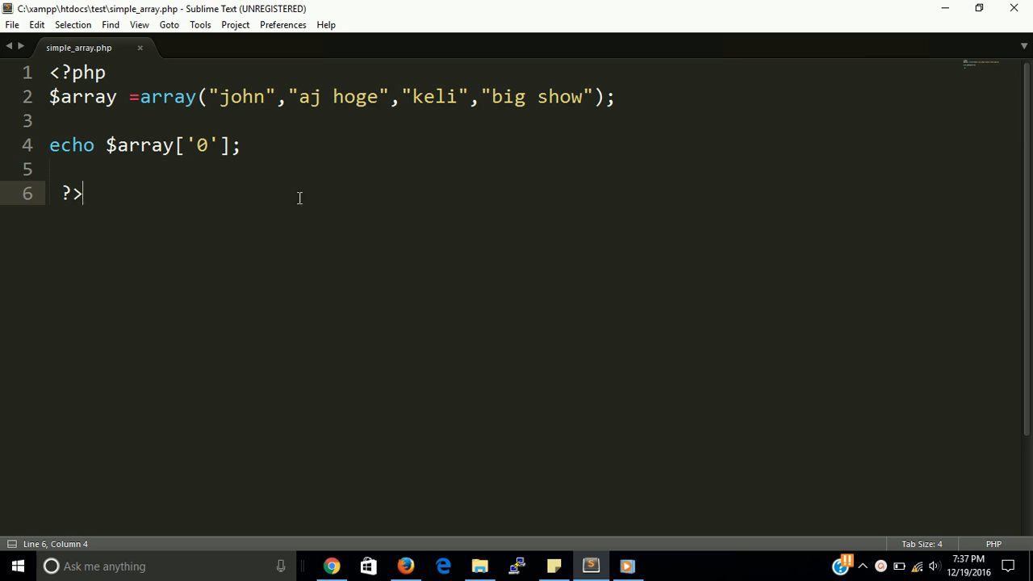
mouse_move(278, 163)
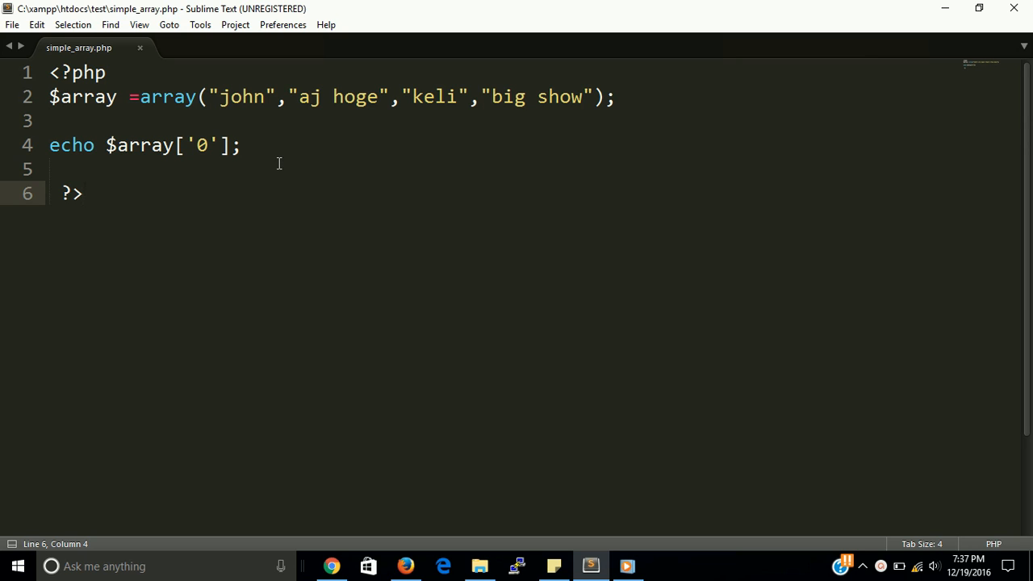
mouse_move(261, 152)
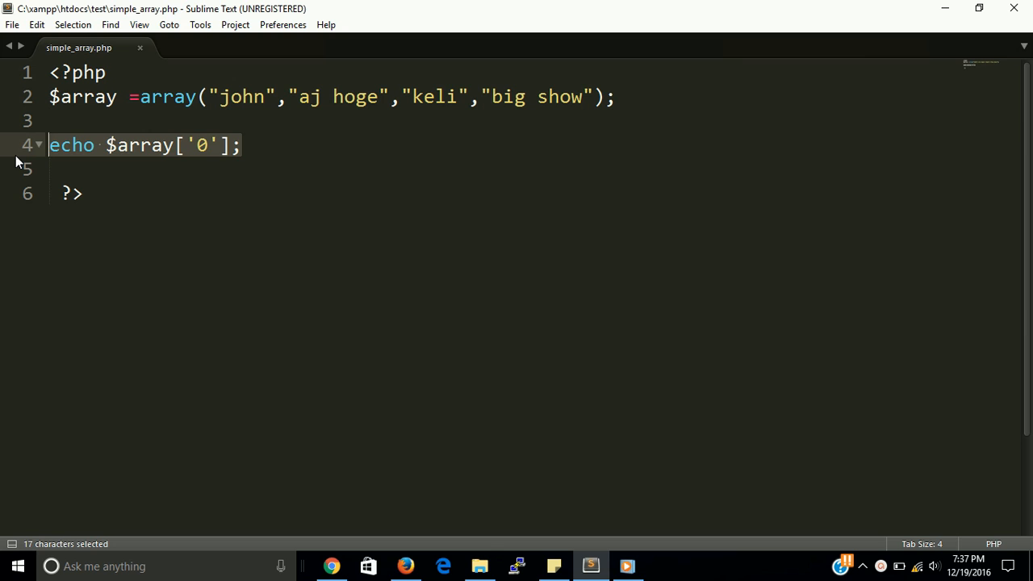
- Write the loop header for($i=0;$i<count($array);$i++) in place of the echo line
text(for()
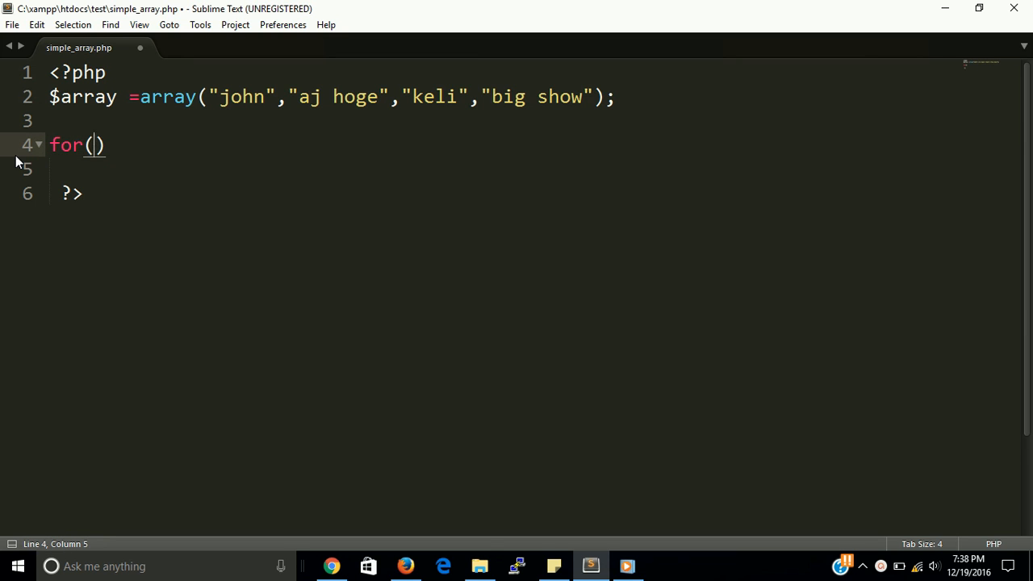
text($i)
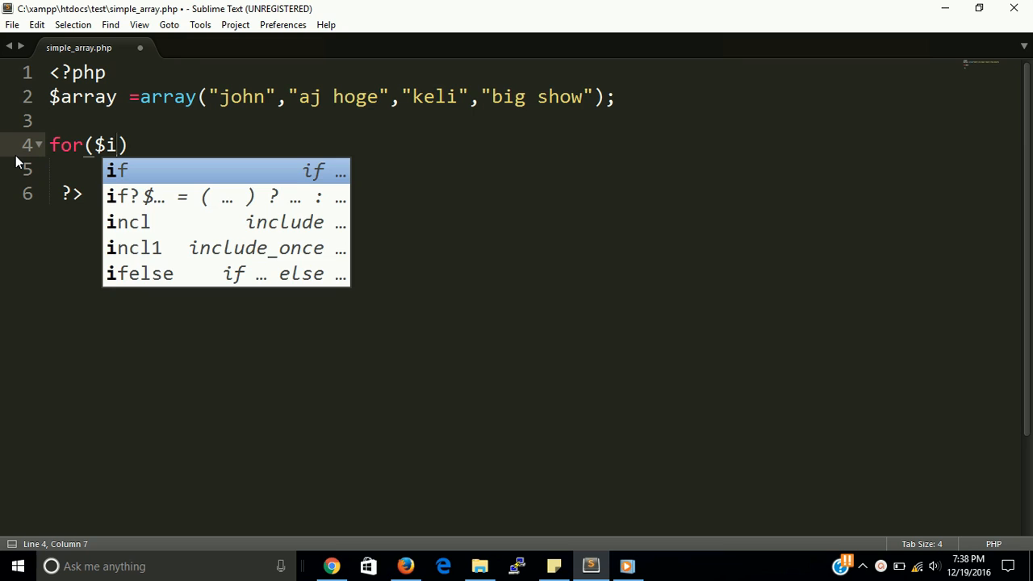
text(=0)
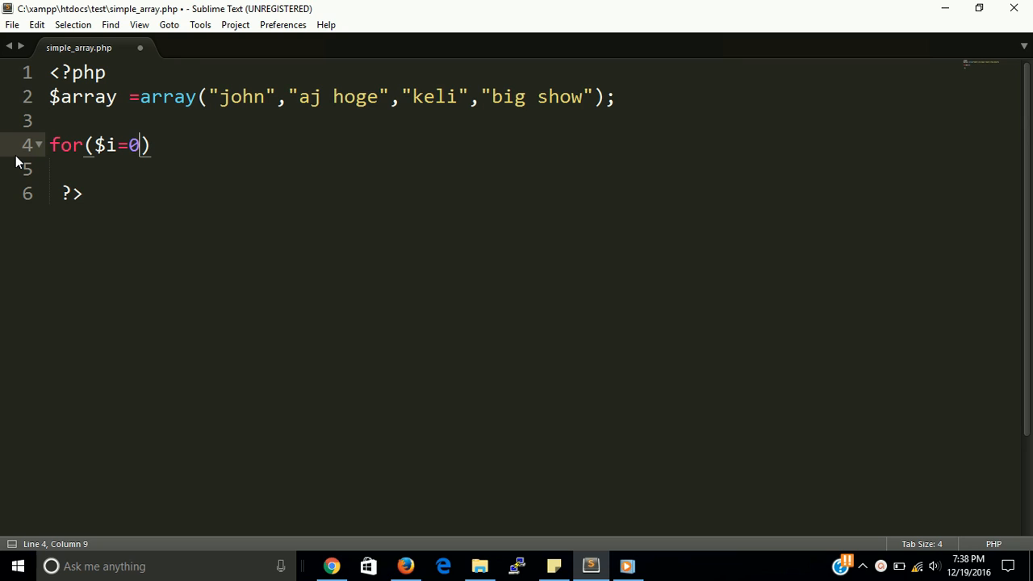
text(;)
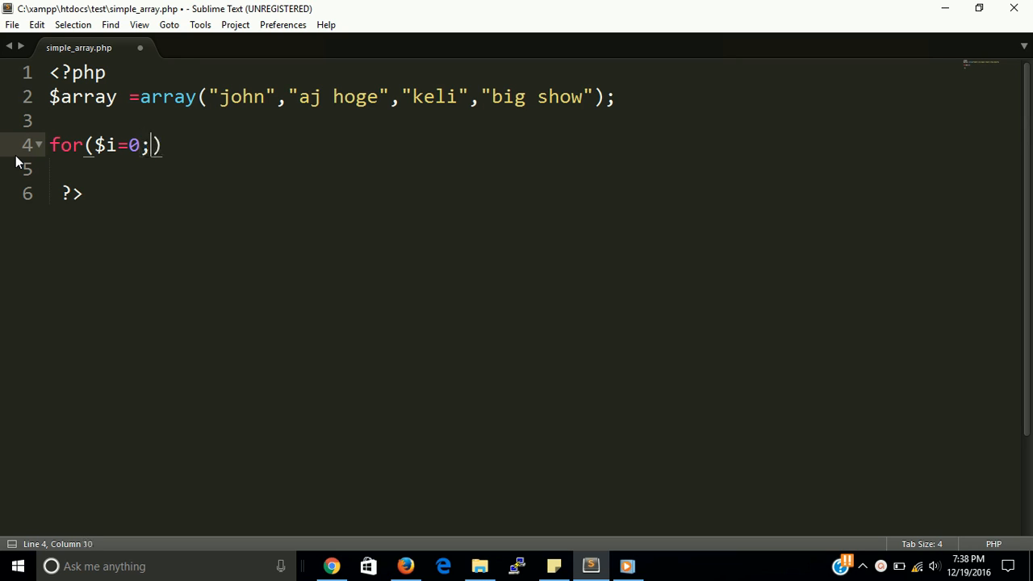
text($)
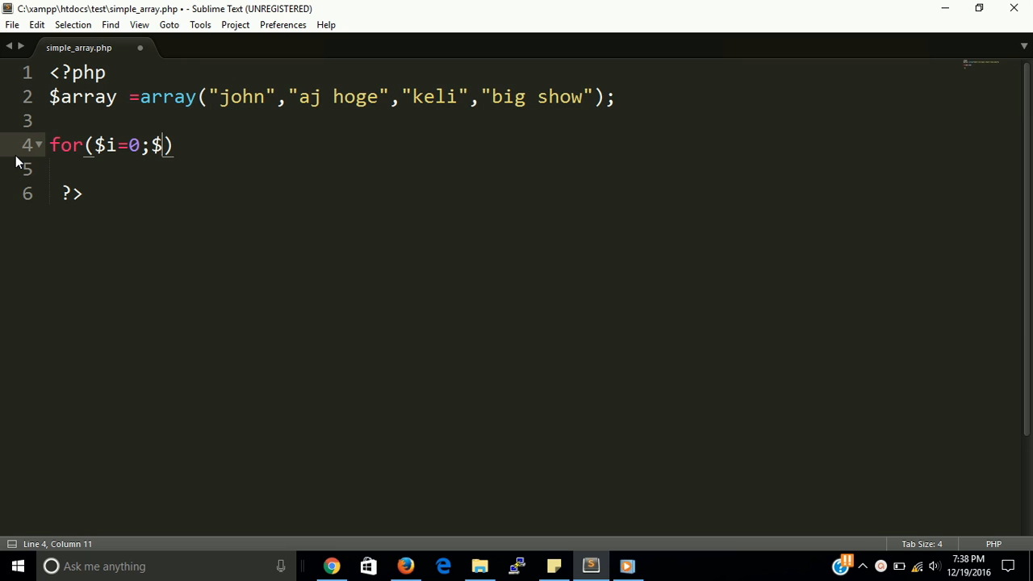
text(i)
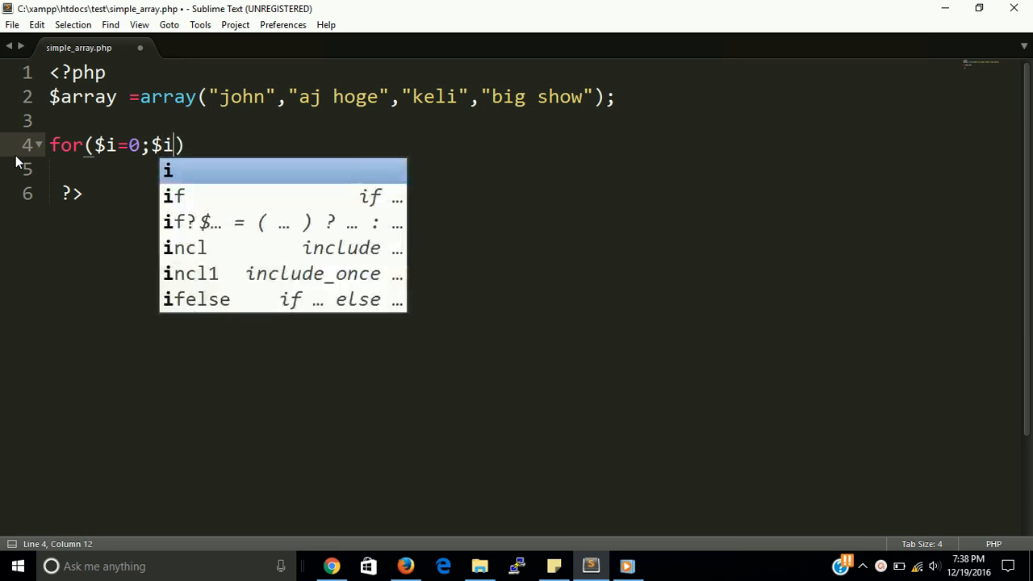
text(<)
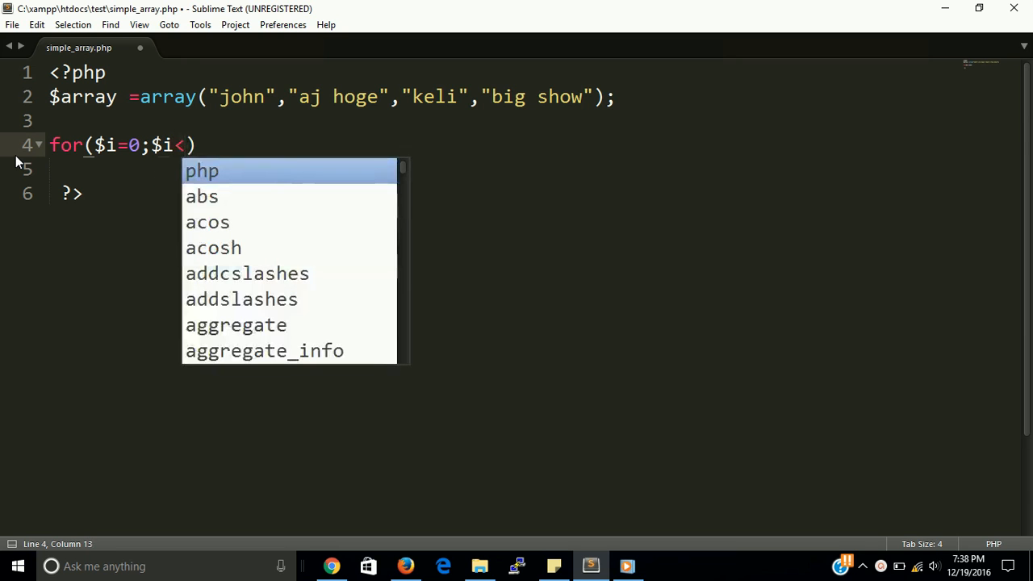
text(count()
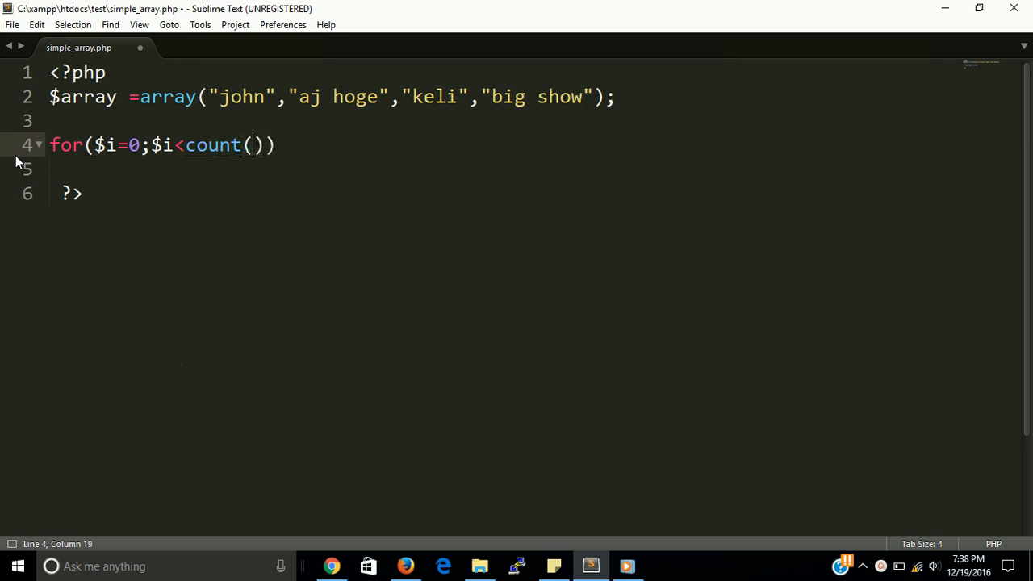
text($array)
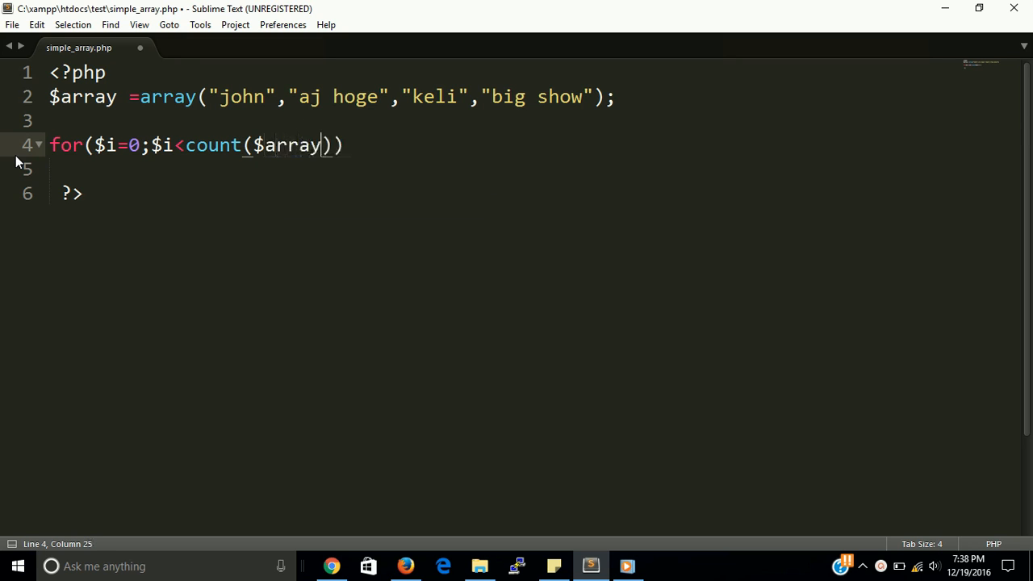
text(;)
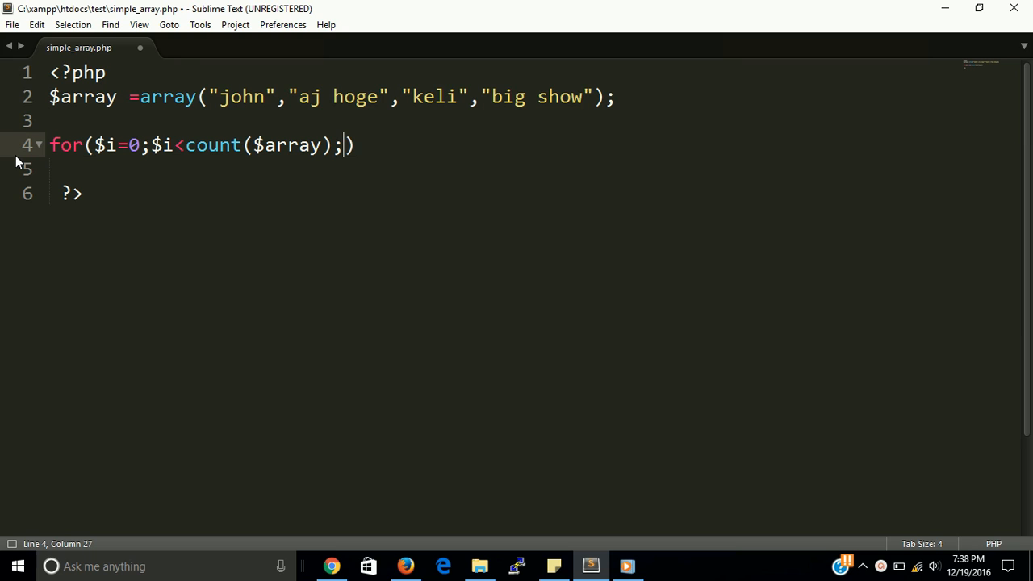
text($i)
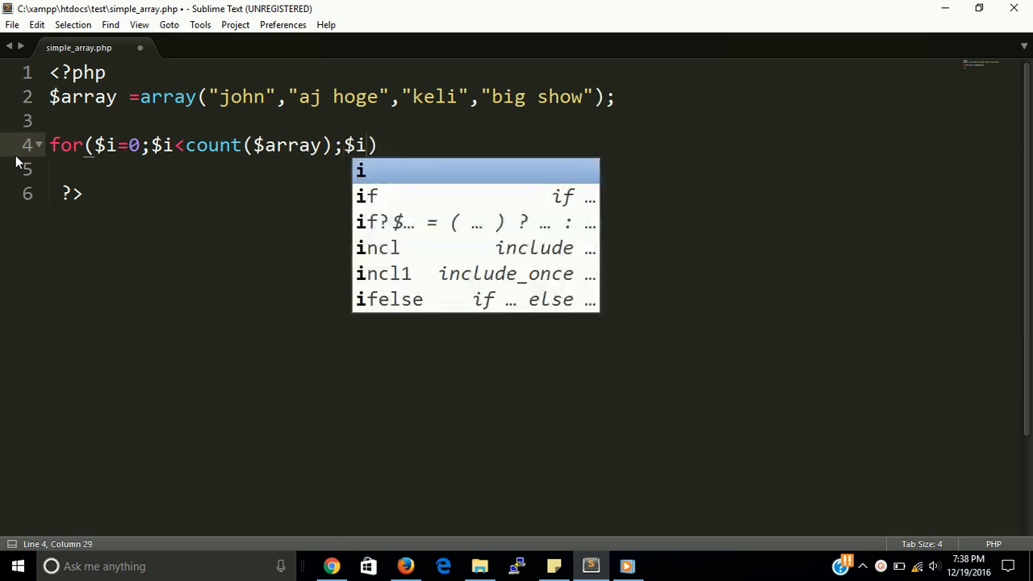
text(++)
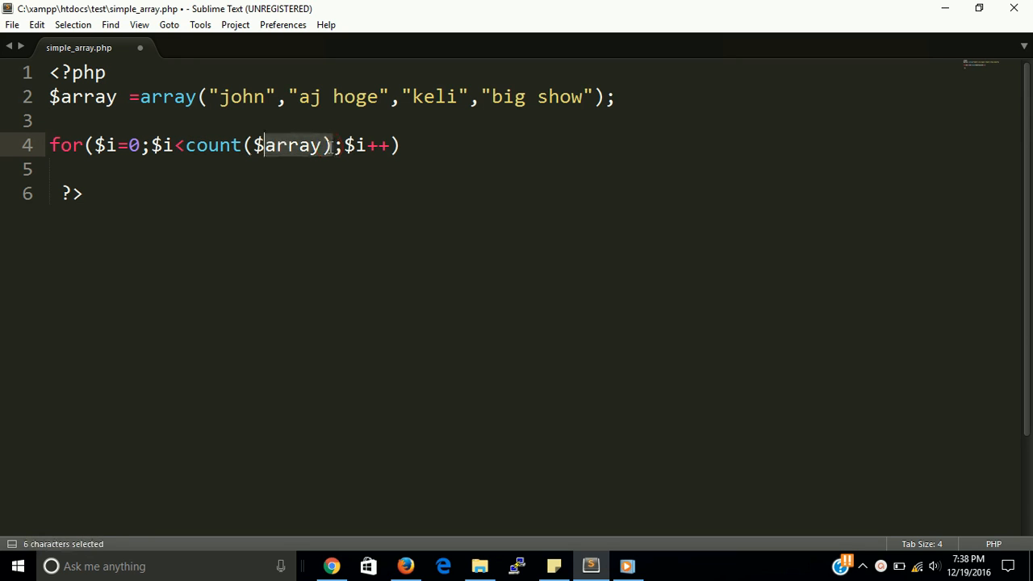
- Move count($array) into a $count variable used in the loop condition, and save
key(ctrl+x)
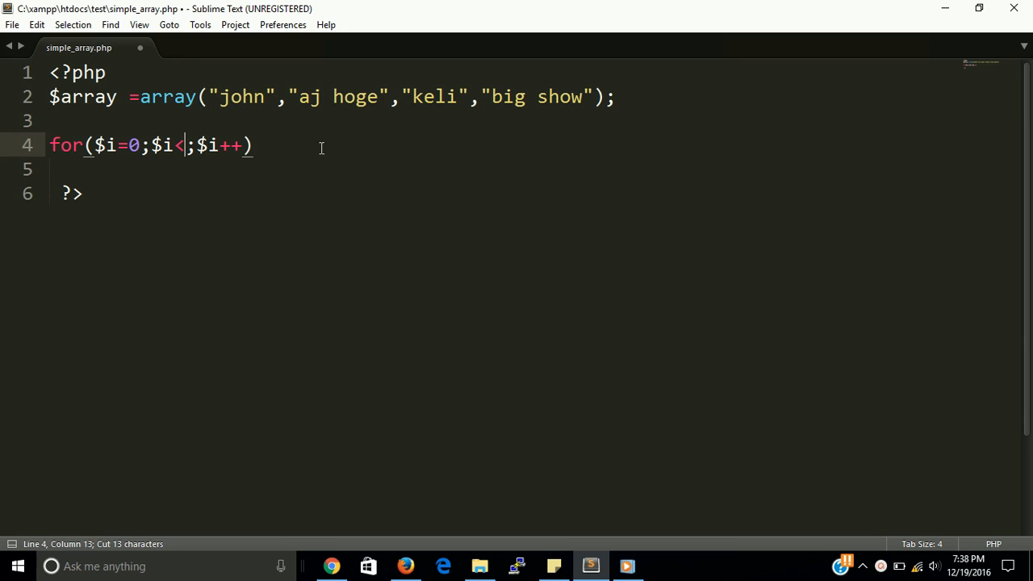
text($)
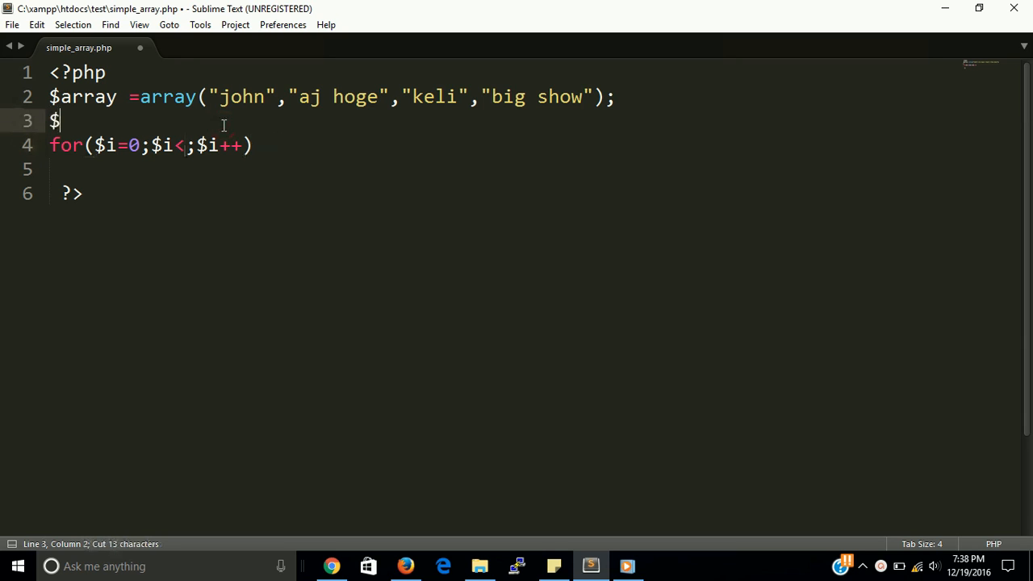
text(count)
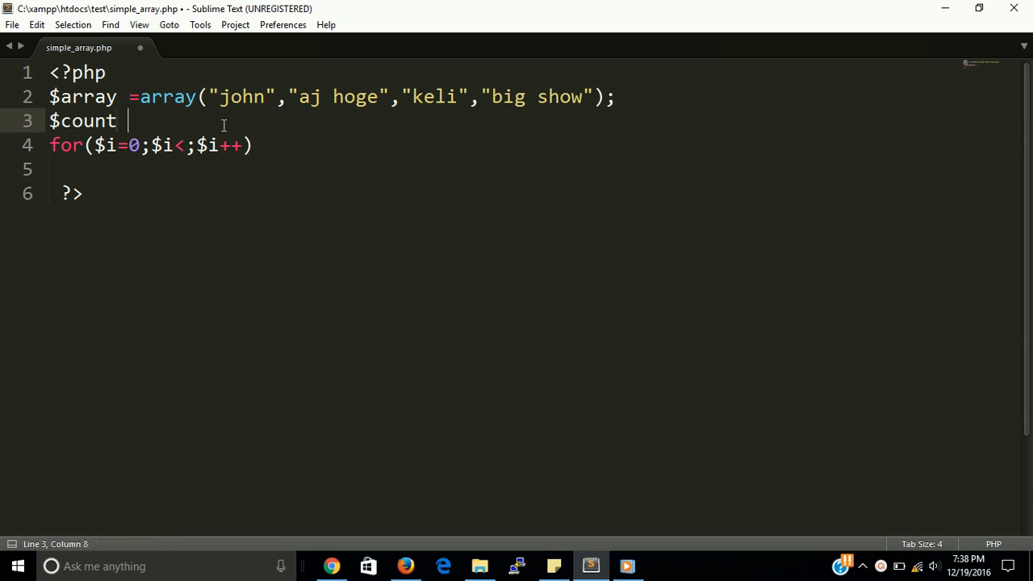
text(=count($array);)
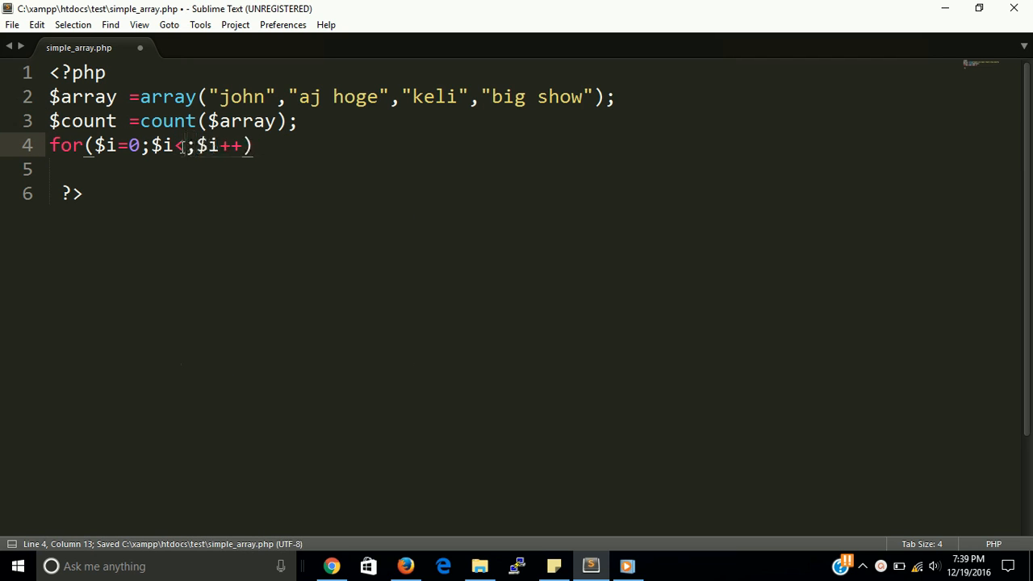
text($count)
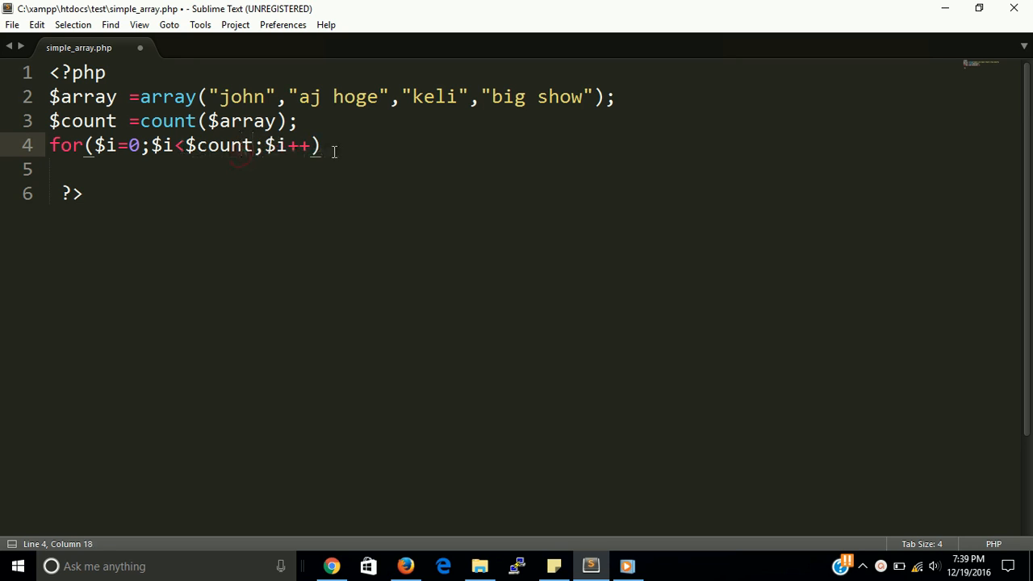
text(;)
click(534, 170)
text({)
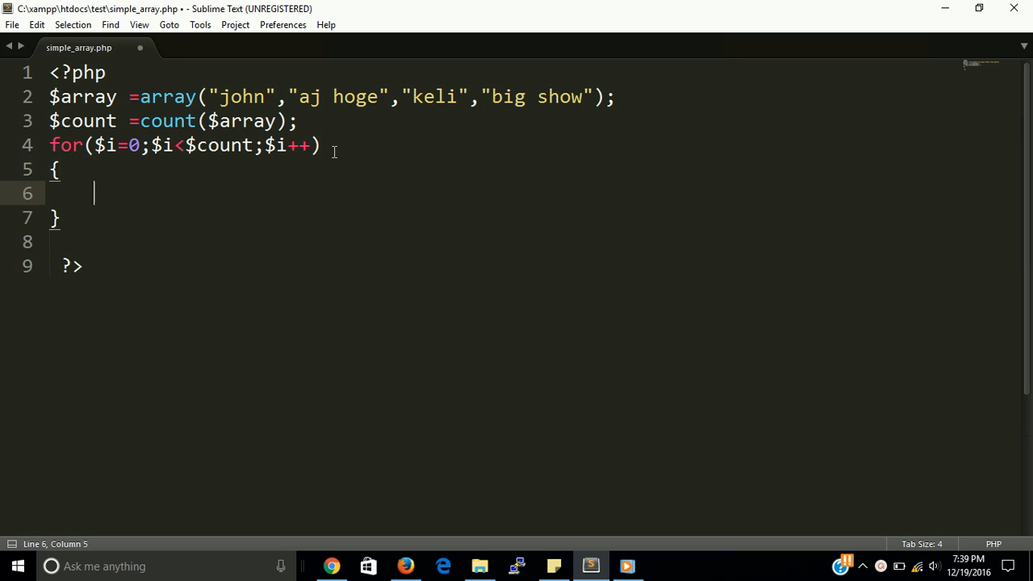
key(ctrl+s)
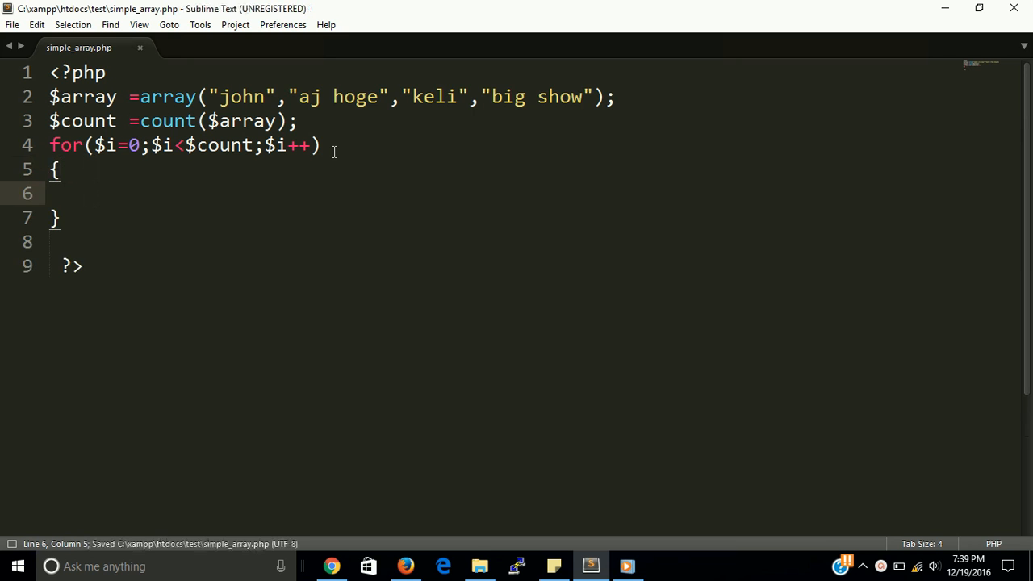
- Give the loop body echo $array[$i]; and save simple_array.php
text(E)
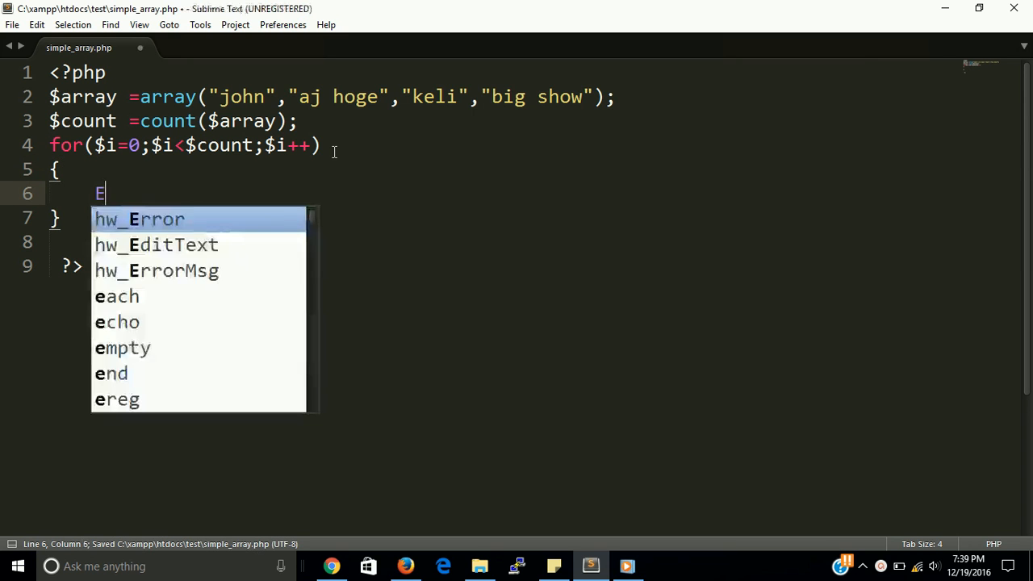
text(cho)
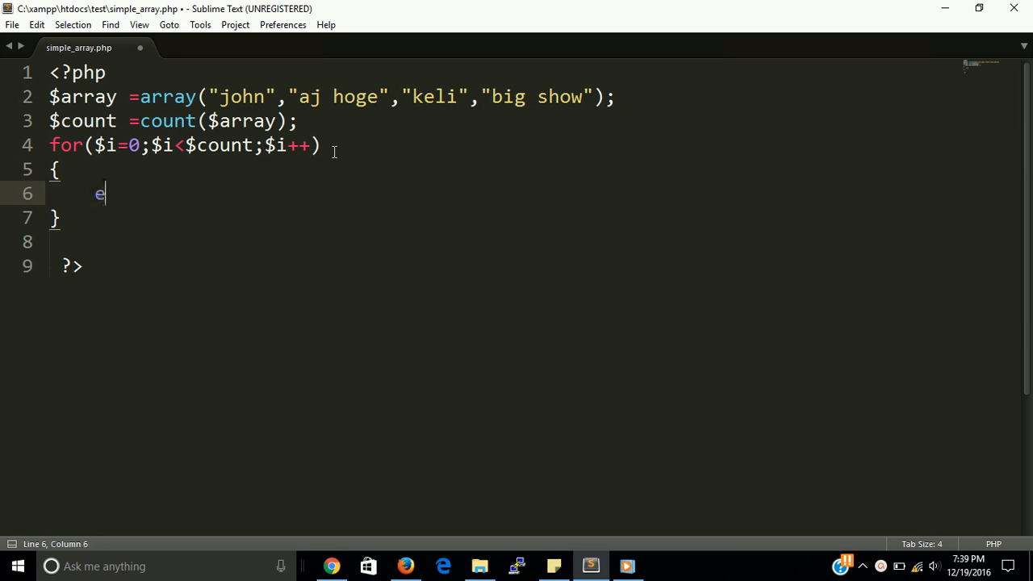
text(cho $)
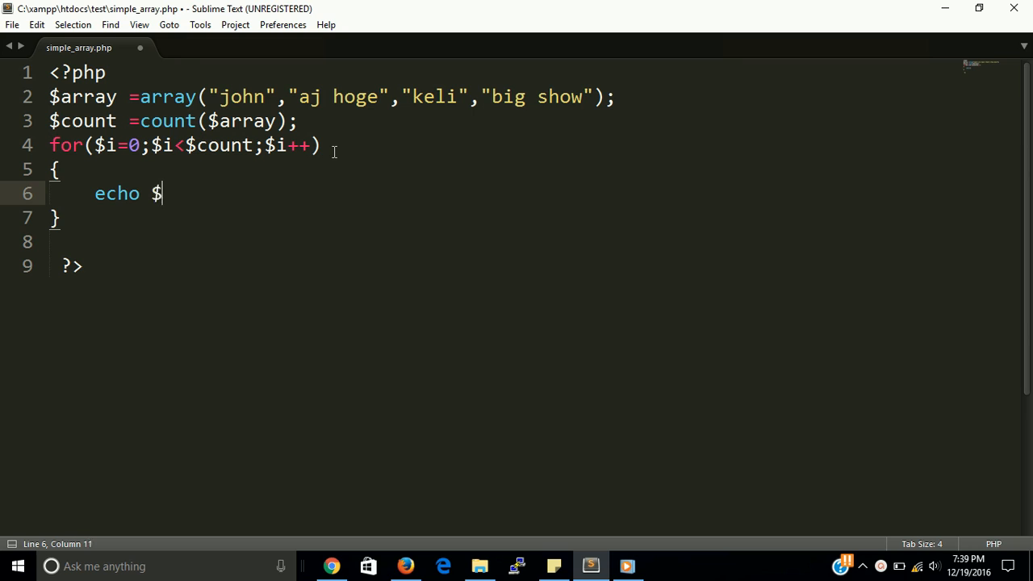
text(array[)
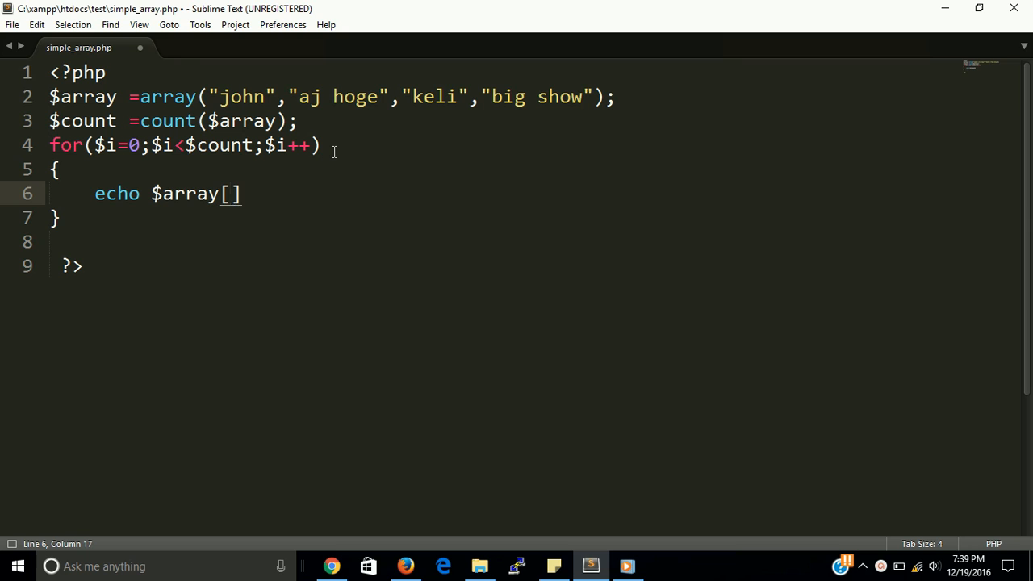
text($i)
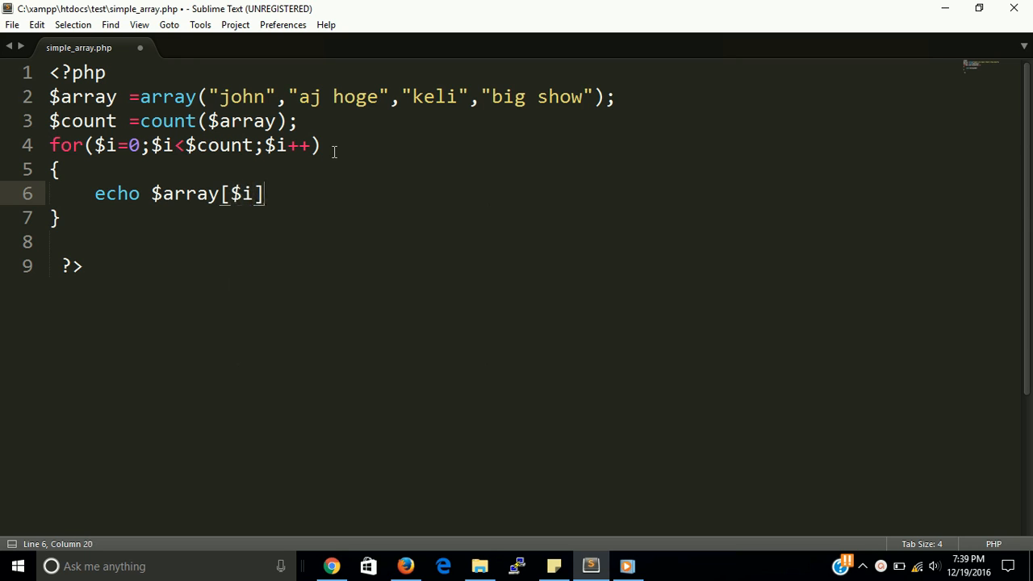
text(;)
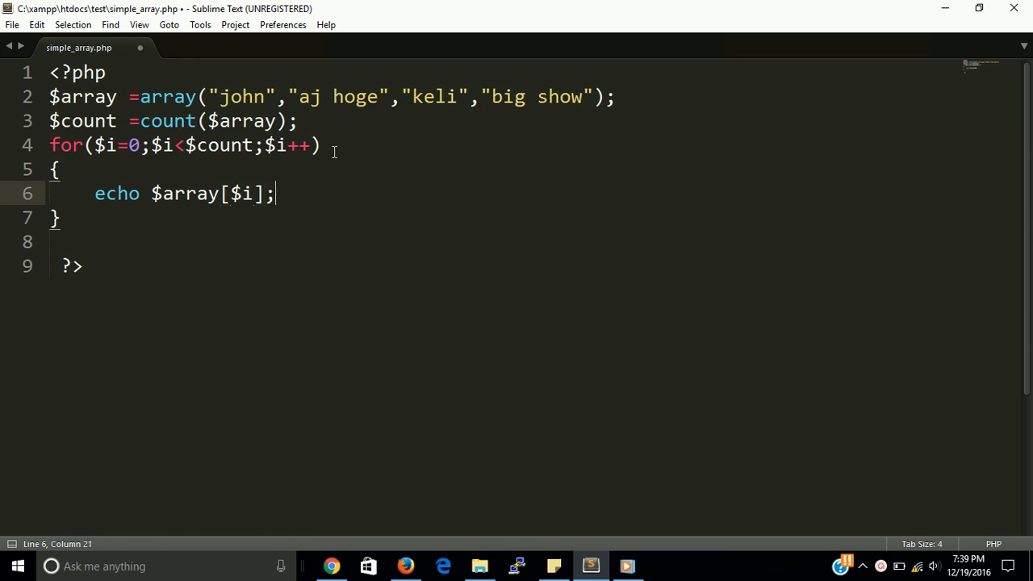
key(ctrl+s)
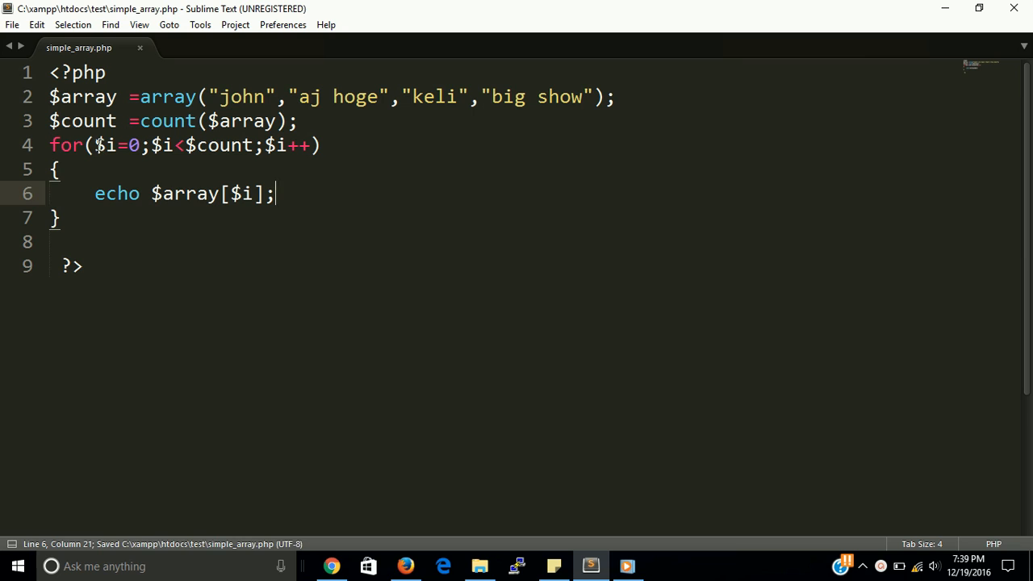
click(120, 145)
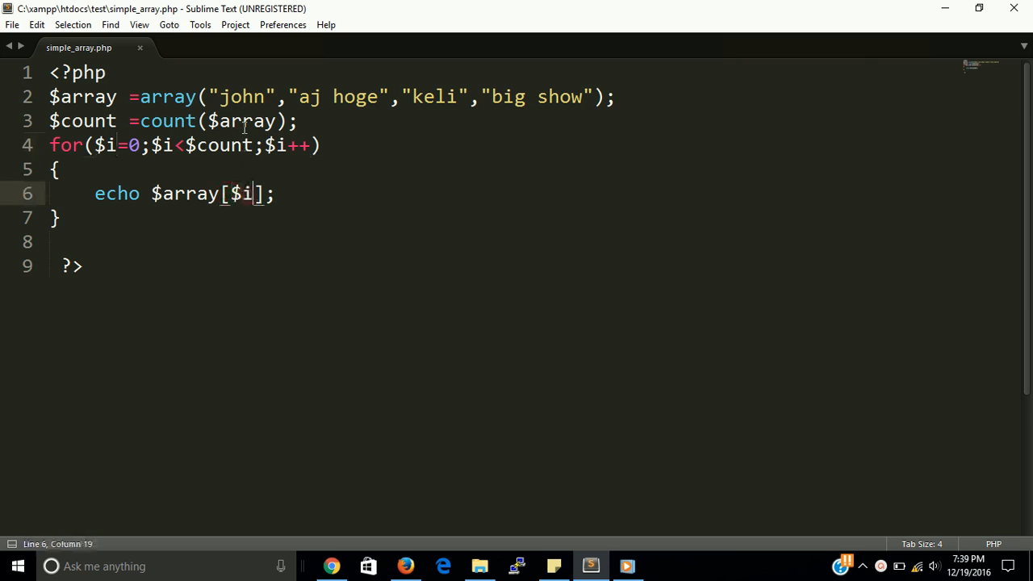
double_click(243, 96)
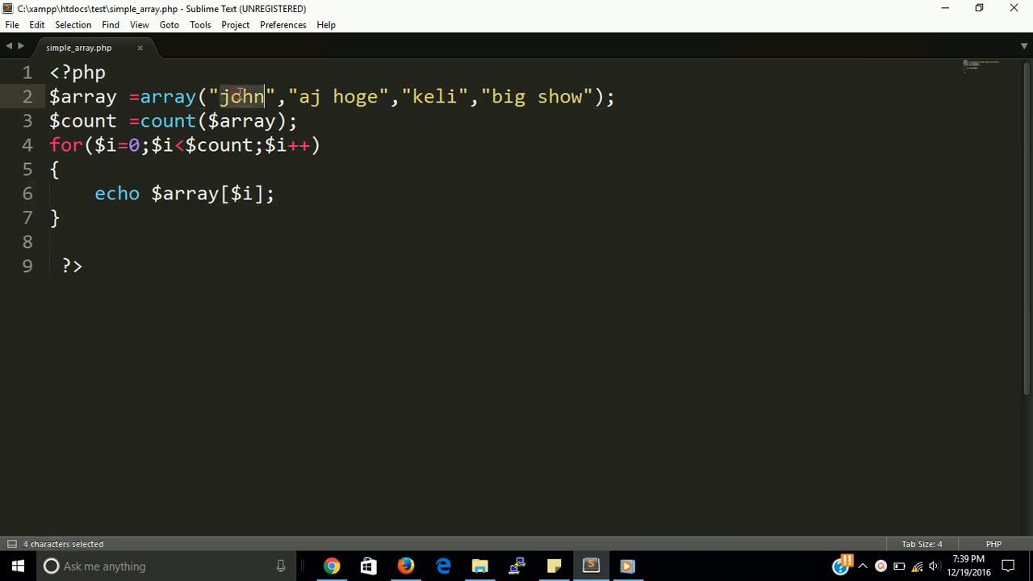
click(233, 194)
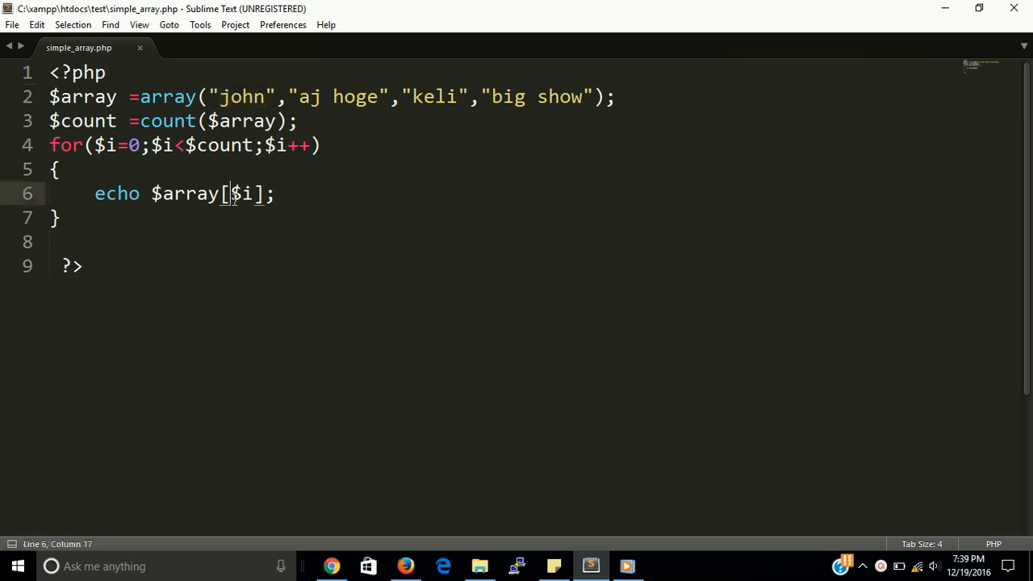
drag(297, 96, 355, 97)
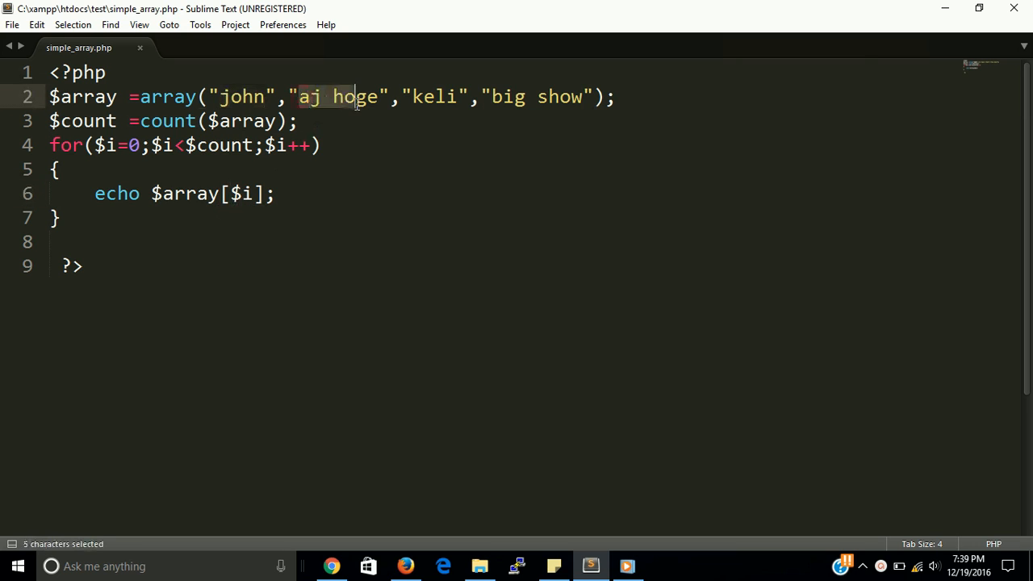
drag(354, 97, 370, 96)
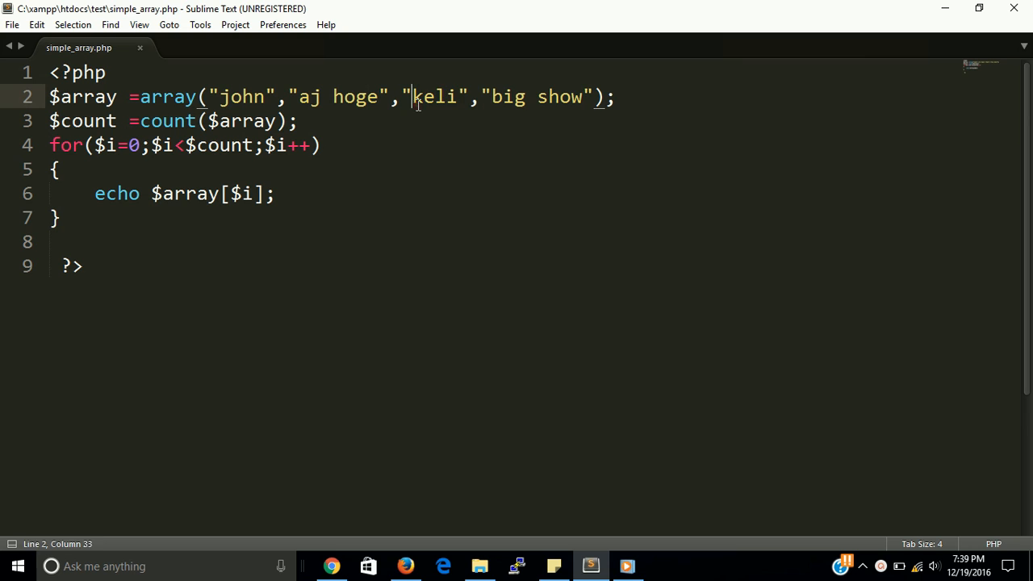
click(274, 193)
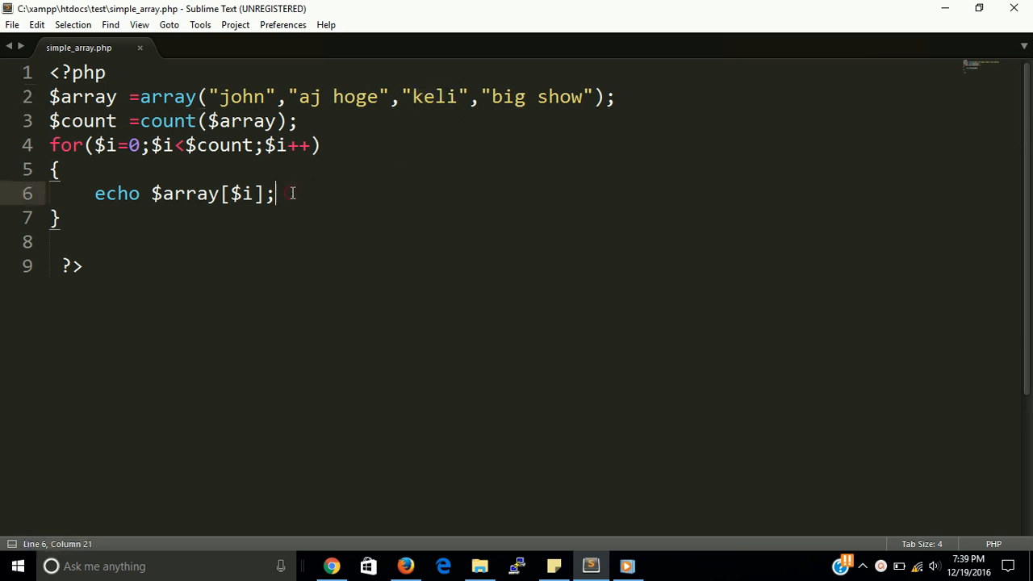
- Add echo "<br>"; after each element in the loop, save, and switch to Firefox
text(echo ")
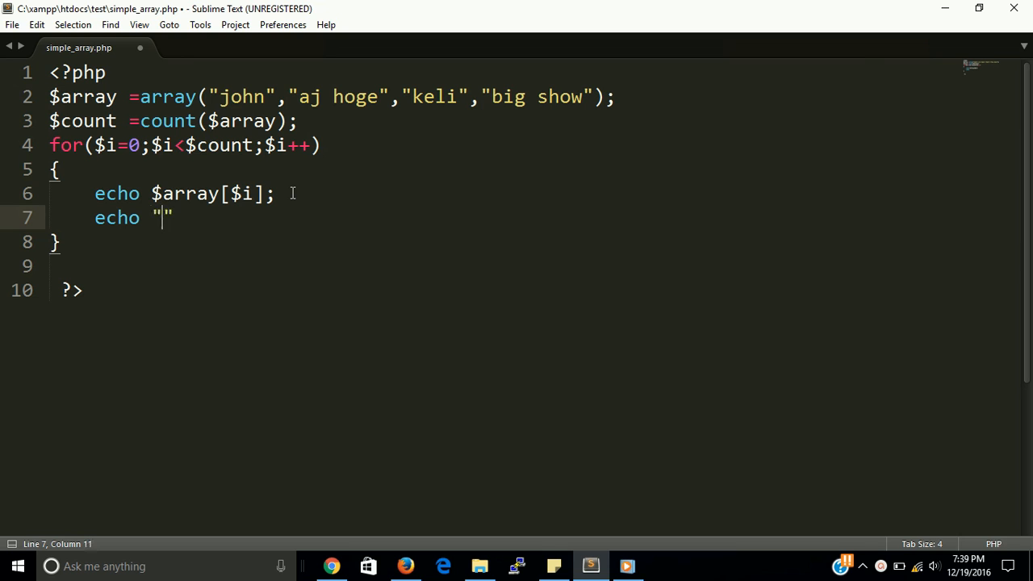
text(<br>)
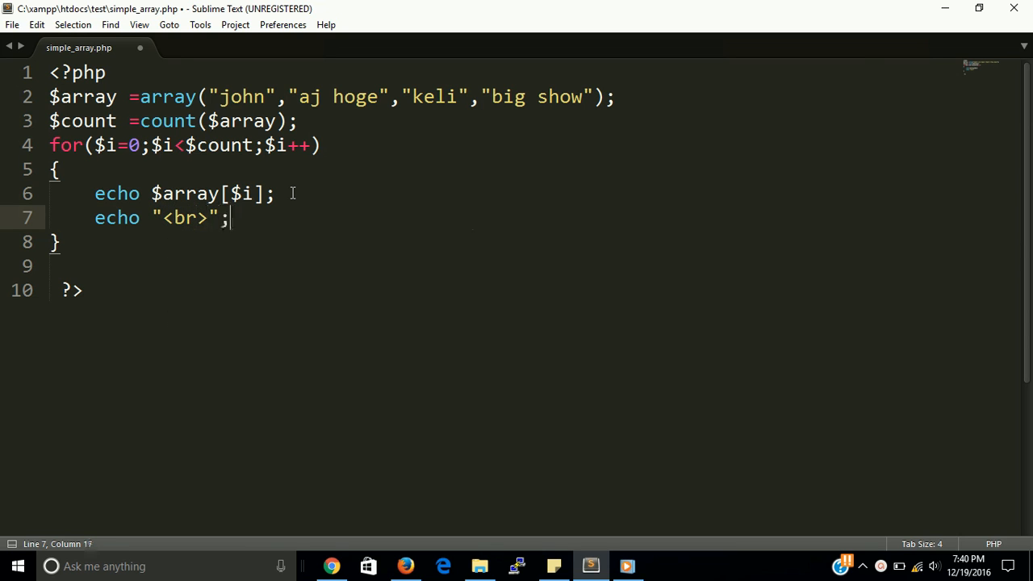
key(ctrl+s)
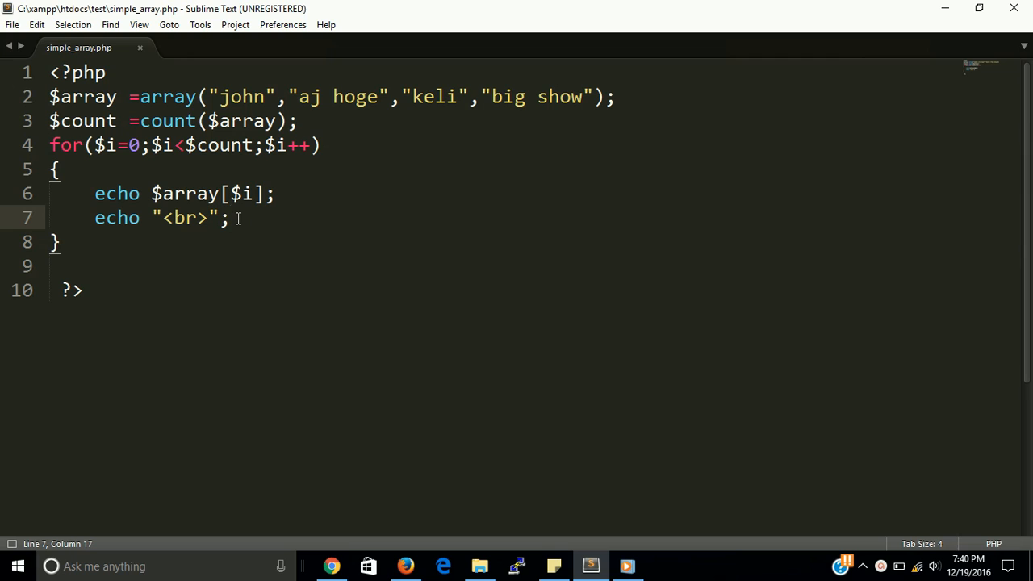
mouse_move(391, 503)
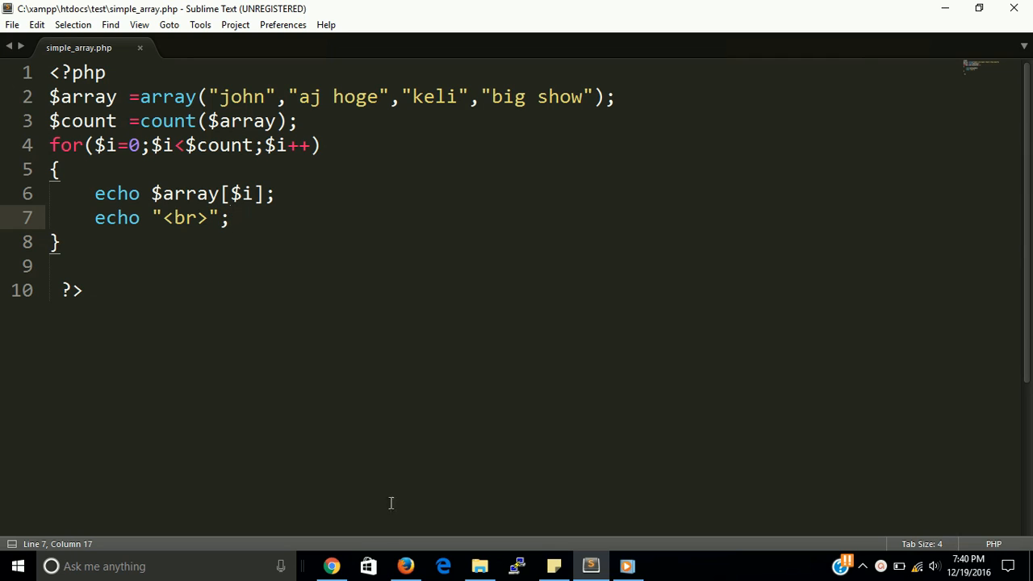
click(333, 565)
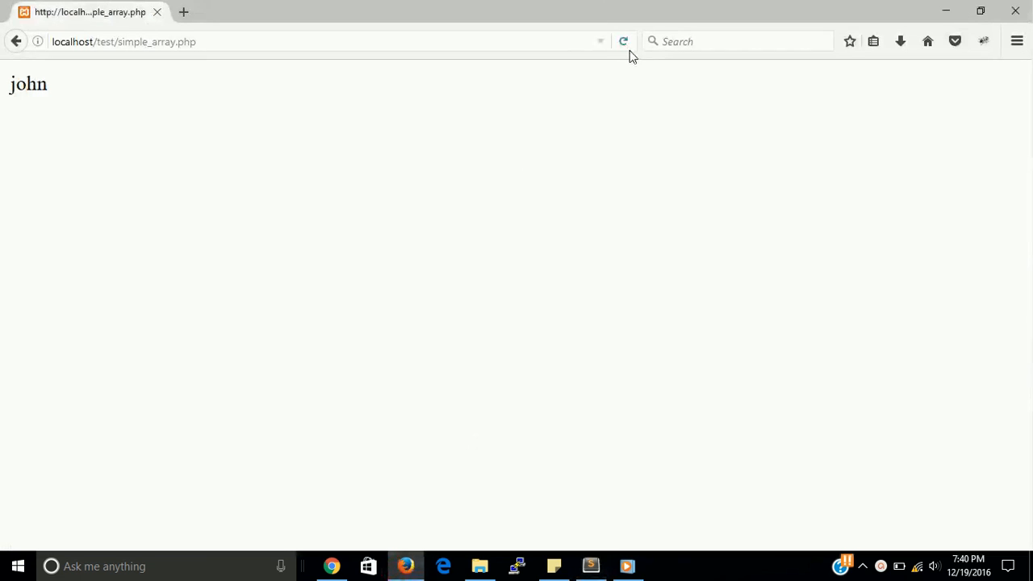
- Reload the page to show the four names on separate lines, then return to Sublime Text
click(623, 42)
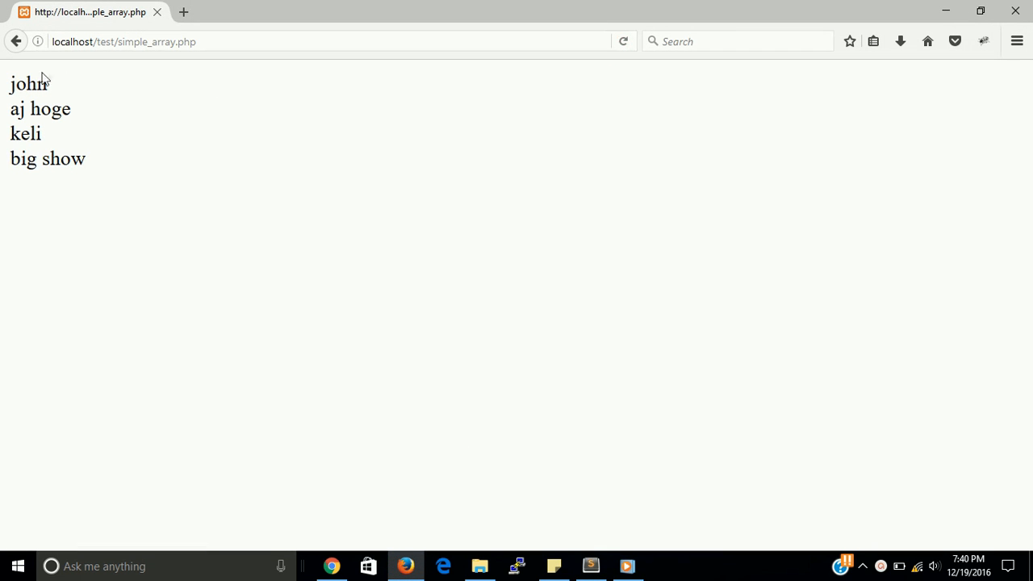
double_click(29, 84)
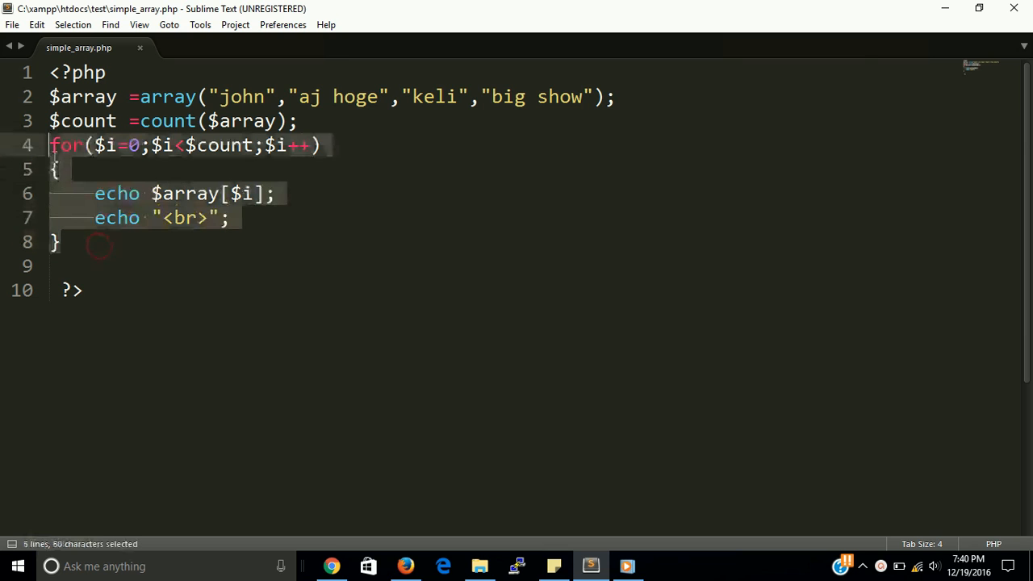
- Comment out the whole for loop with Ctrl+/
click(61, 242)
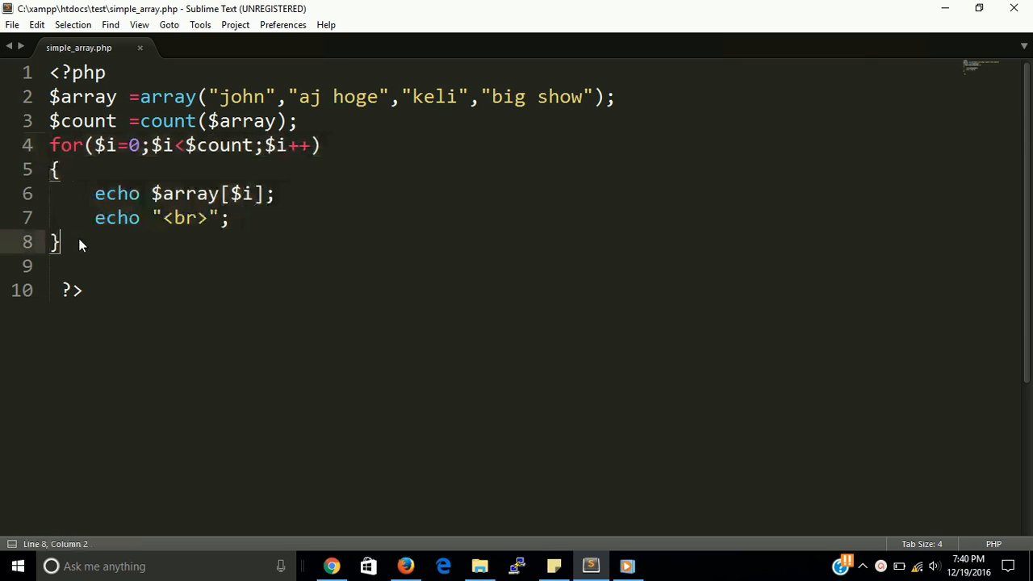
drag(50, 145, 55, 242)
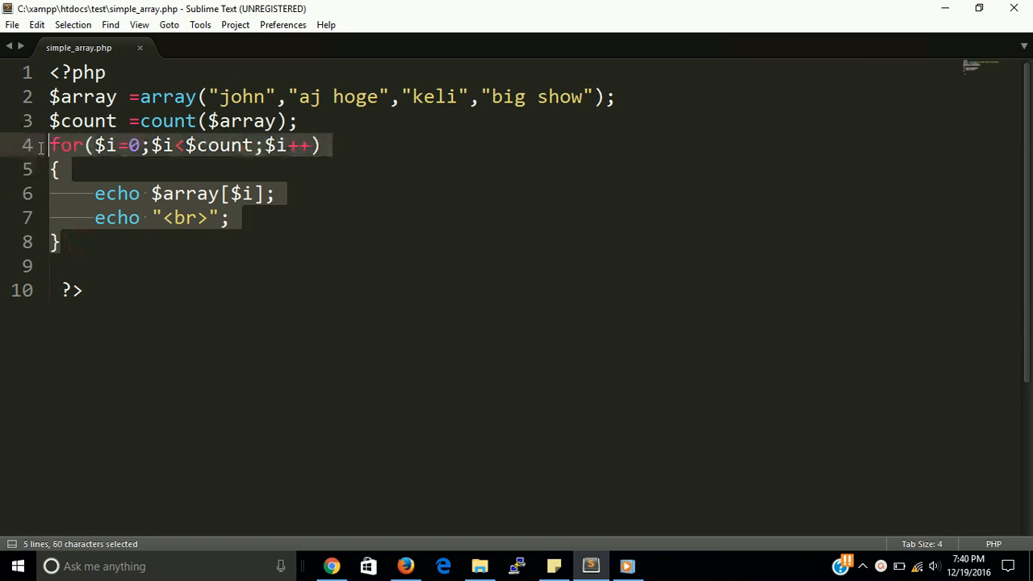
key(ctrl+/)
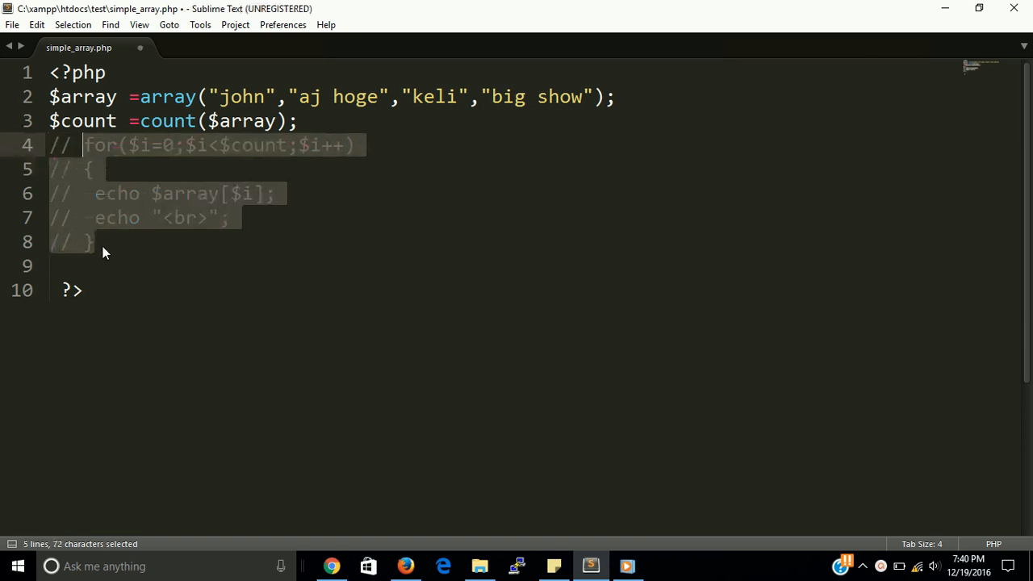
- Write a foreach($array as $value) loop echoing $value, and save
text(foreach( $)
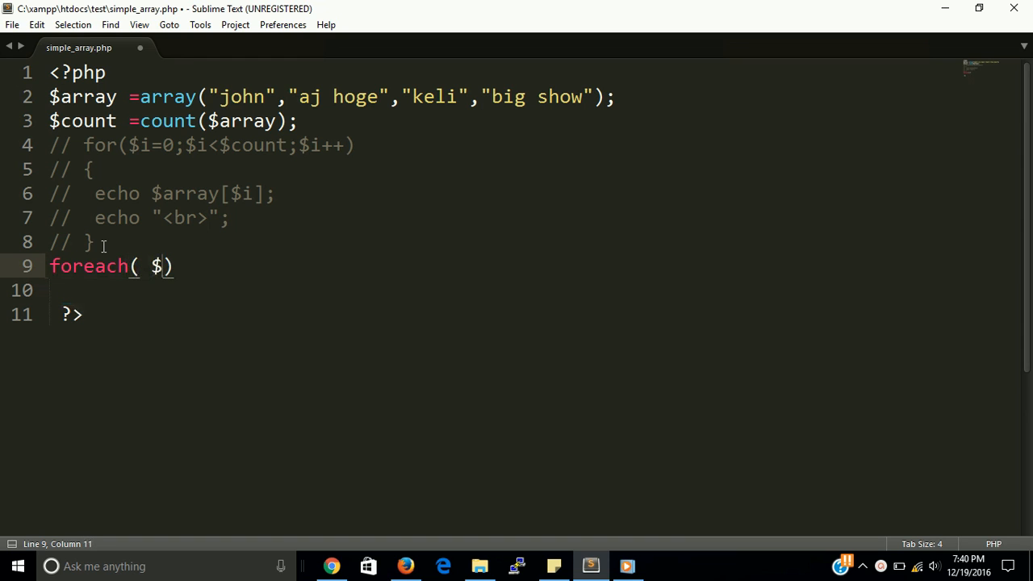
text(array)
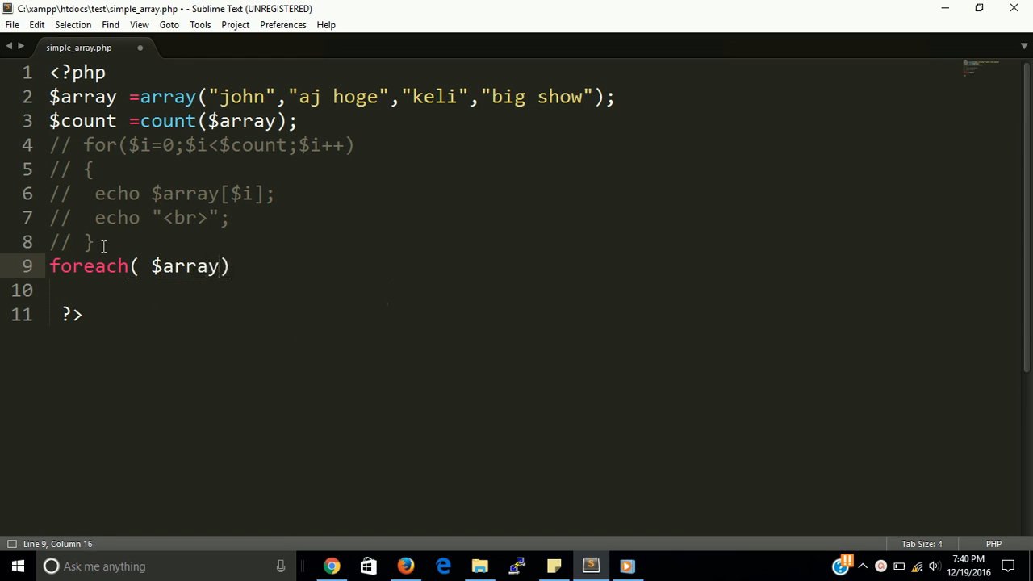
text(as $val)
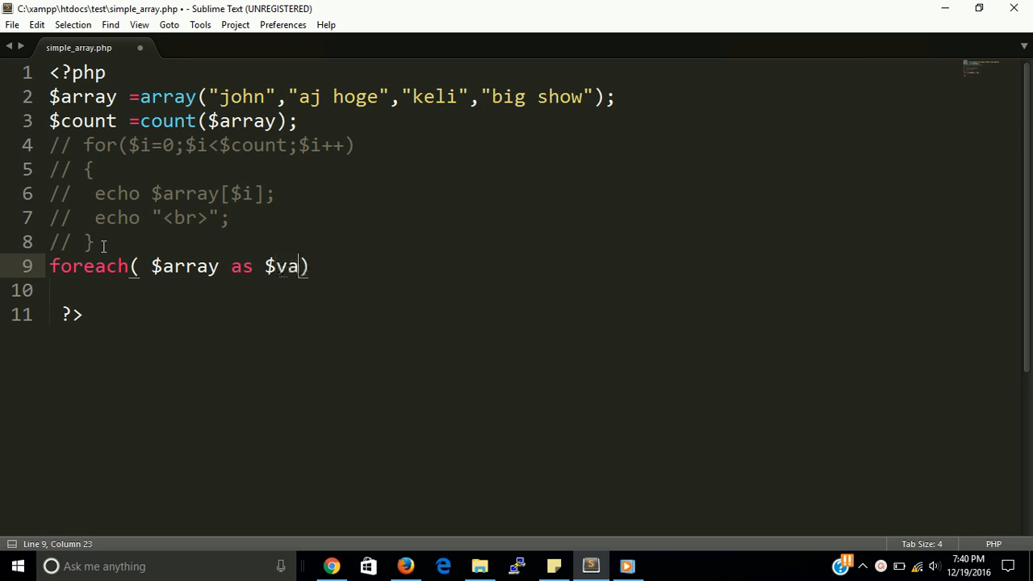
text(lue)
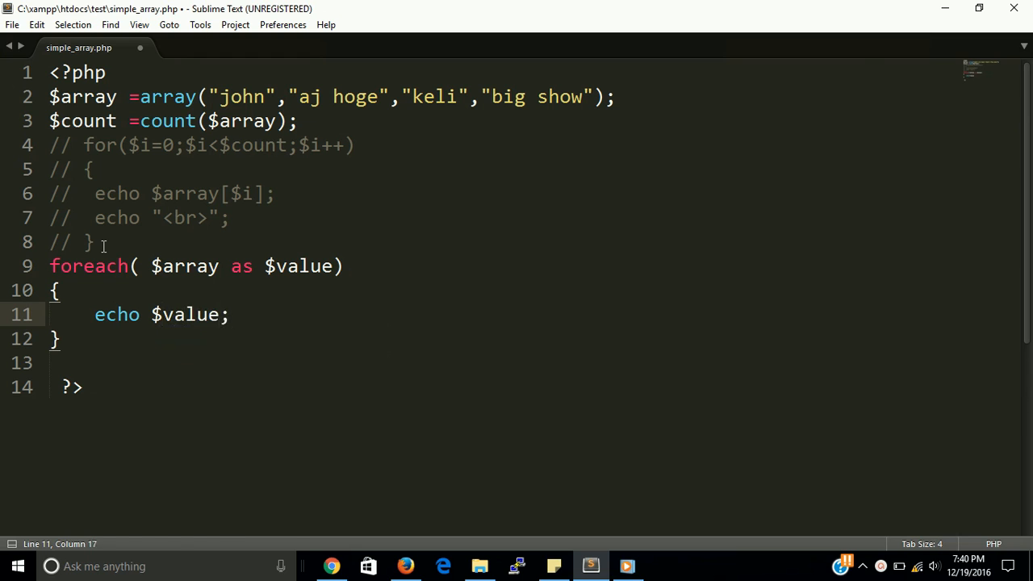
key(ctrl+s)
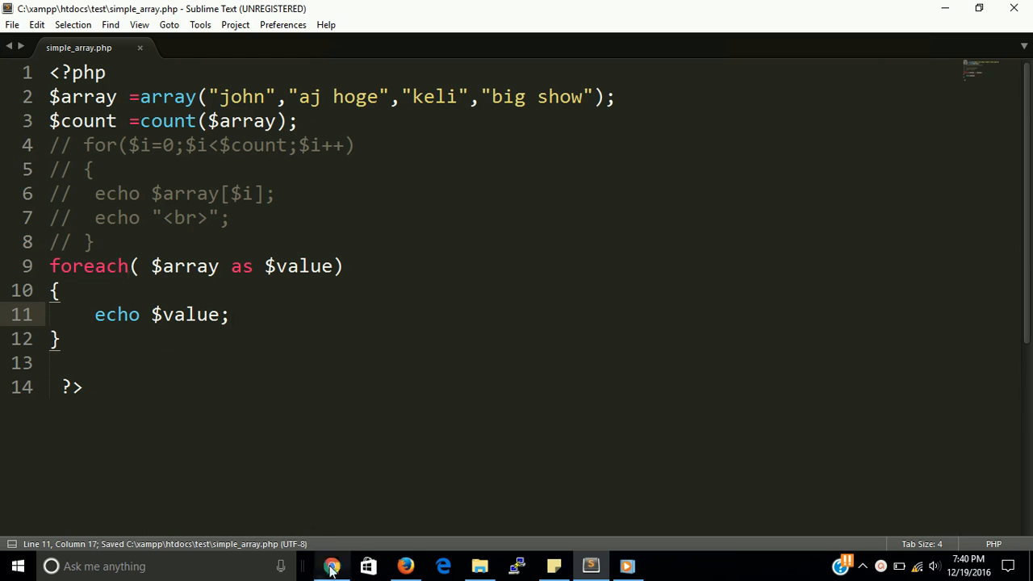
- Reload the page in Firefox to see the foreach output, then return to the editor
click(333, 565)
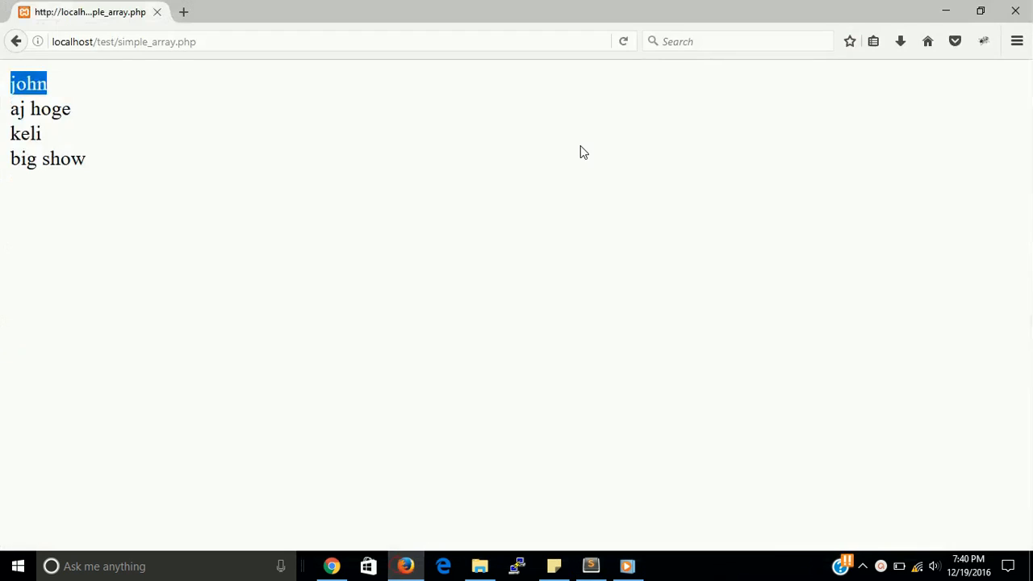
click(623, 42)
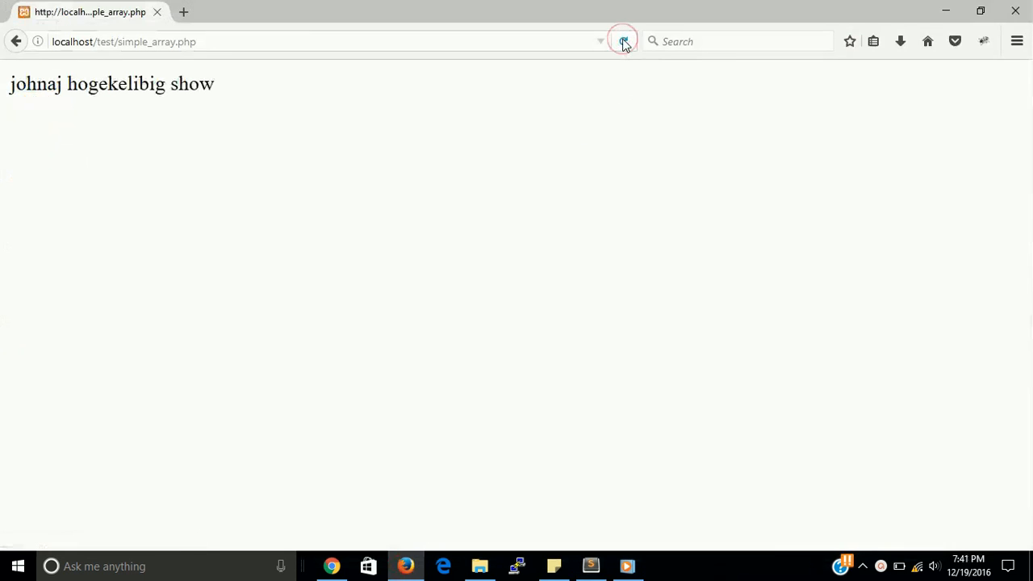
click(591, 564)
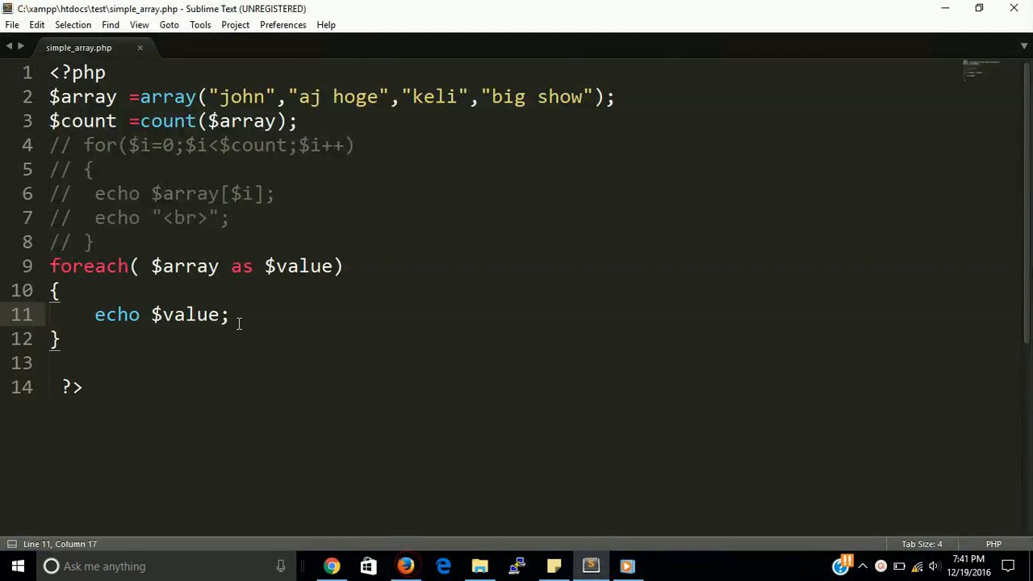
- Add echo "<br>"; after echo $value; in the foreach and switch to Firefox
text(echo)
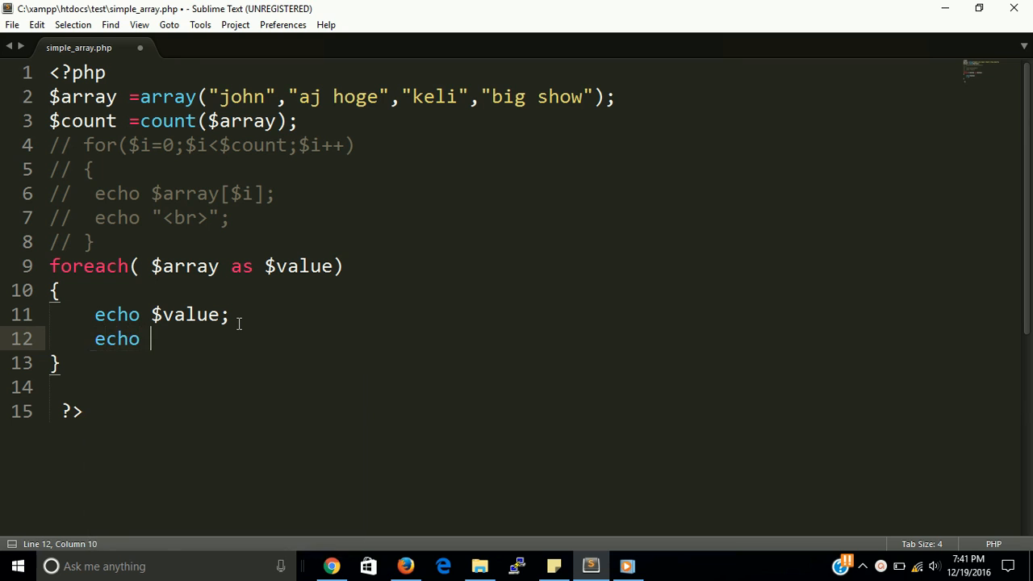
text("<>")
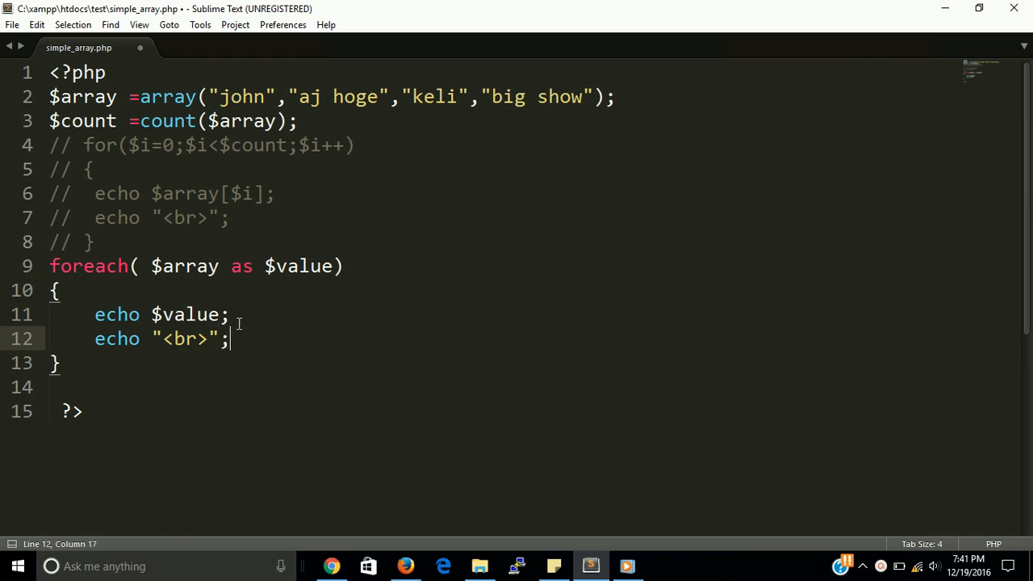
click(333, 565)
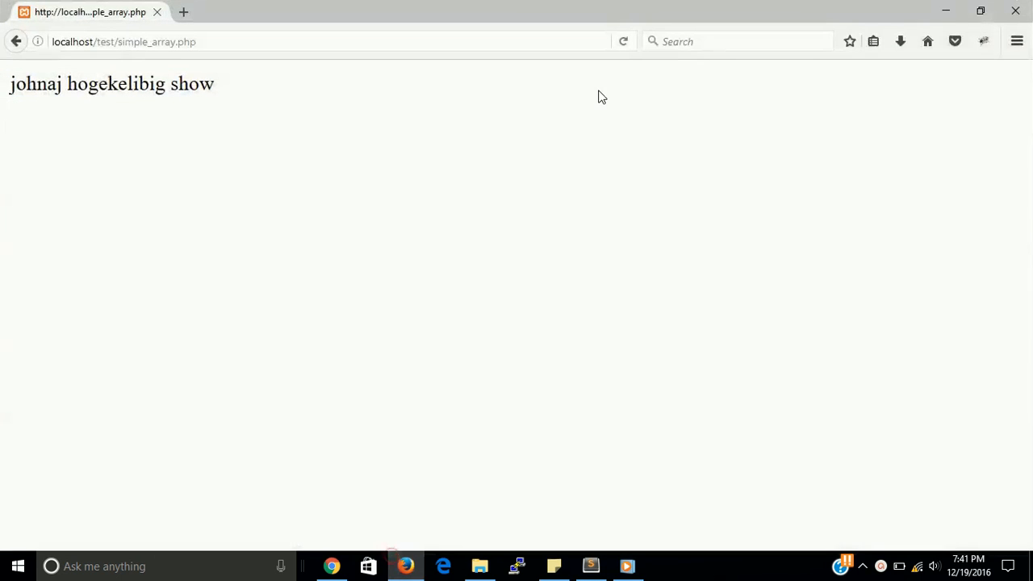
- Reload the page to show the names on separate lines, then return to Sublime Text
click(623, 42)
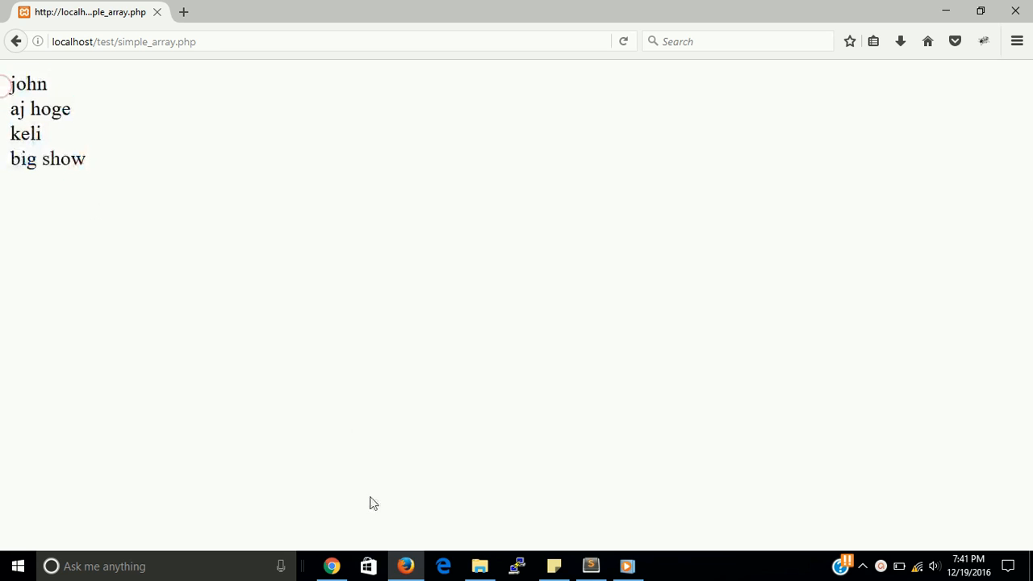
click(591, 565)
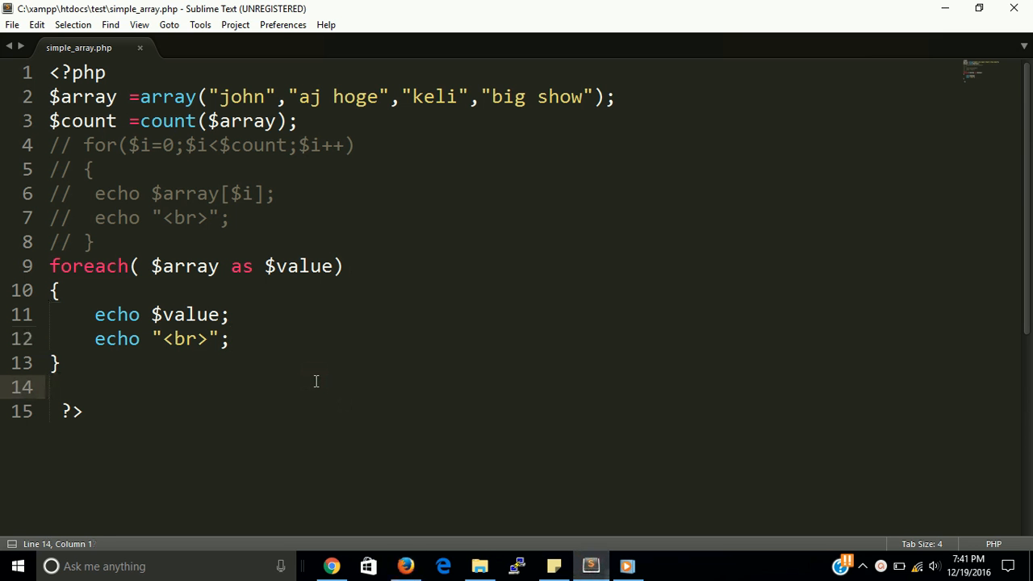
mouse_move(215, 368)
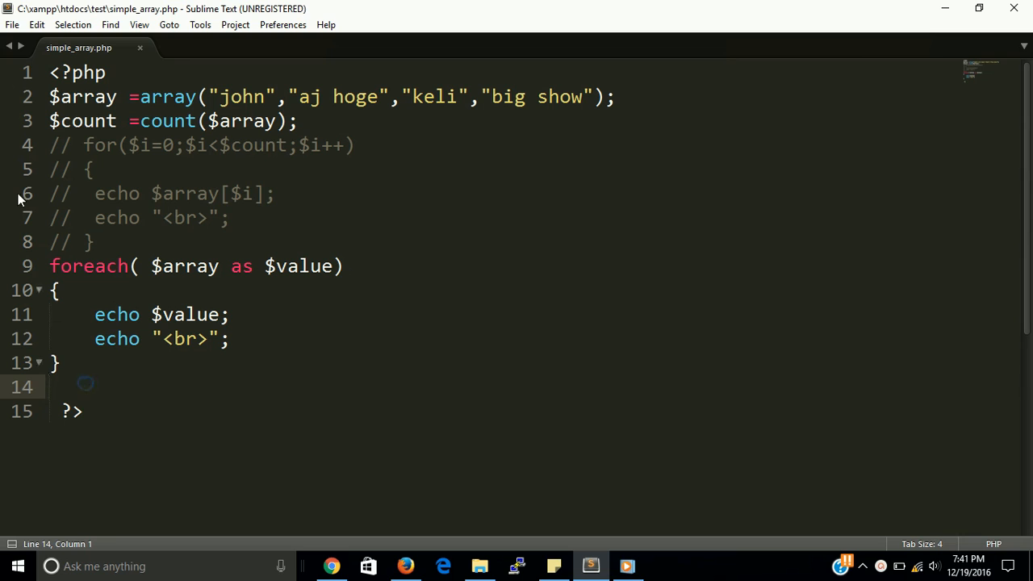
- Delete the foreach loop and old code leaving only the <?php ?> tags, and save
click(63, 362)
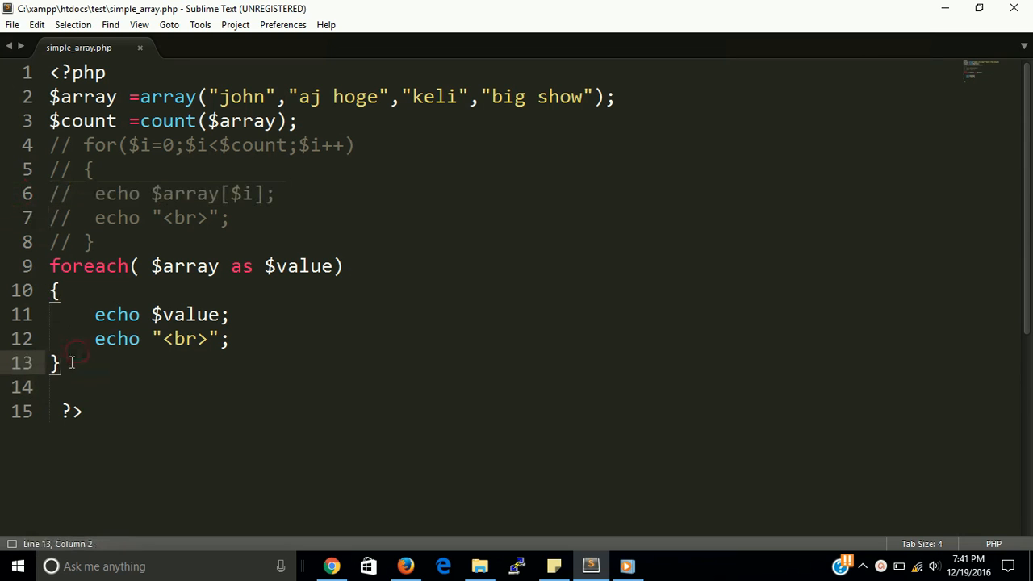
drag(57, 363, 49, 265)
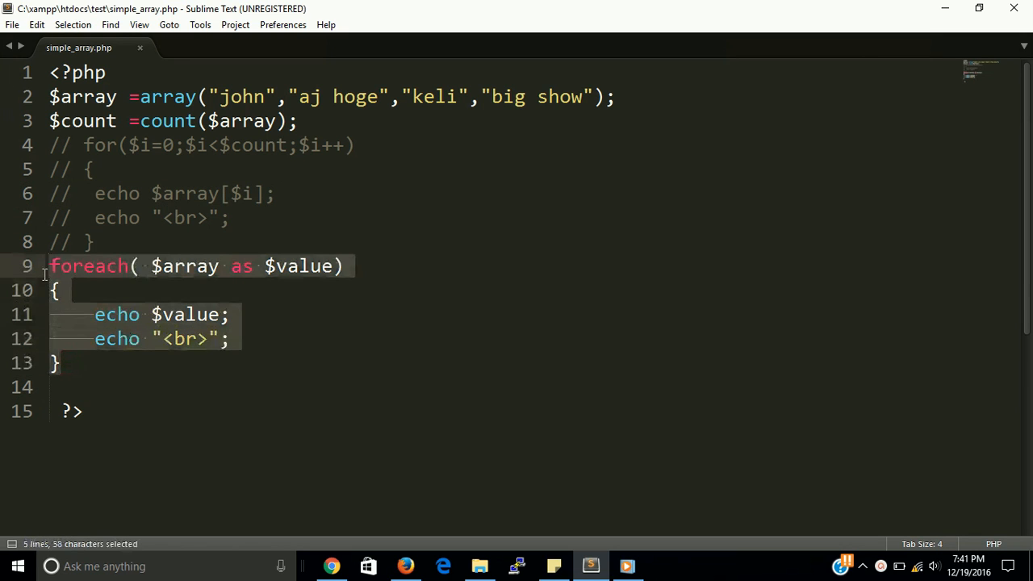
key(Delete)
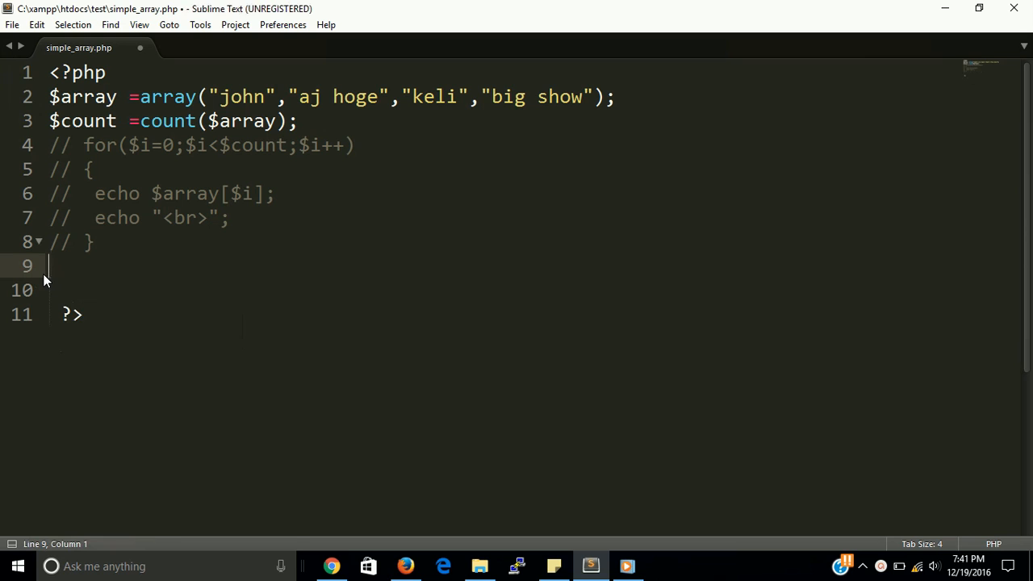
key(ctrl+s)
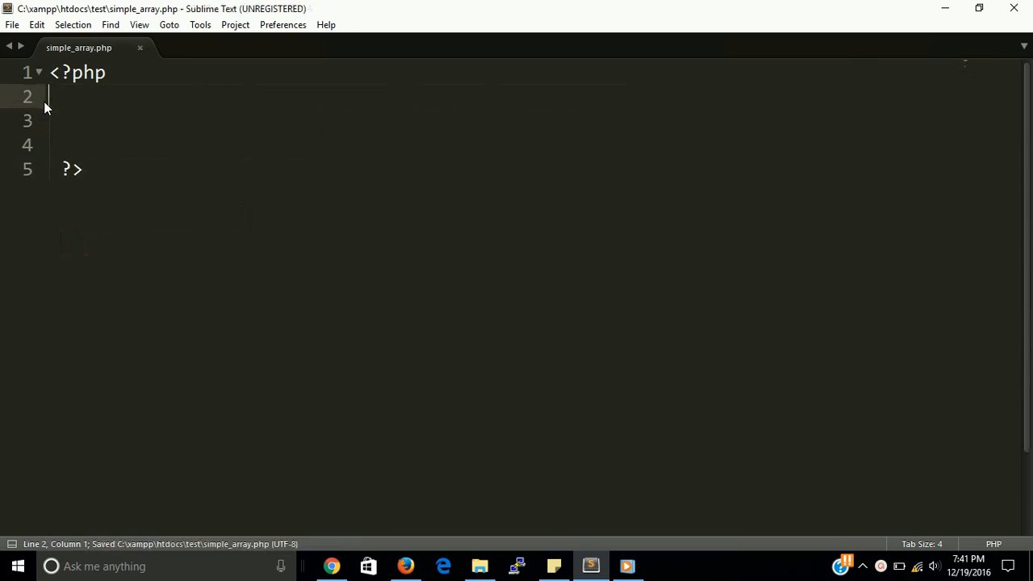
- Declare an empty 'class testarray { }' in simple_array.php
text(class)
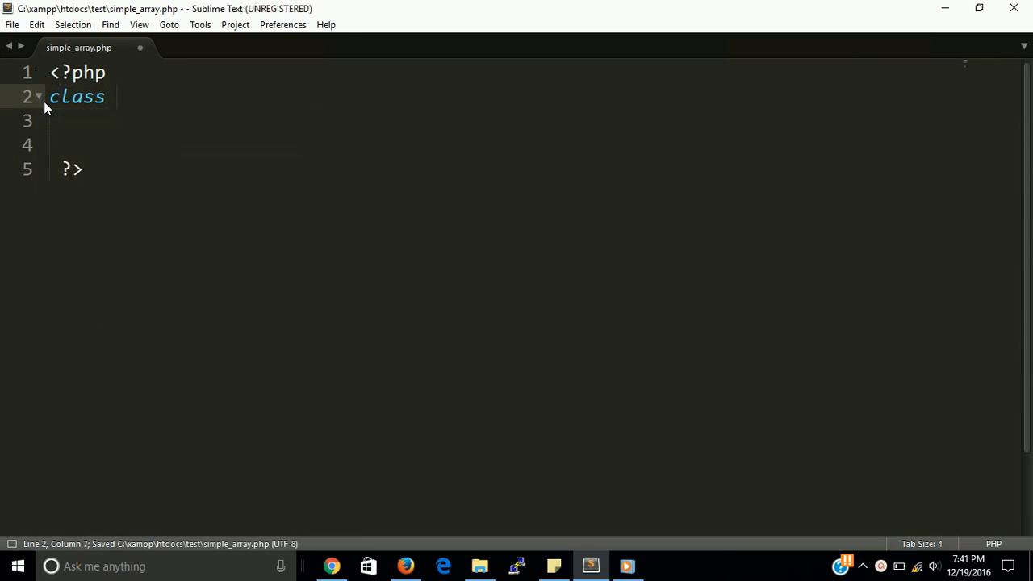
text(testarray)
text(})
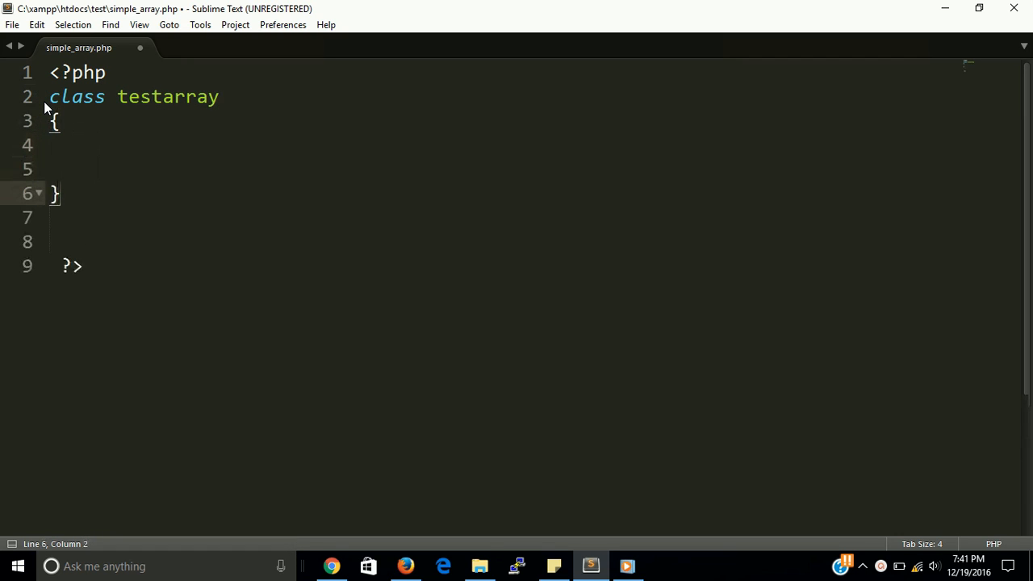
- Instantiate the class below it as '$TA=new testarray();' and return into the class body
text($)
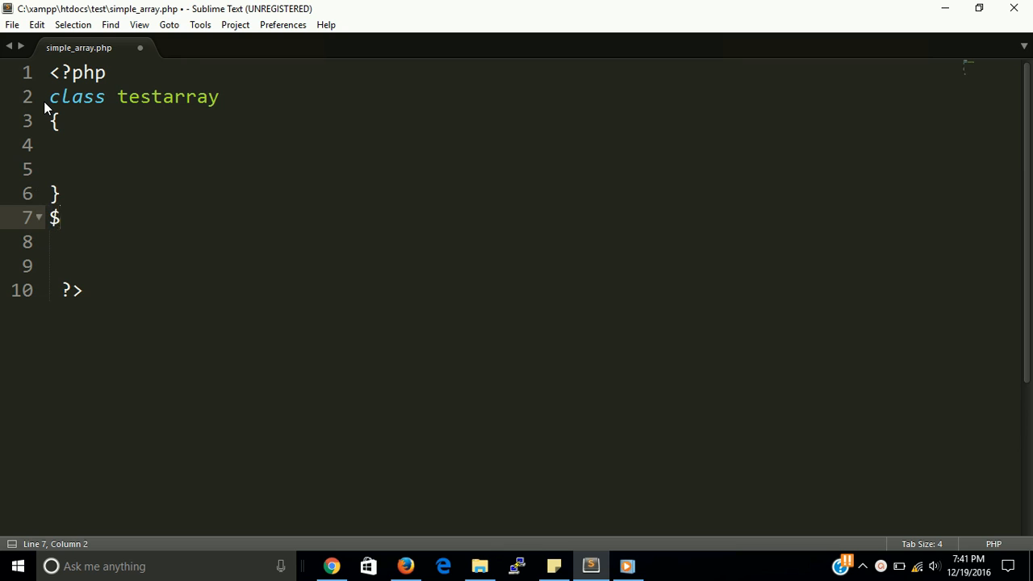
text(ta)
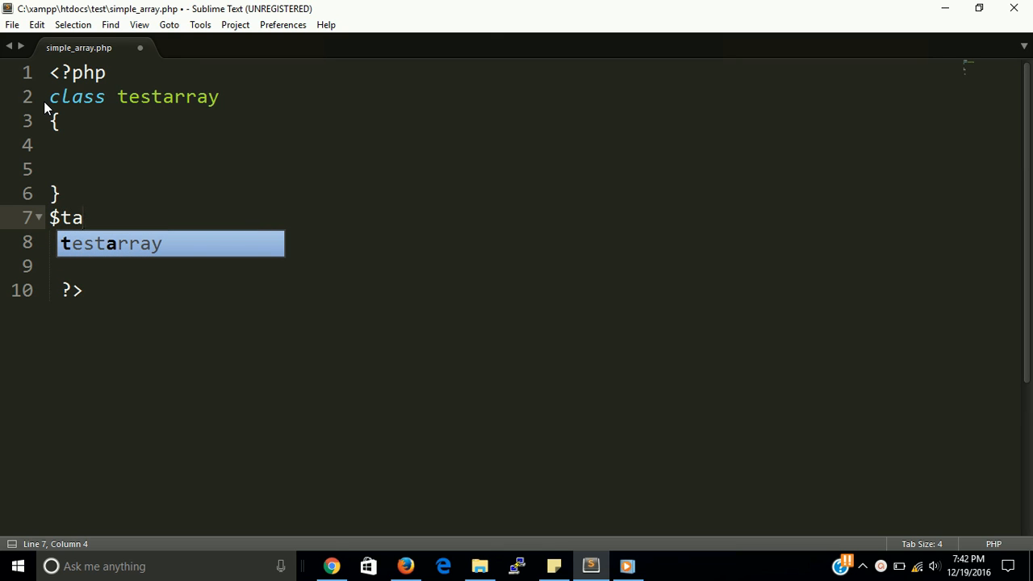
text(TA)
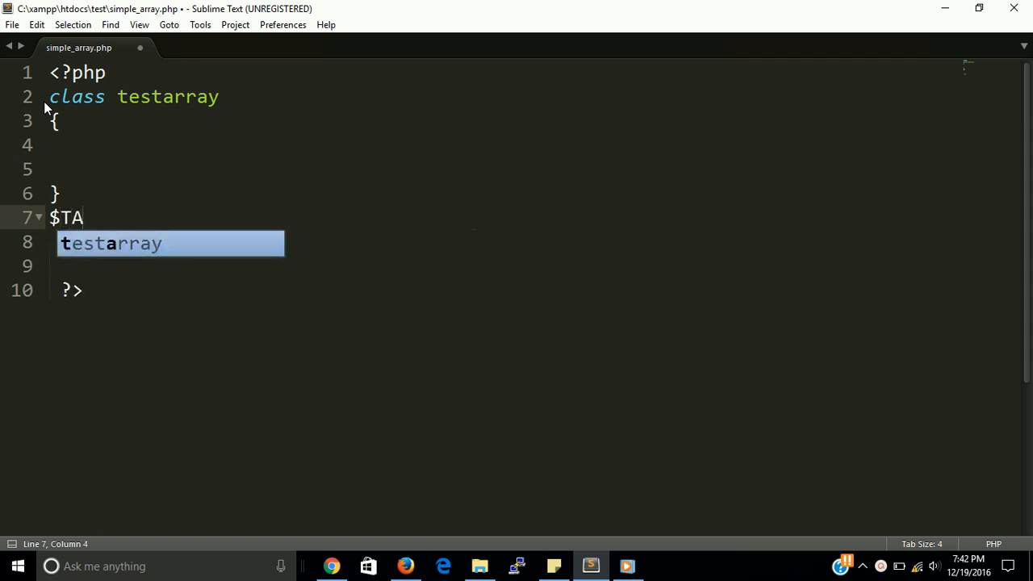
text(=new)
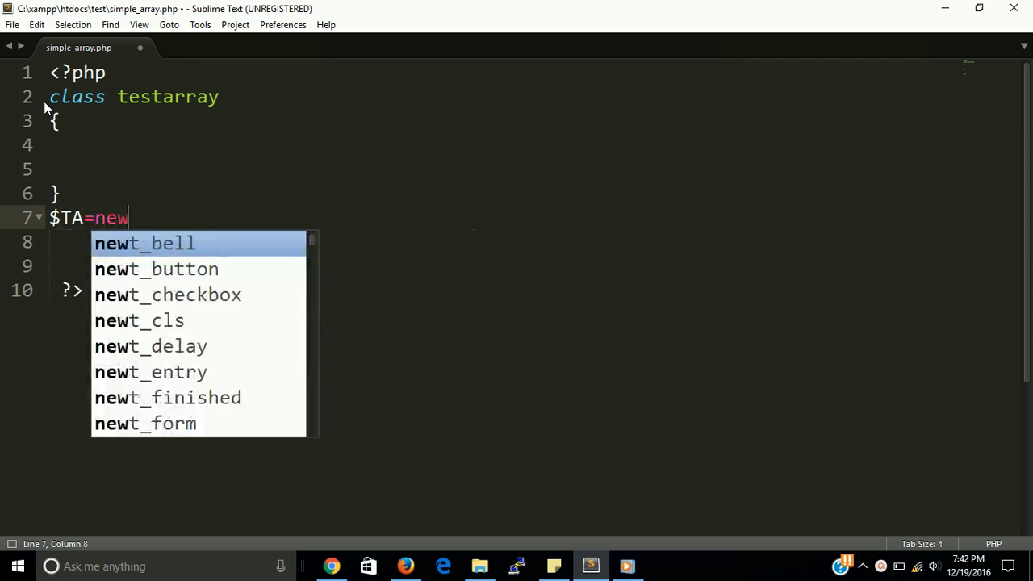
text(testarray)
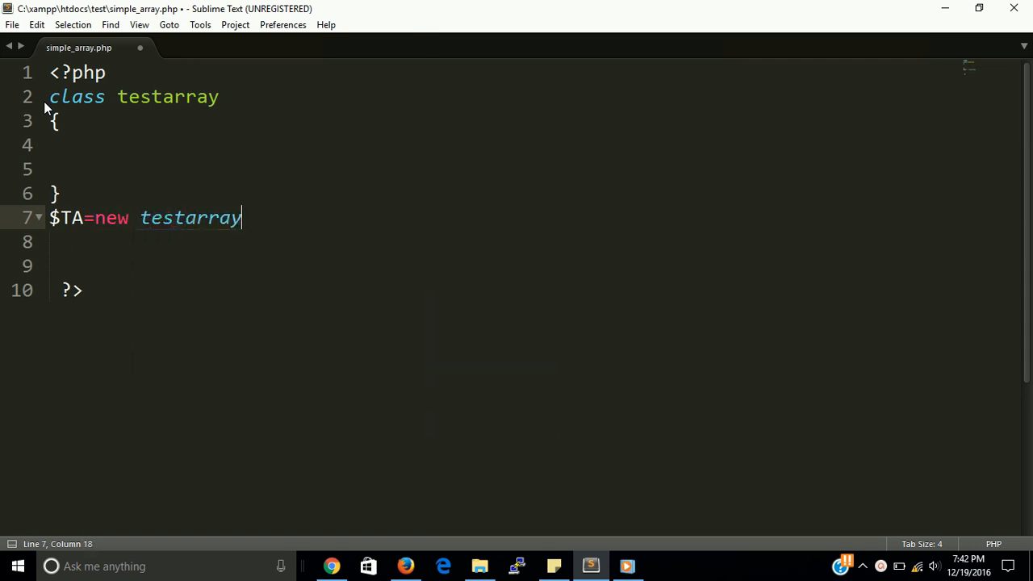
text(())
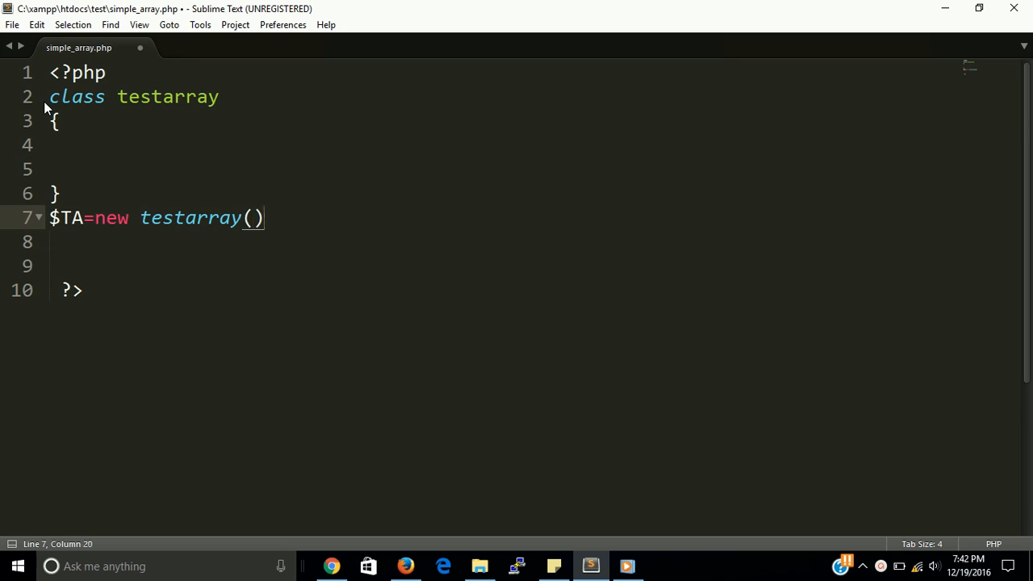
text(;)
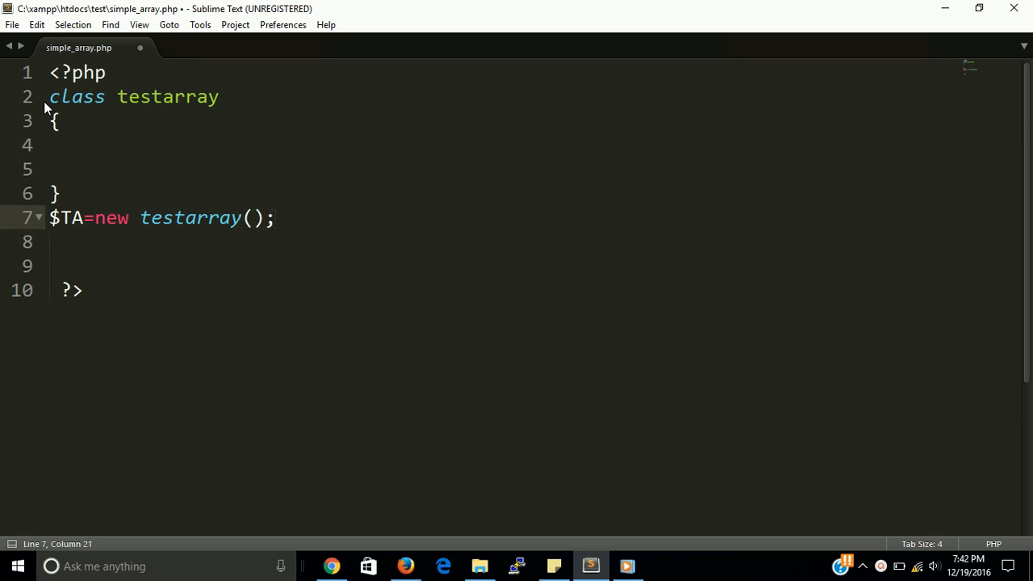
click(126, 168)
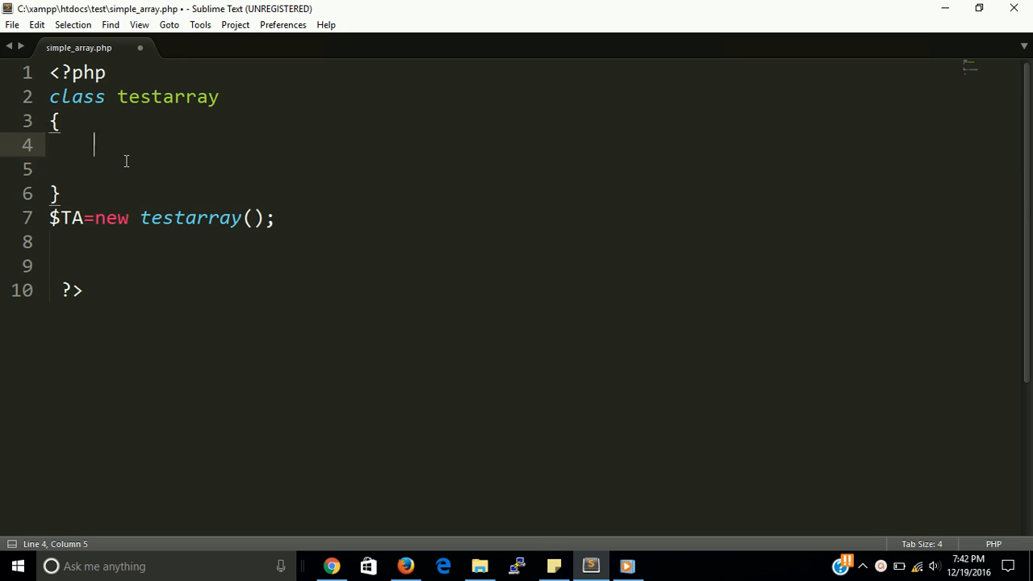
- Add an unnamed function() in testarray holding the $array, count and for loop, indented and saved
text(function ()
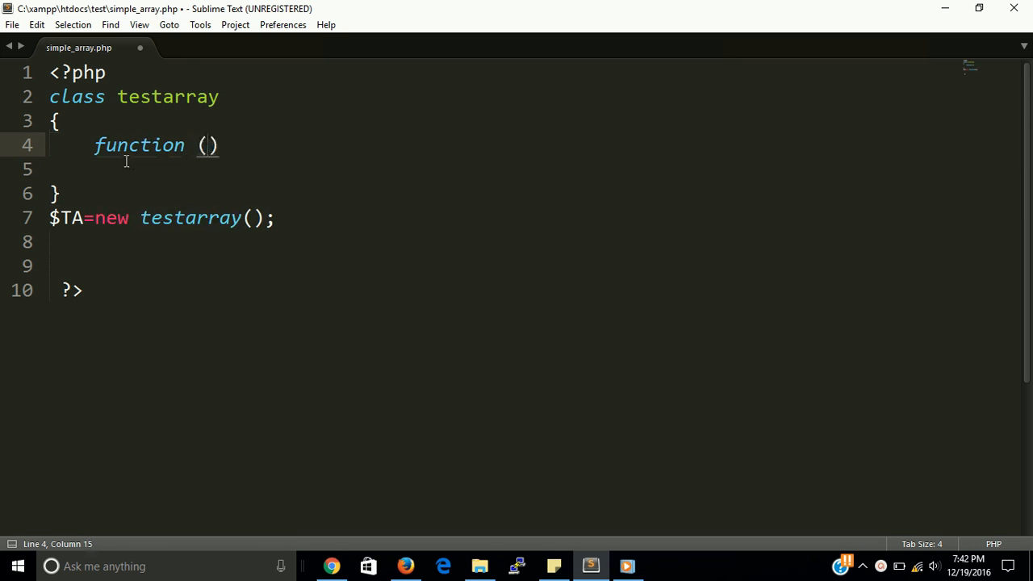
key(Backspace)
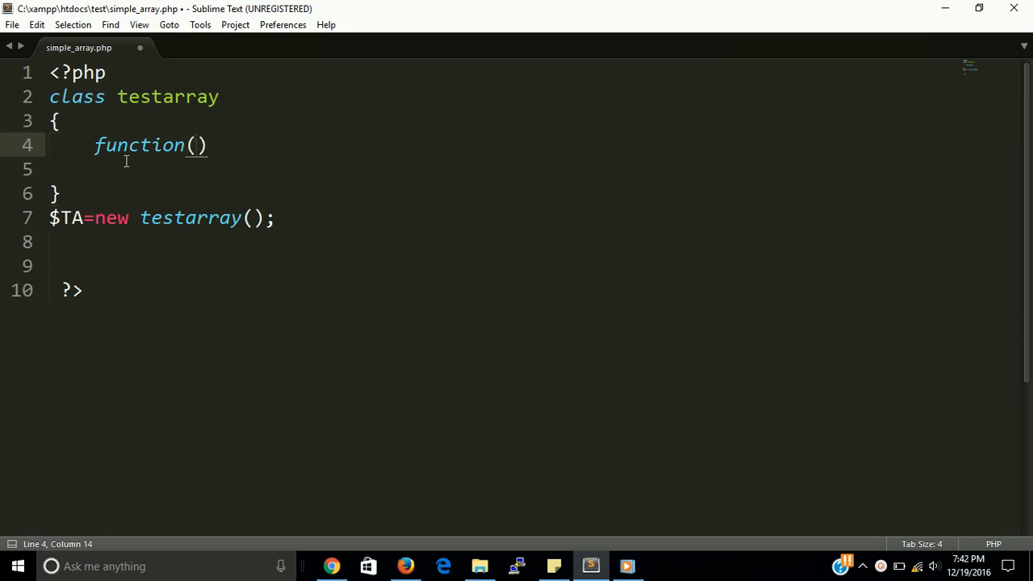
text({)
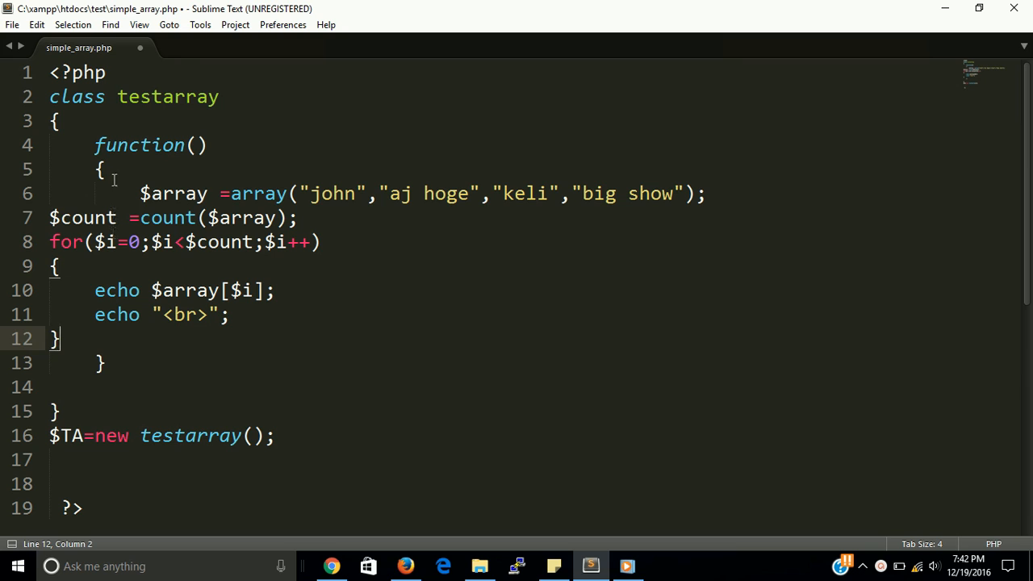
drag(50, 339, 50, 242)
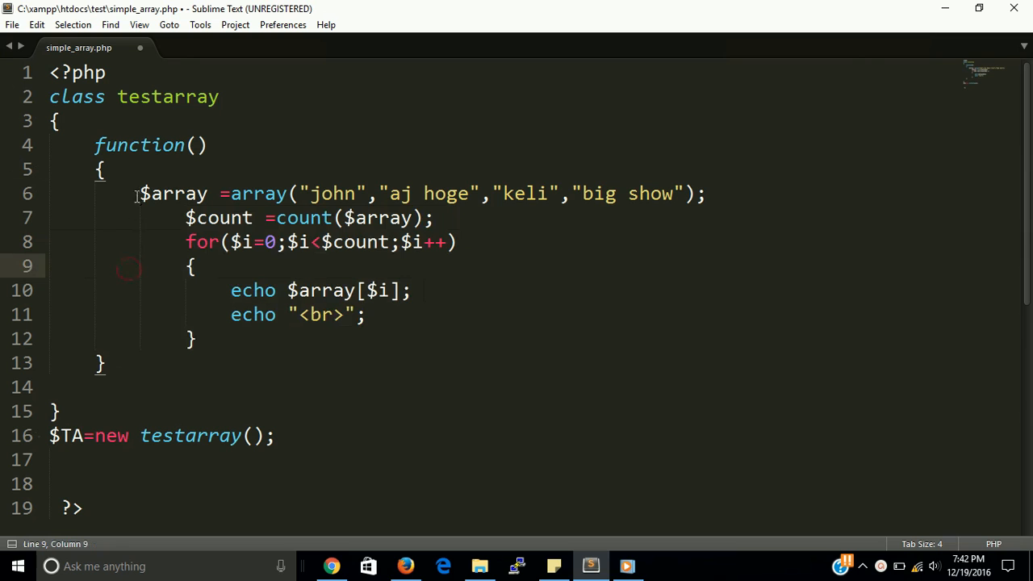
key(ctrl+s)
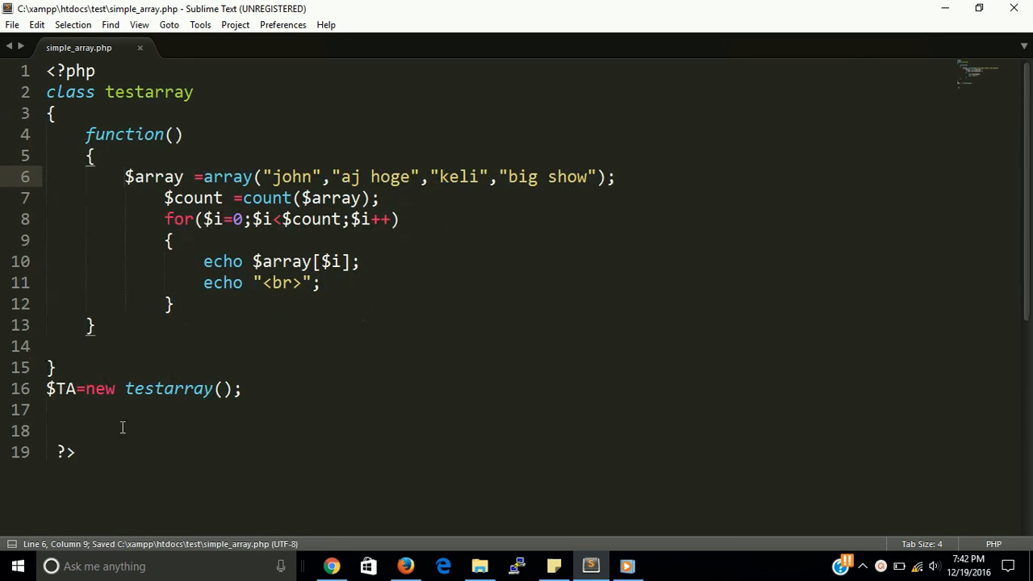
- Start a '$TA->' call line and name the class function testfun
text($)
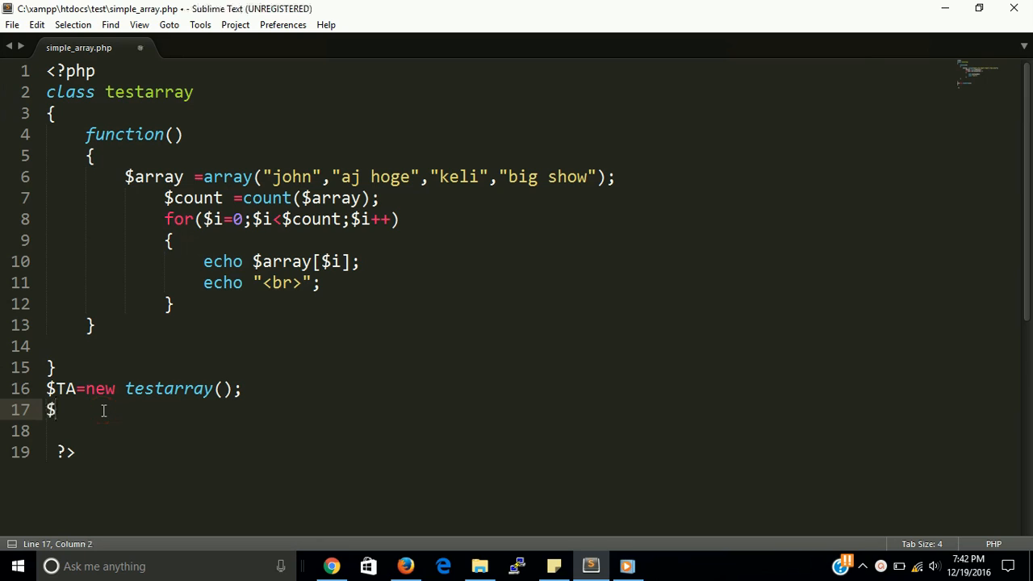
text(TA)
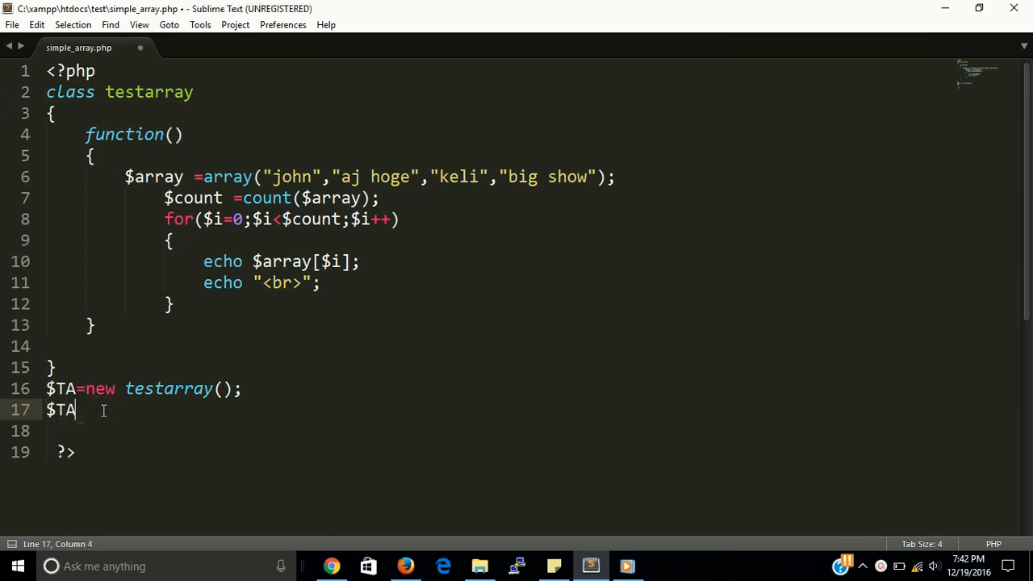
text(->)
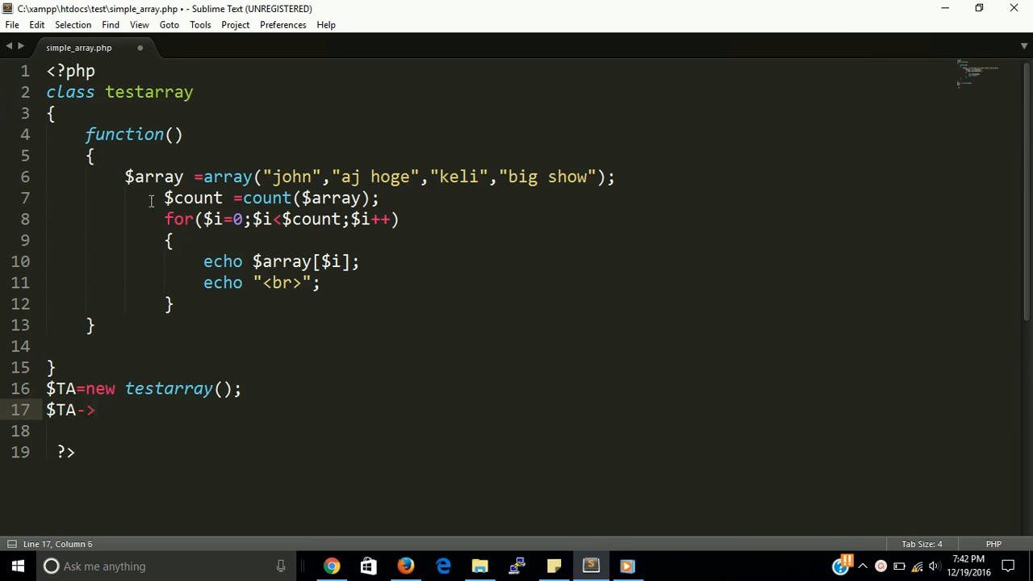
click(173, 134)
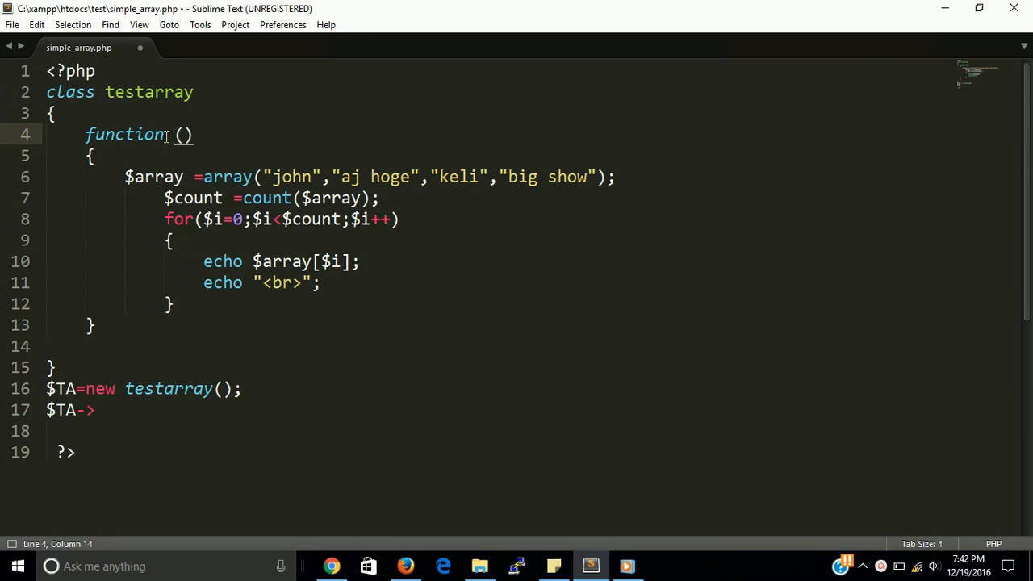
text(testfunc)
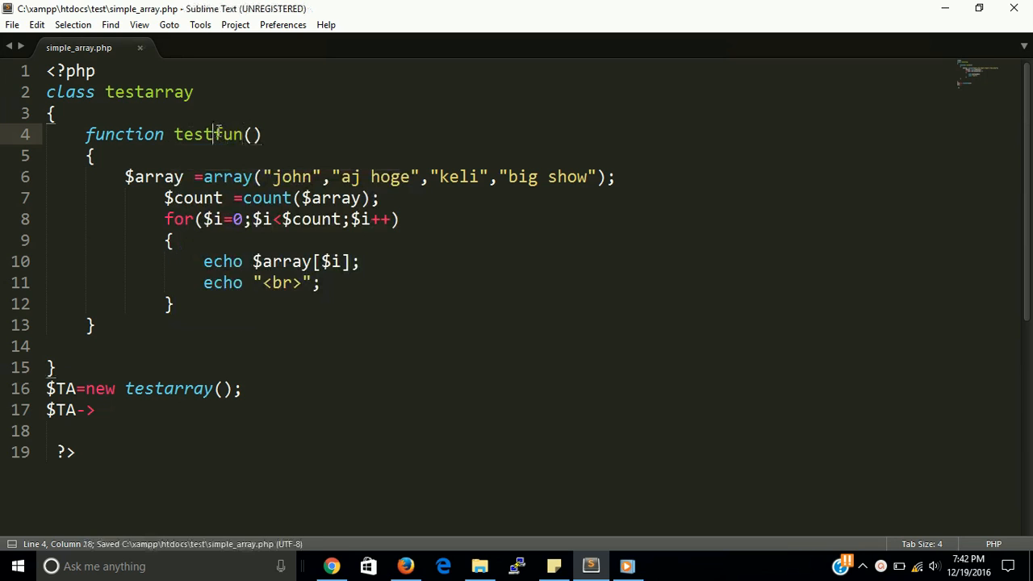
- Complete the call line as '$TA->testfun();' after the object
click(129, 409)
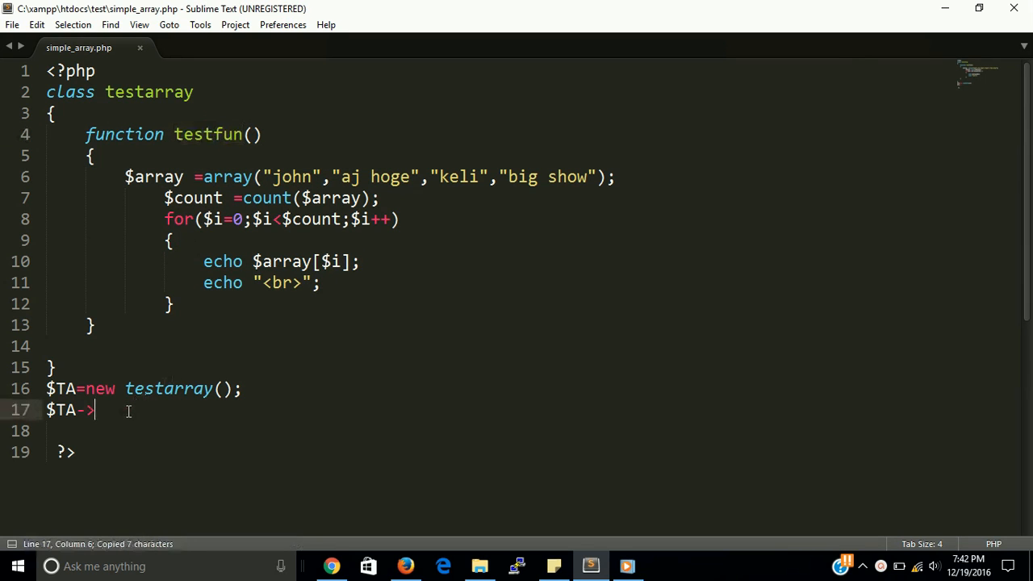
text(testfun())
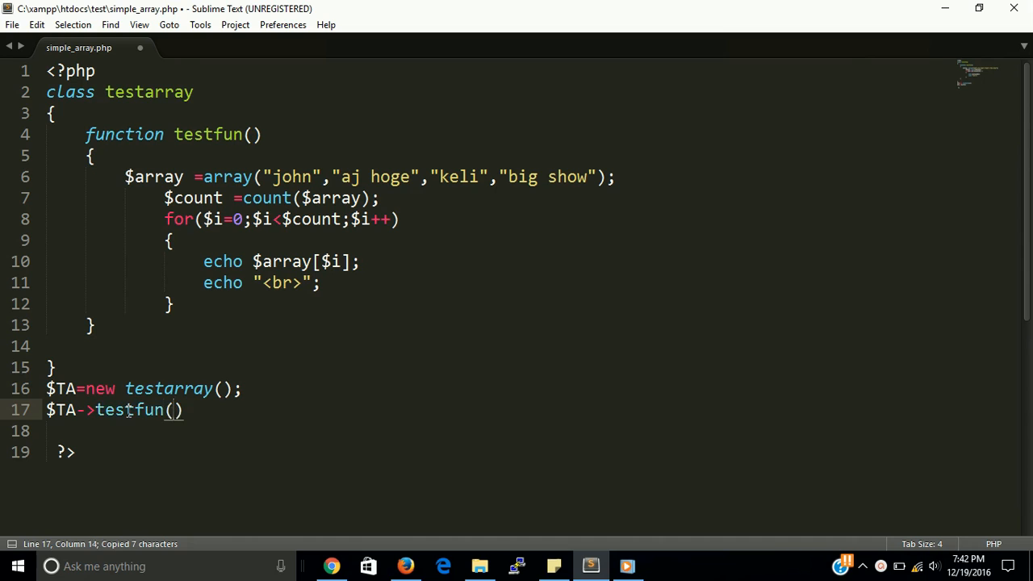
text(;)
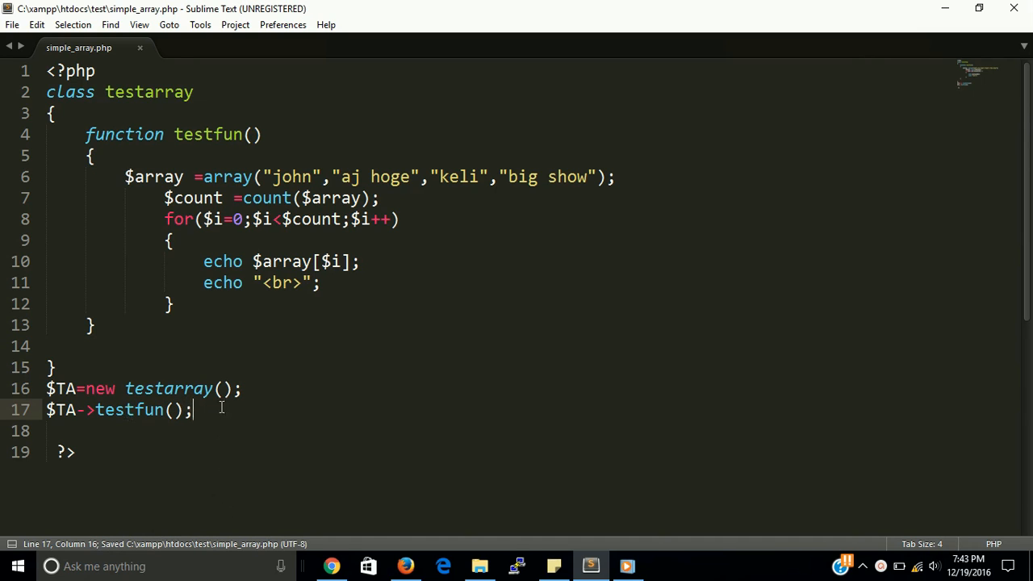
mouse_move(406, 565)
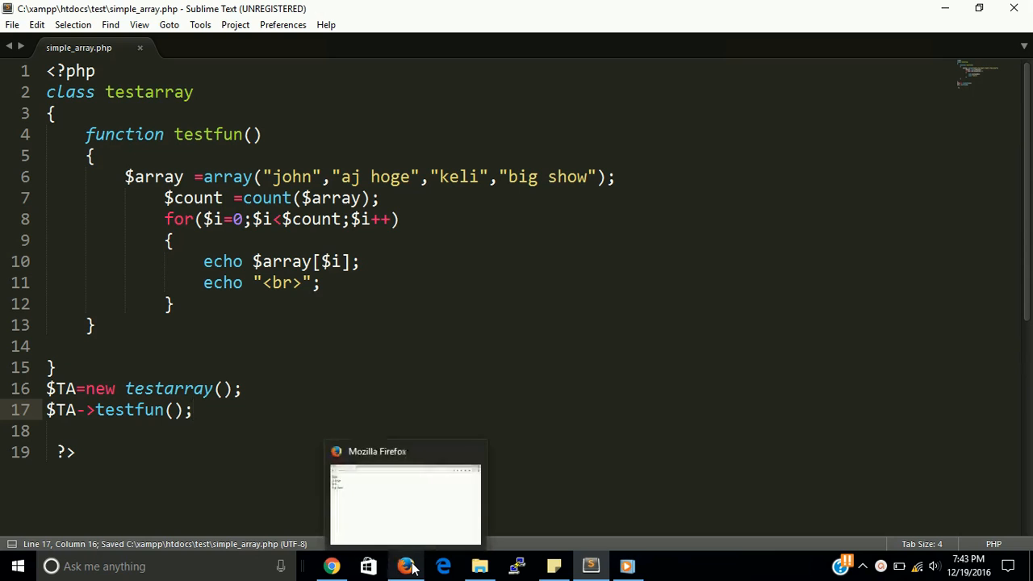
- Reload simple_array.php in Firefox so it lists john, aj hoge, keli and big show
click(405, 500)
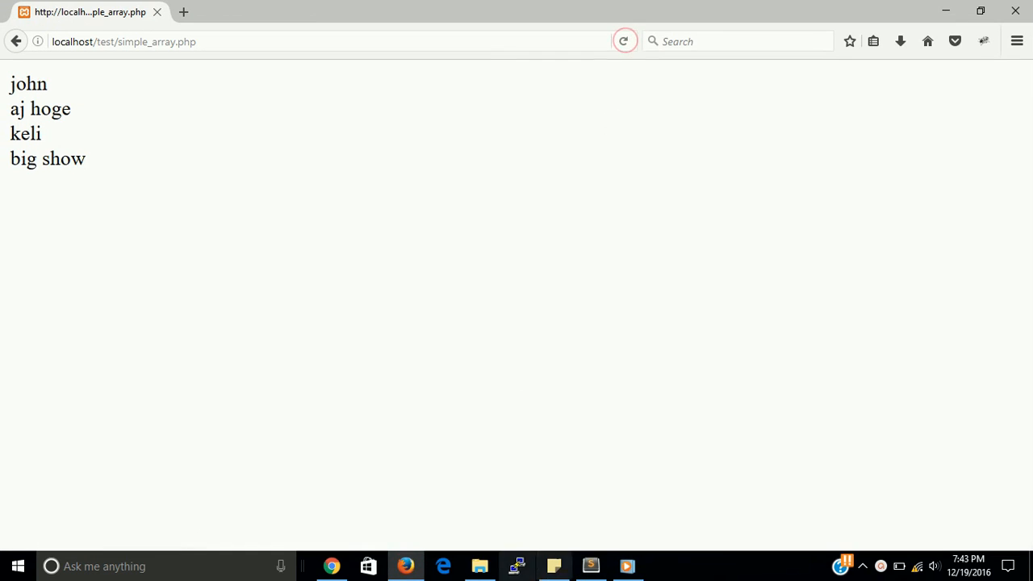
click(591, 565)
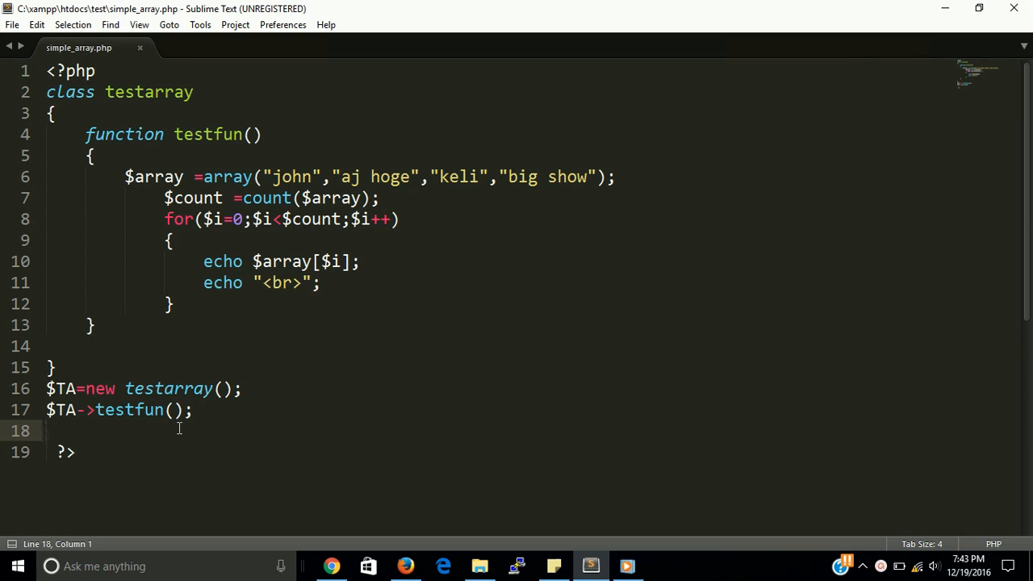
- Cut the names $array out of testfun() and declare it as a public property of testarray, then save
drag(123, 199, 174, 303)
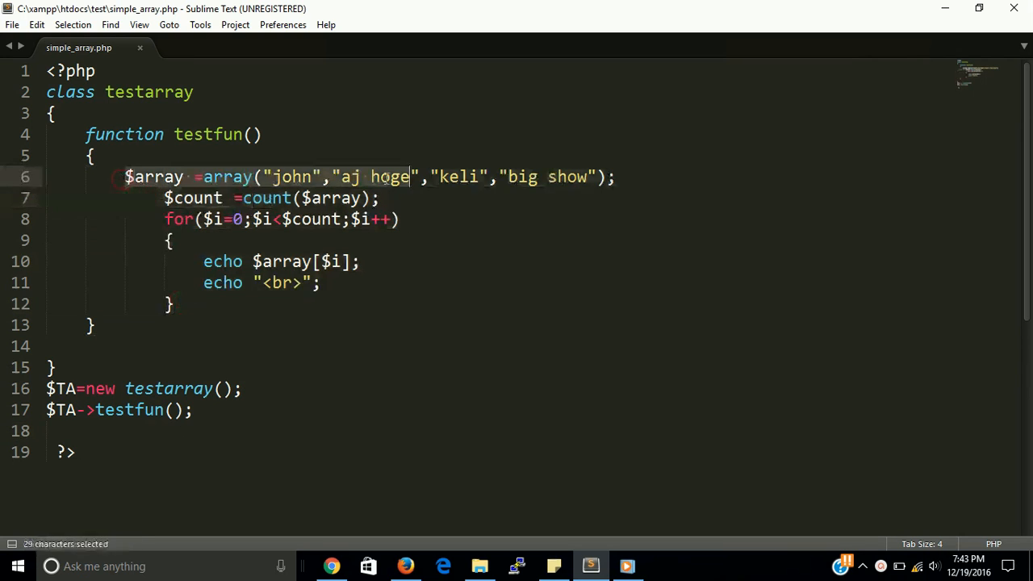
key(ctrl+x)
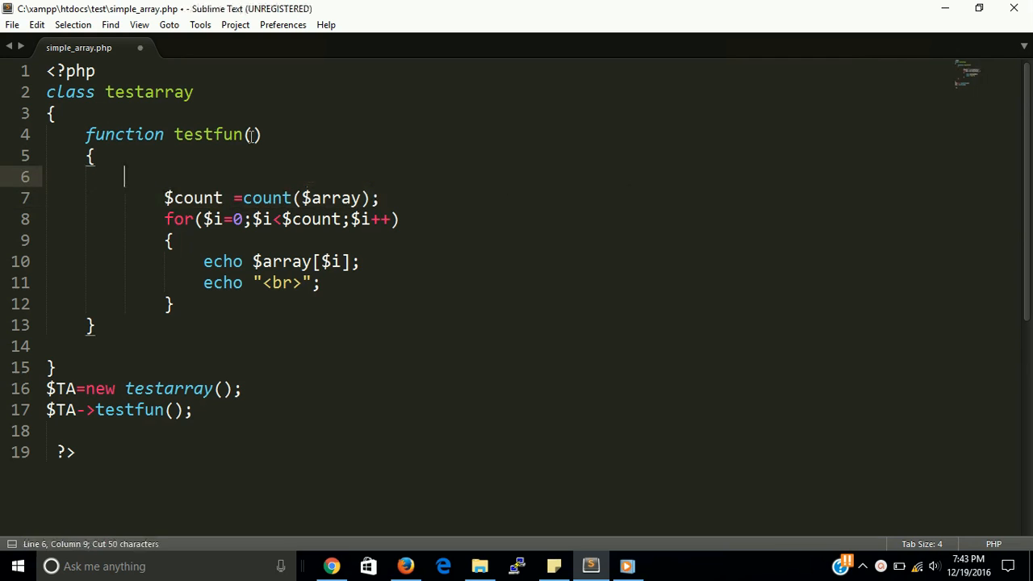
text(pu)
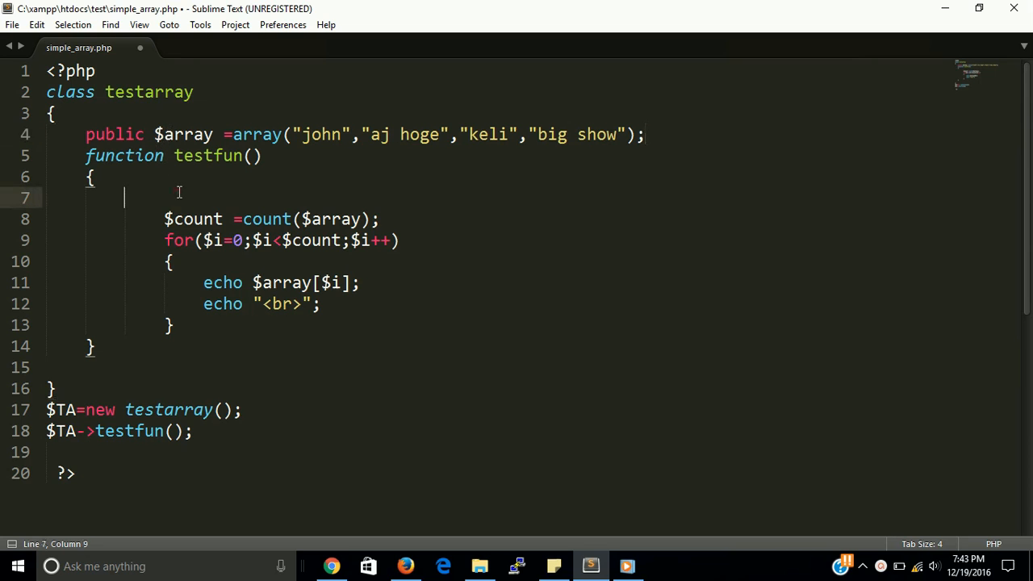
key(ctrl+s)
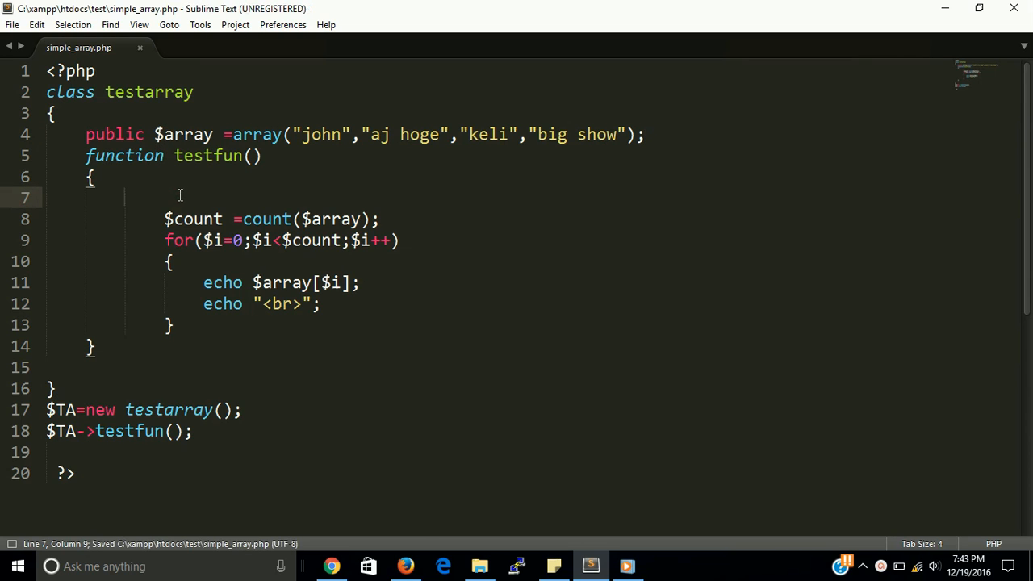
mouse_move(331, 564)
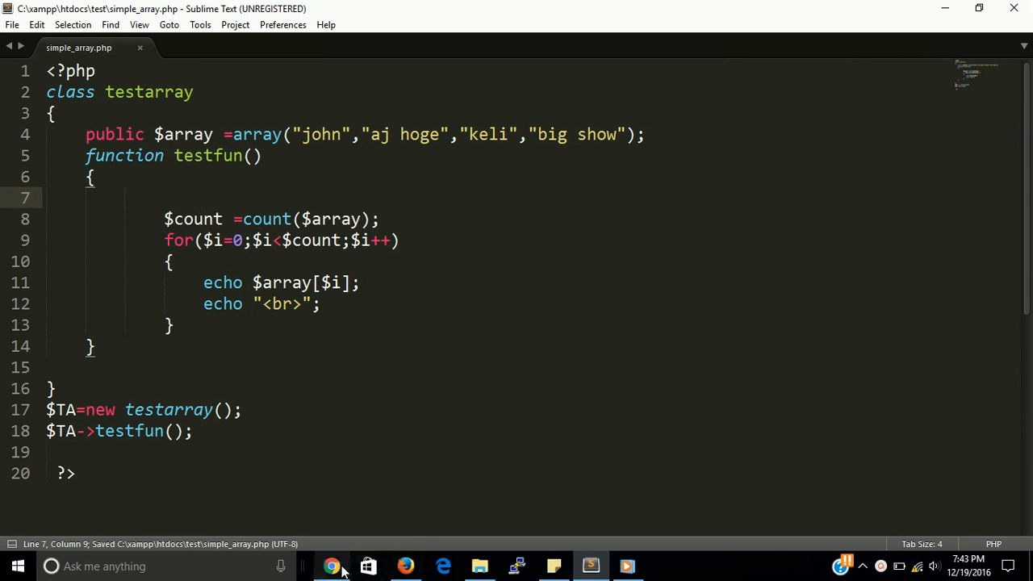
mouse_move(406, 564)
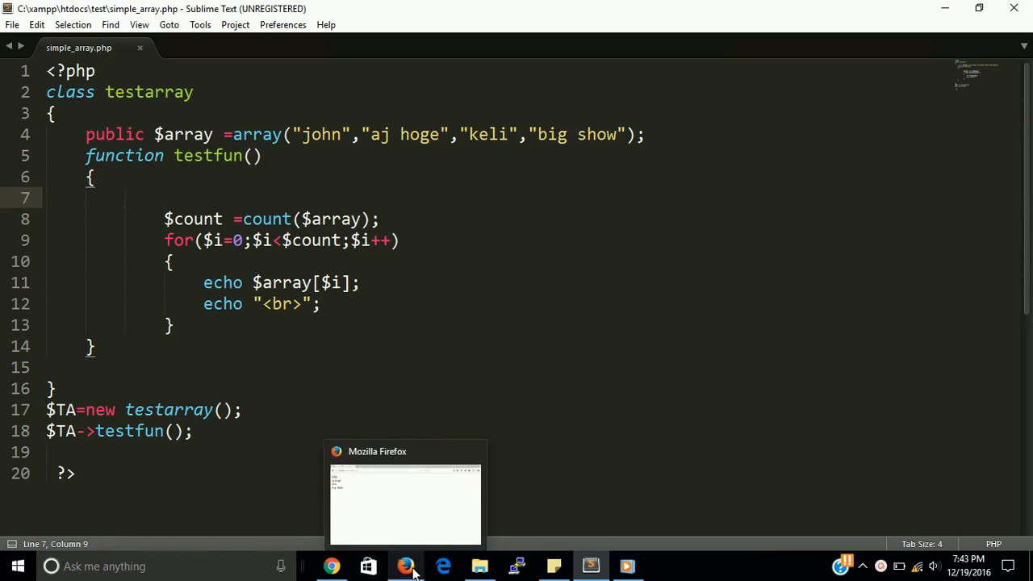
- Reload the page in Firefox, which reports an undefined variable on line 8, and return to the editor
click(405, 503)
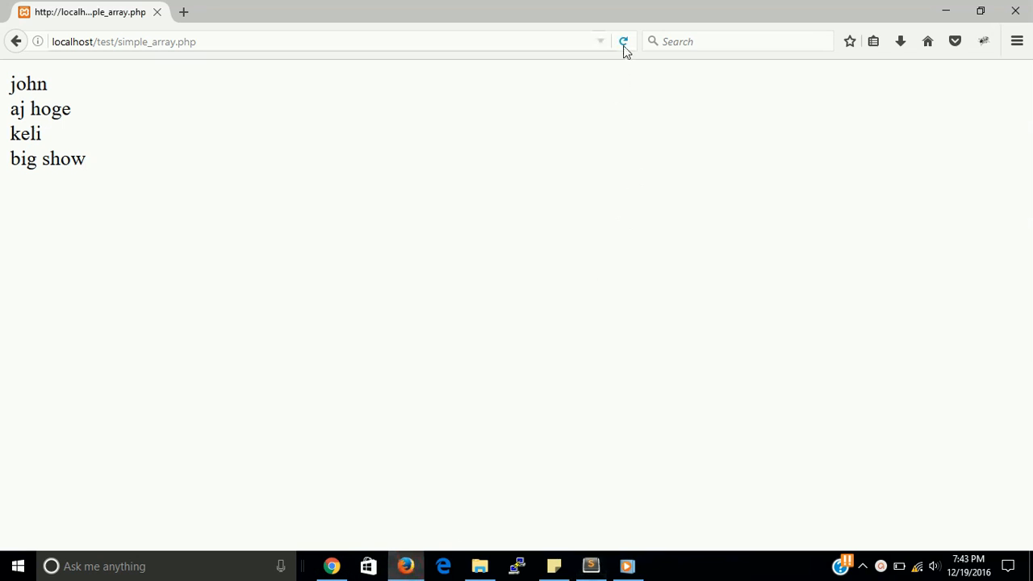
click(623, 42)
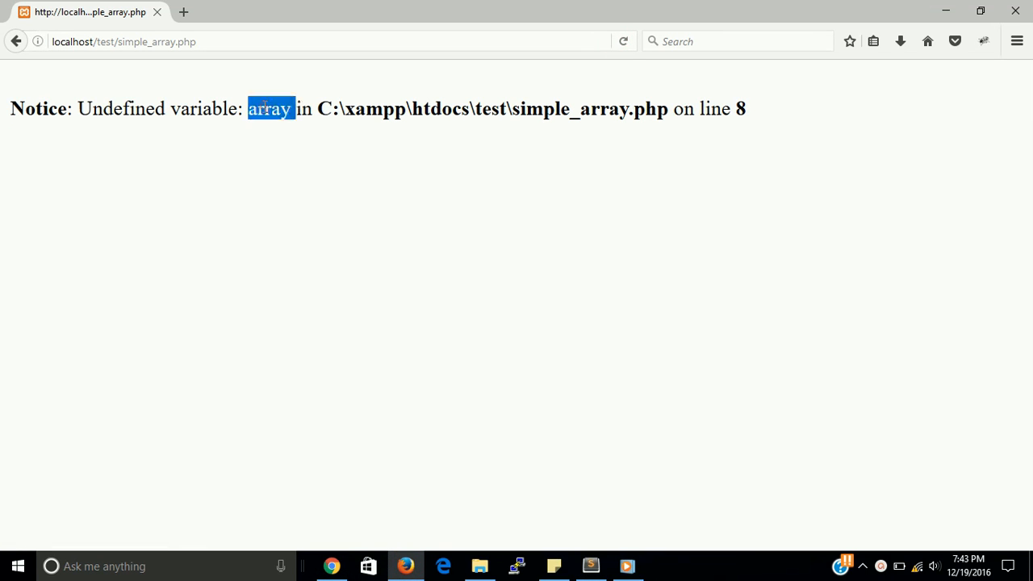
click(591, 565)
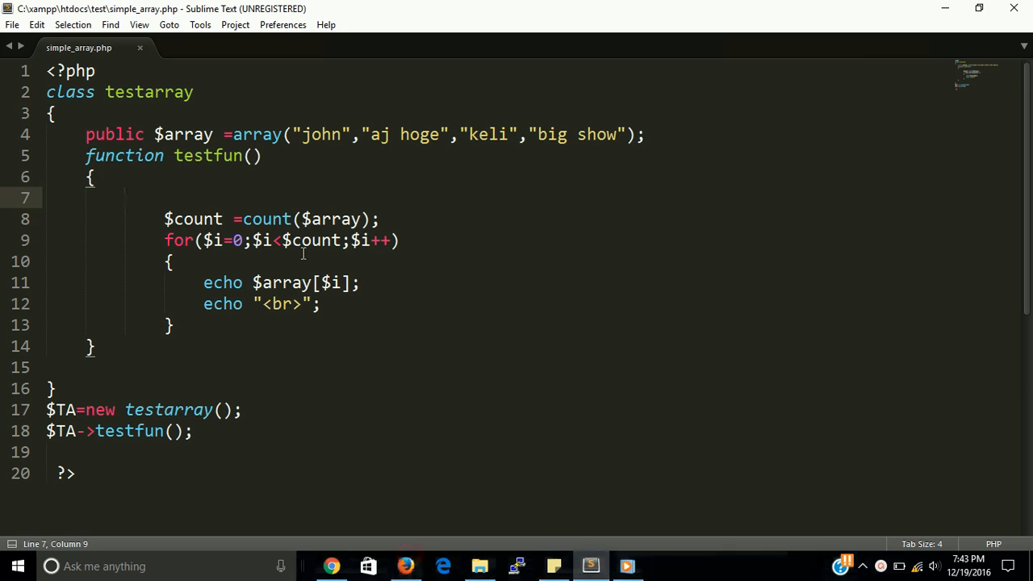
- Change the count() and echo lines in testfun() to reference $this->array, and save
double_click(257, 134)
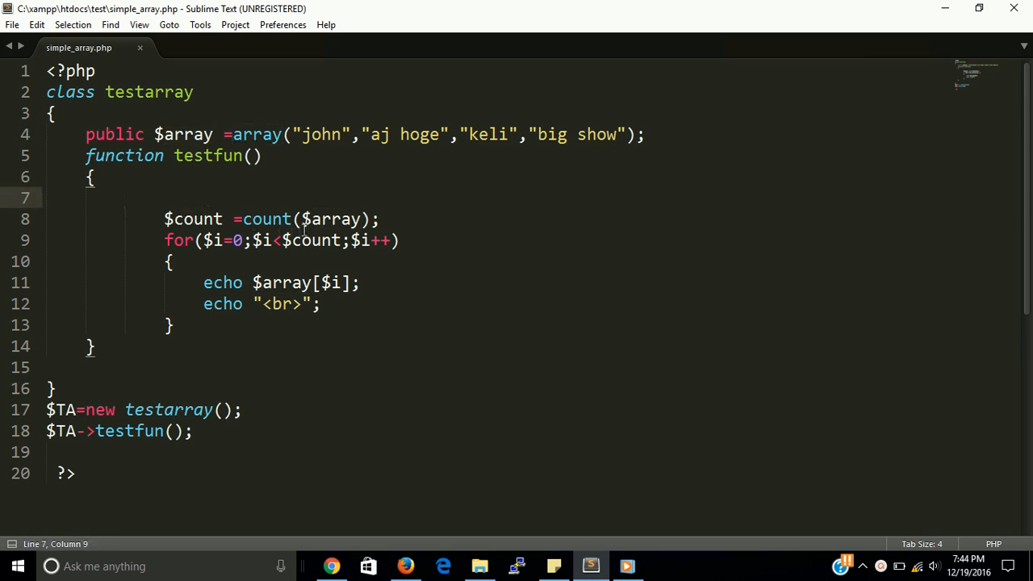
text($)
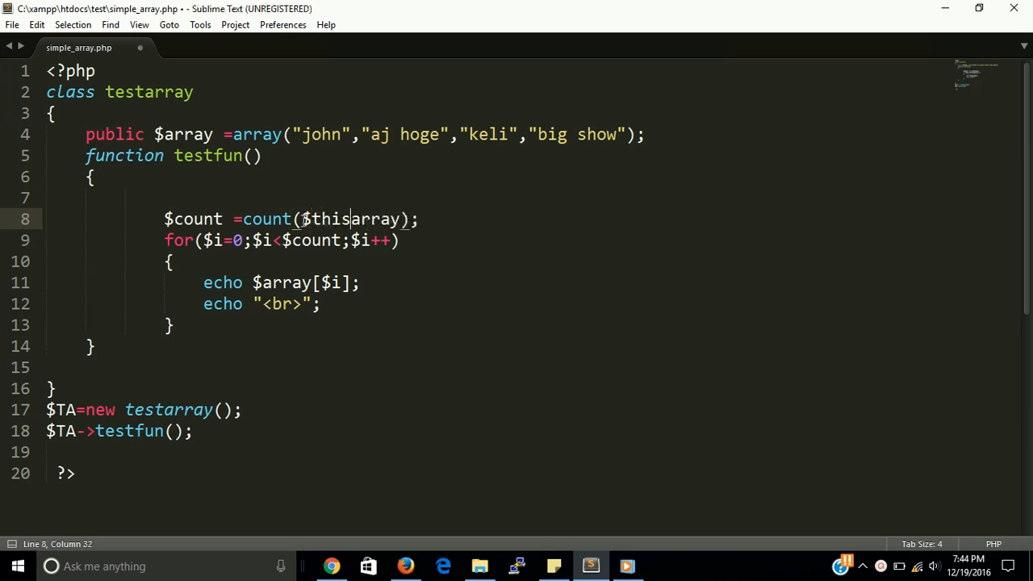
text(->)
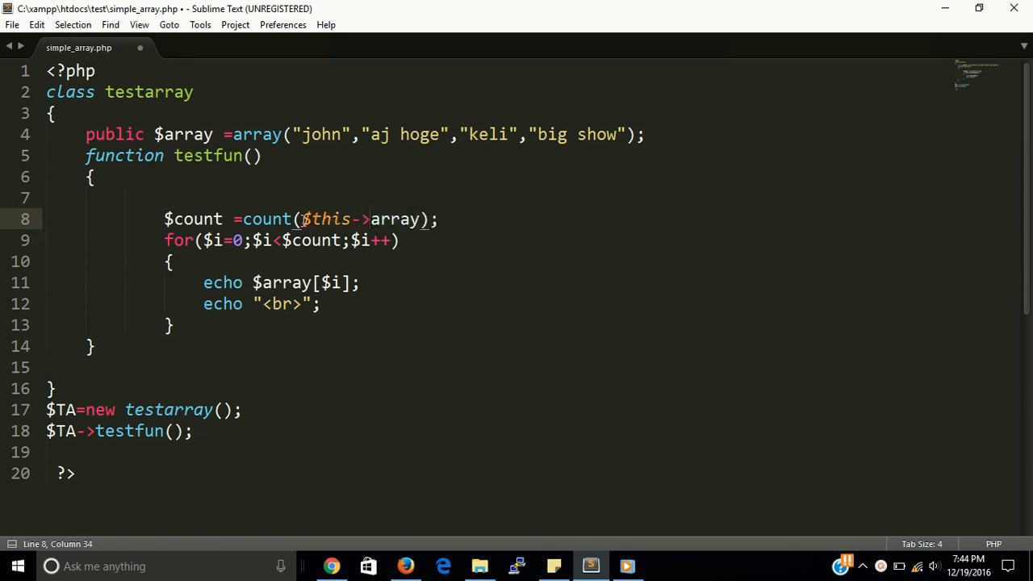
key(ctrl+s)
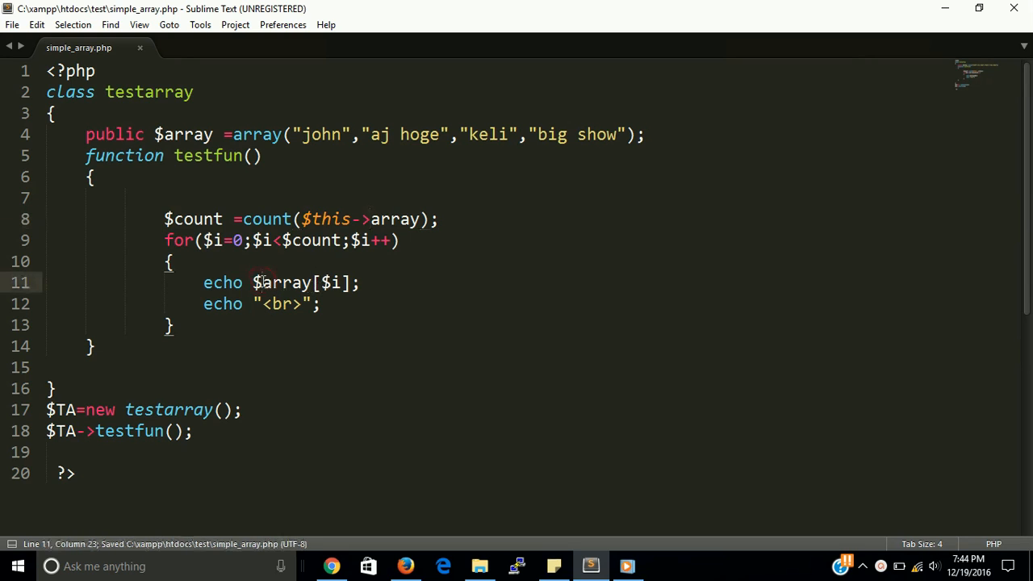
text(tho)
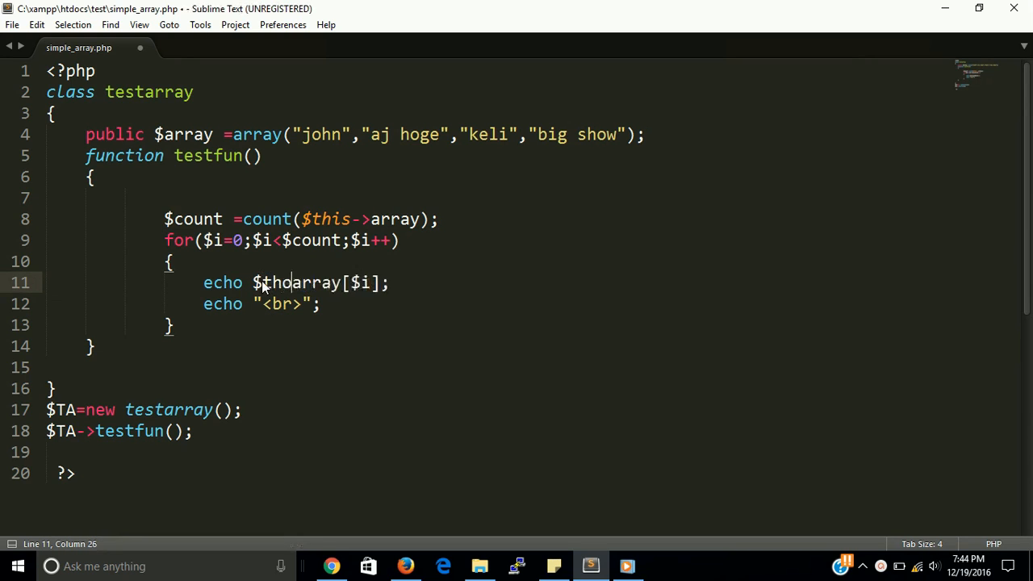
text(s->)
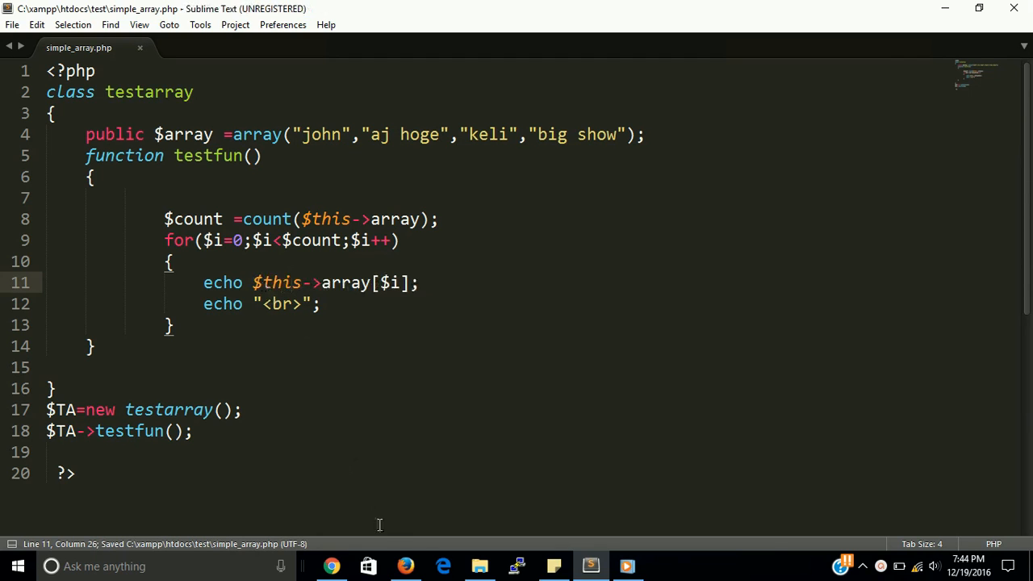
mouse_move(406, 565)
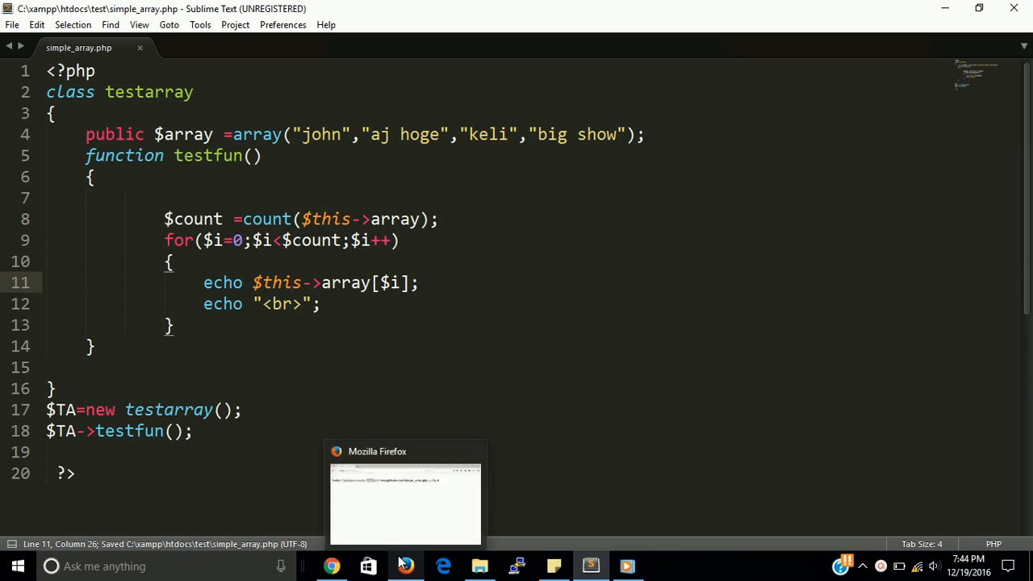
- Reload the page in Firefox so all four names list again, and return to the editor
click(405, 503)
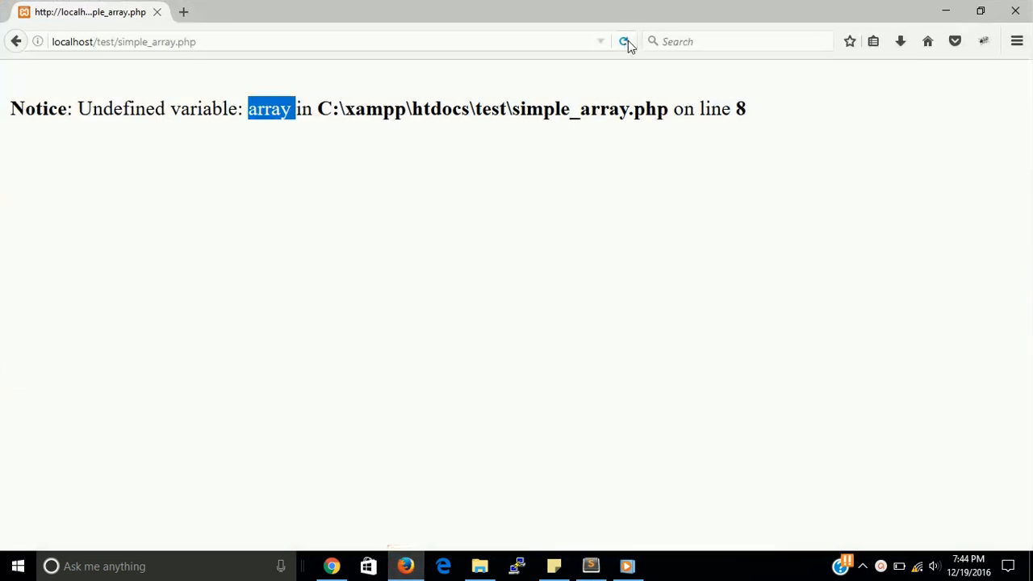
click(623, 42)
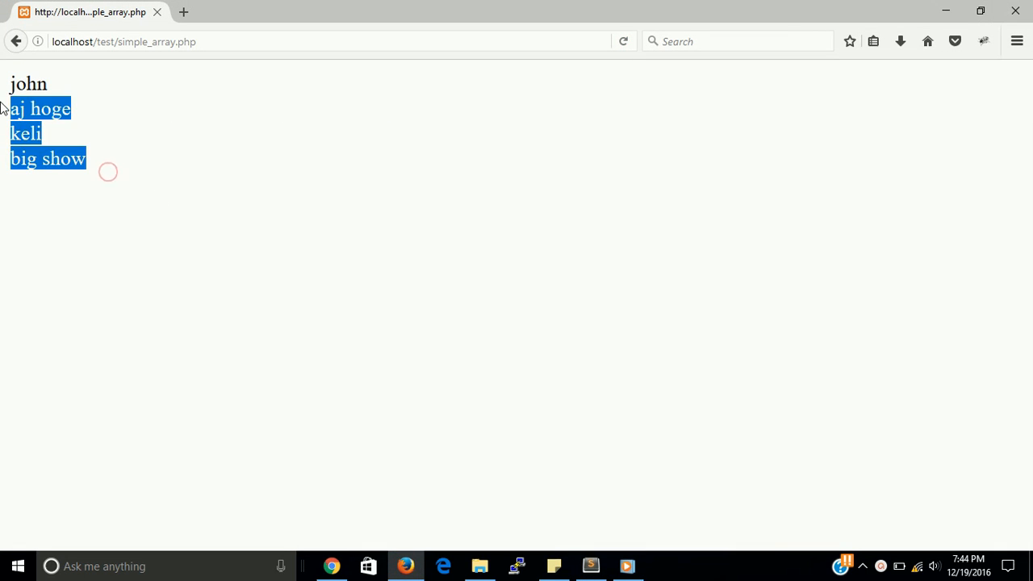
click(590, 565)
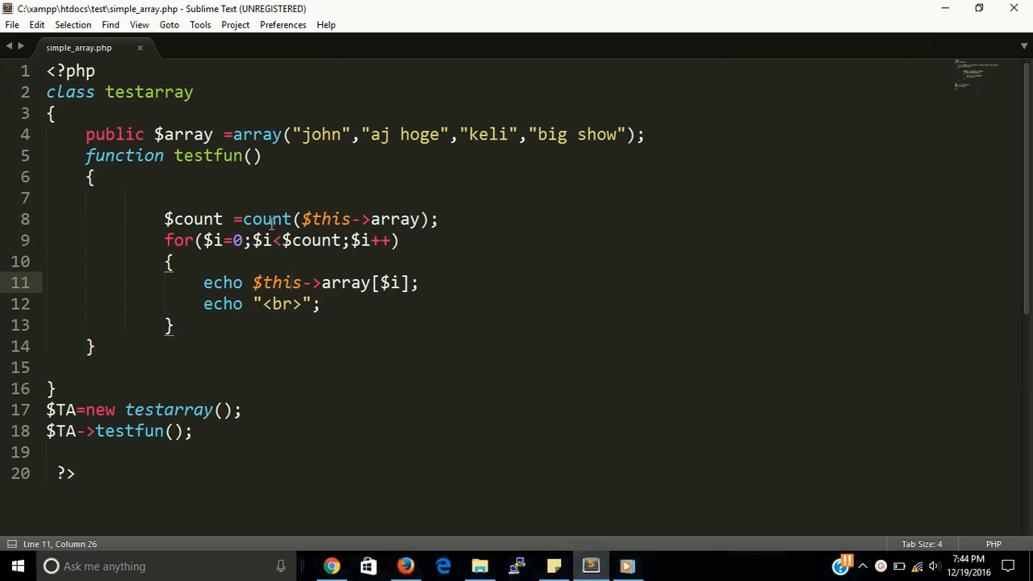
double_click(184, 134)
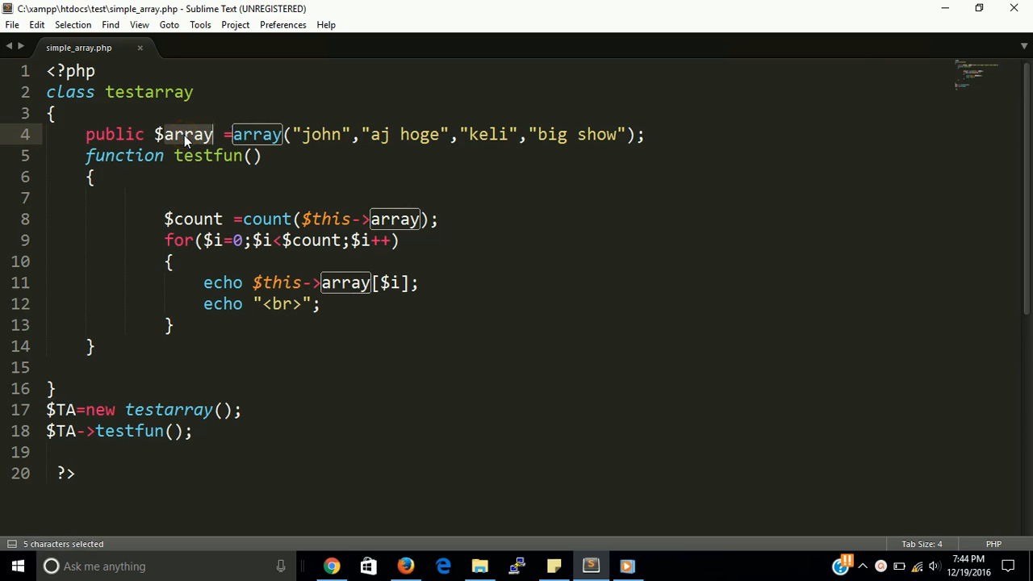
click(176, 176)
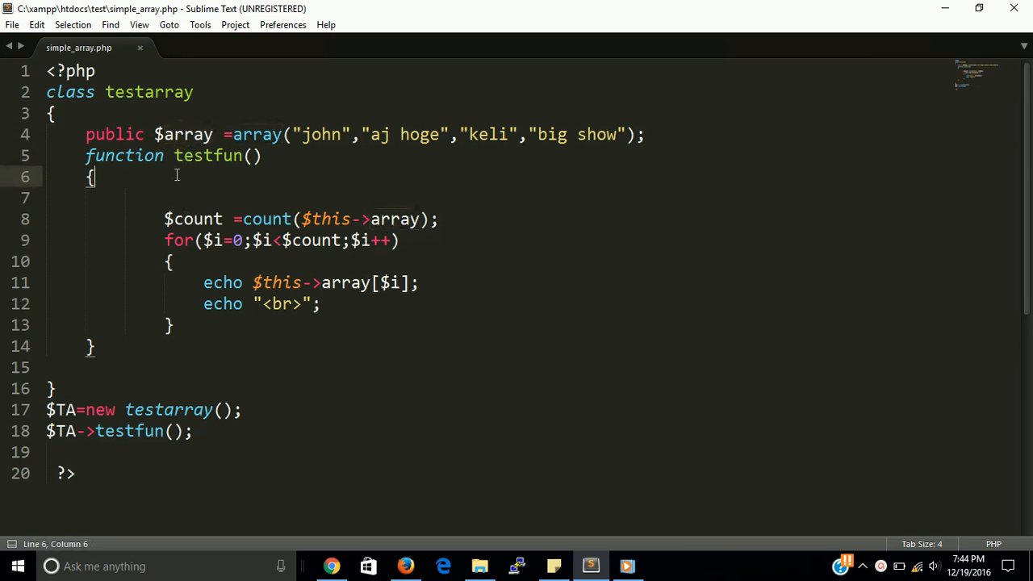
double_click(184, 134)
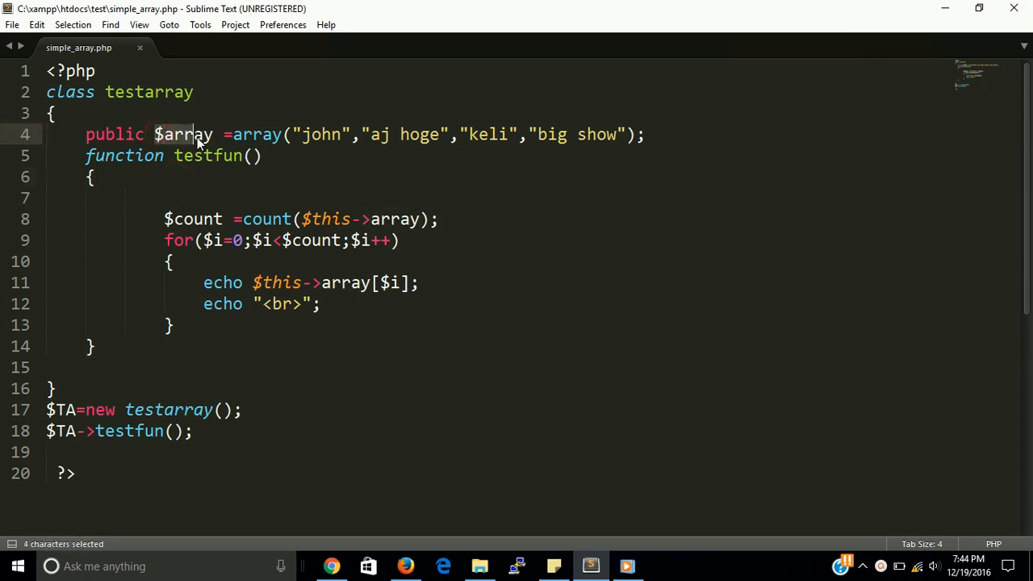
click(301, 220)
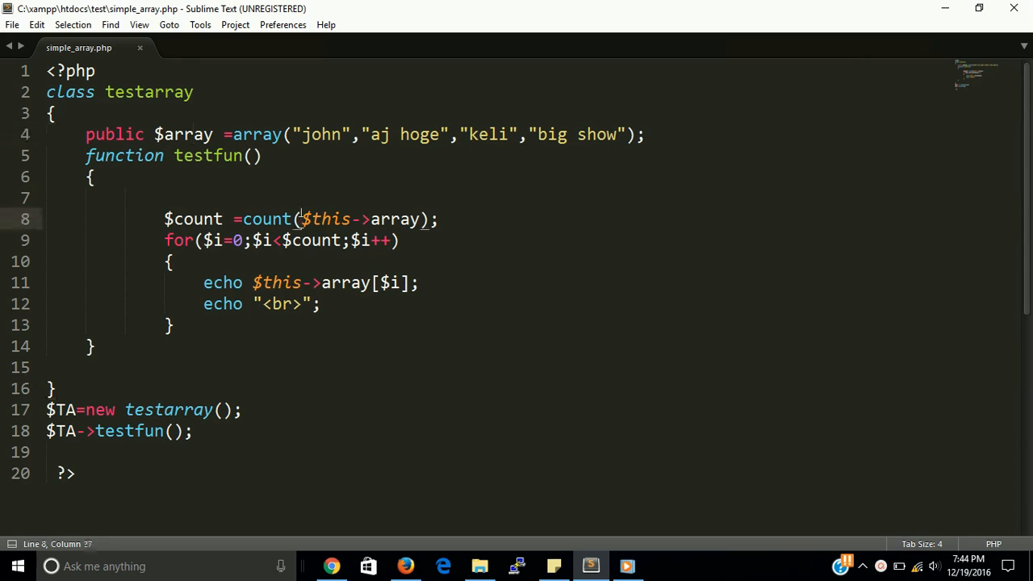